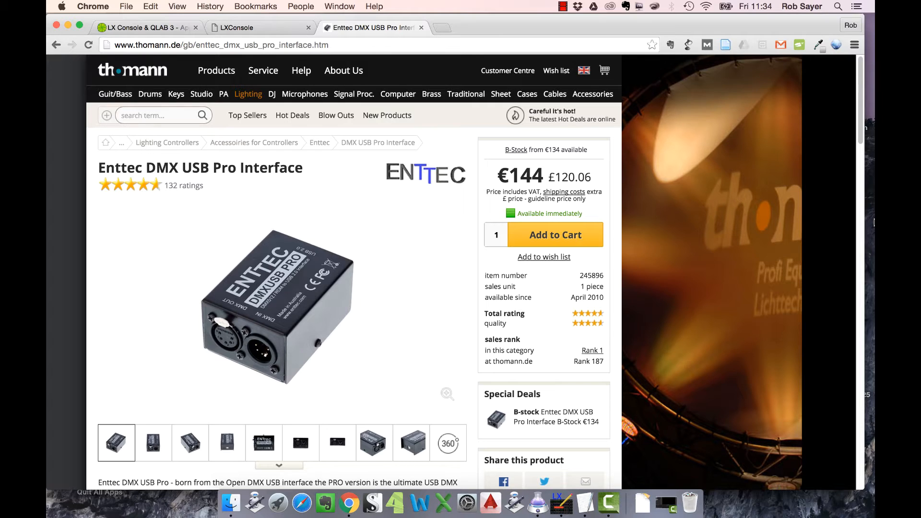
mouse_move(777, 257)
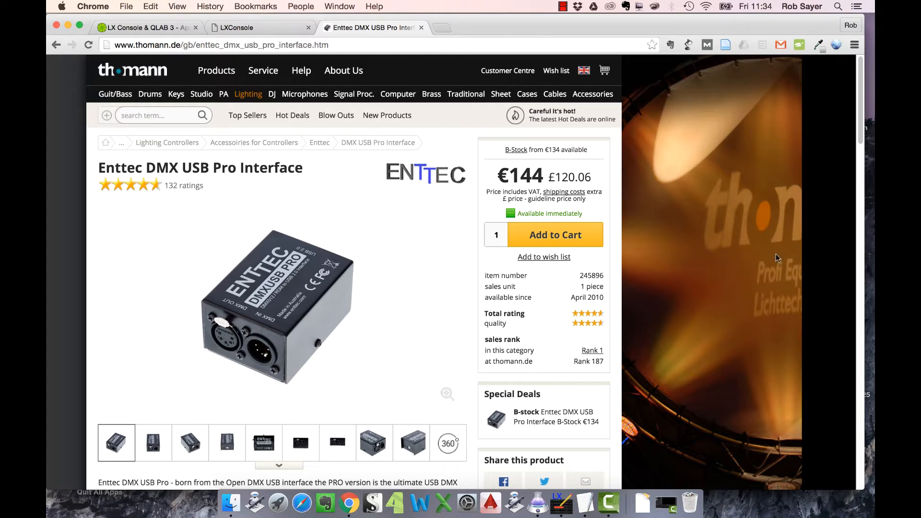
mouse_move(367, 324)
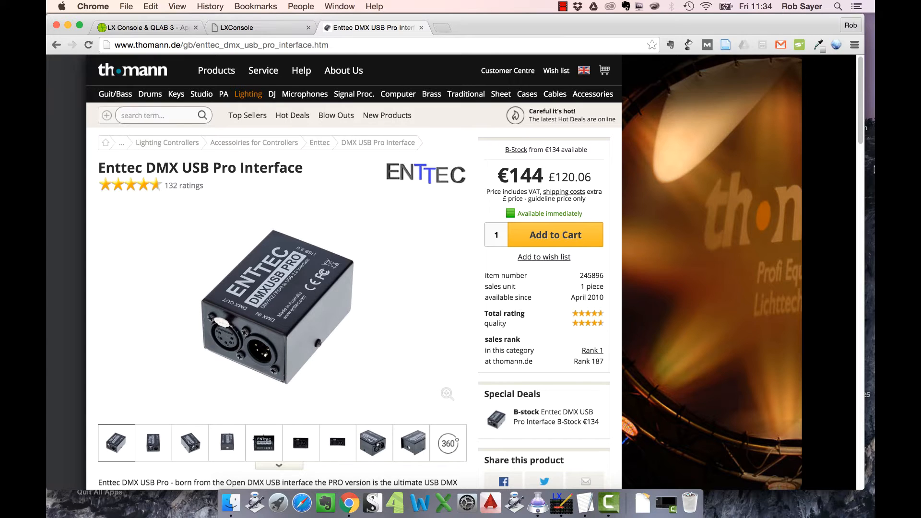
Switch Chrome from the Enttec DMX USB Pro page to the LXConsole download tab.
click(241, 28)
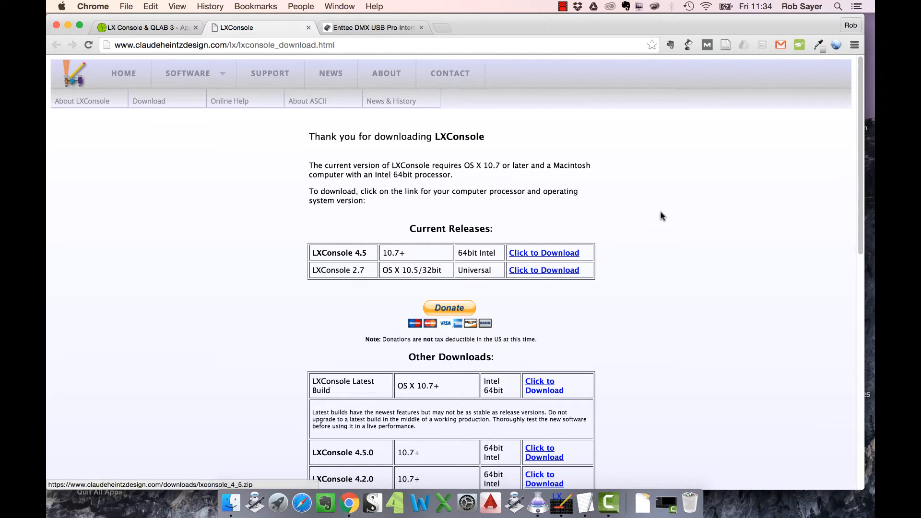
mouse_move(182, 80)
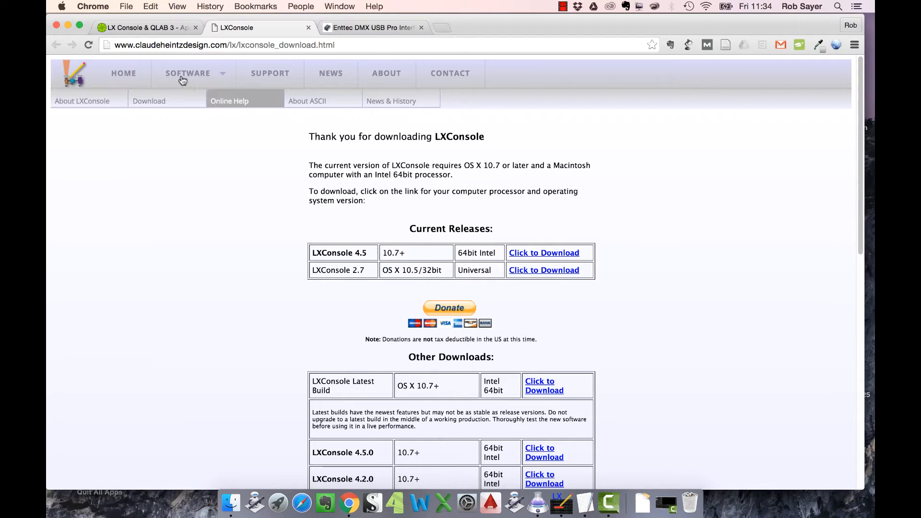
mouse_move(530, 300)
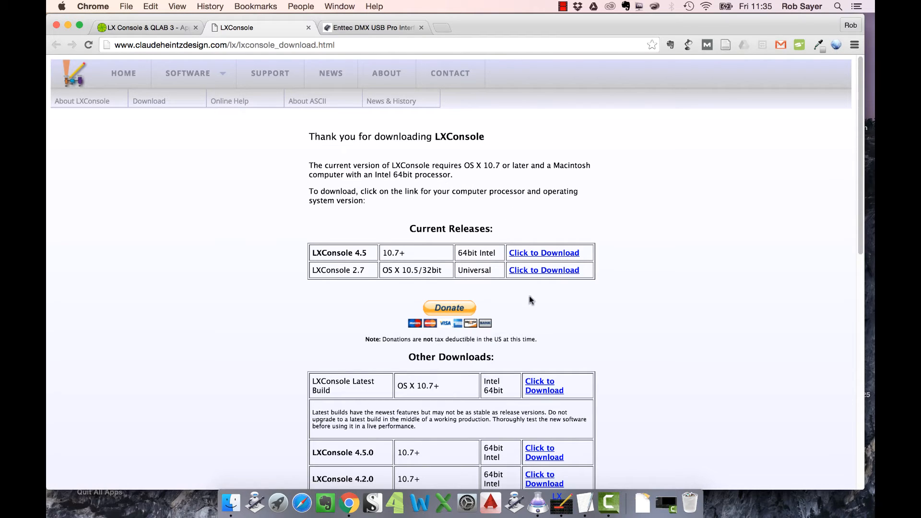
scroll(down, 3)
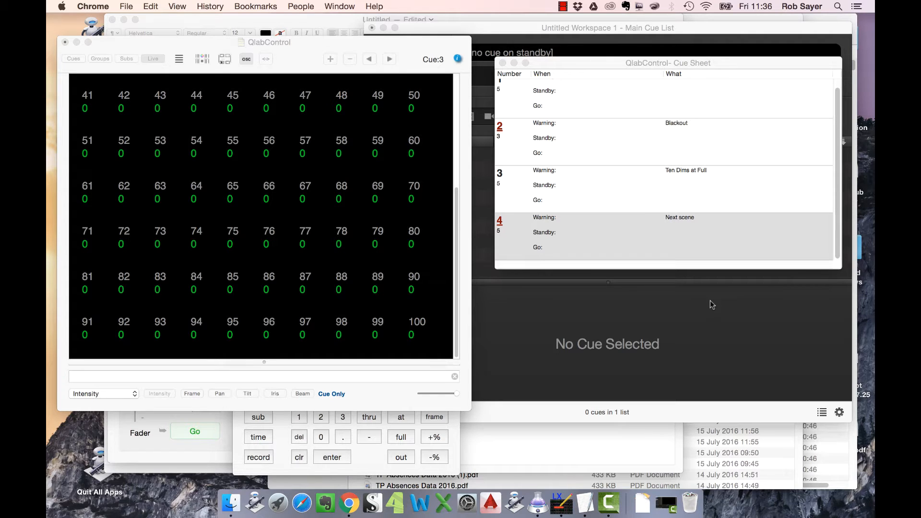
mouse_move(694, 300)
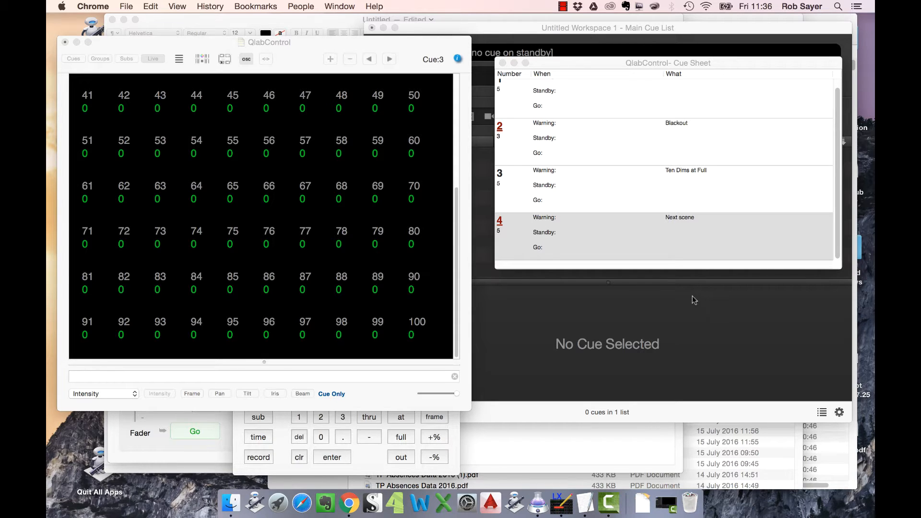
mouse_move(549, 66)
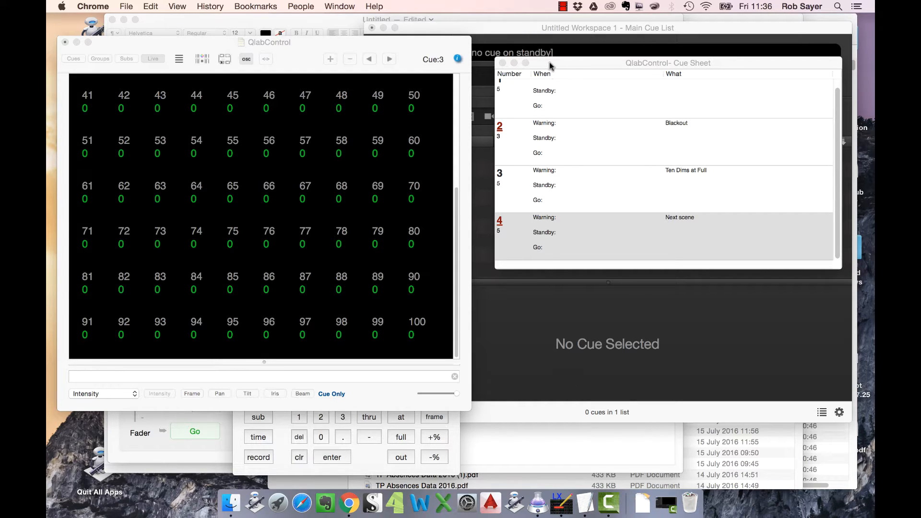
mouse_move(510, 35)
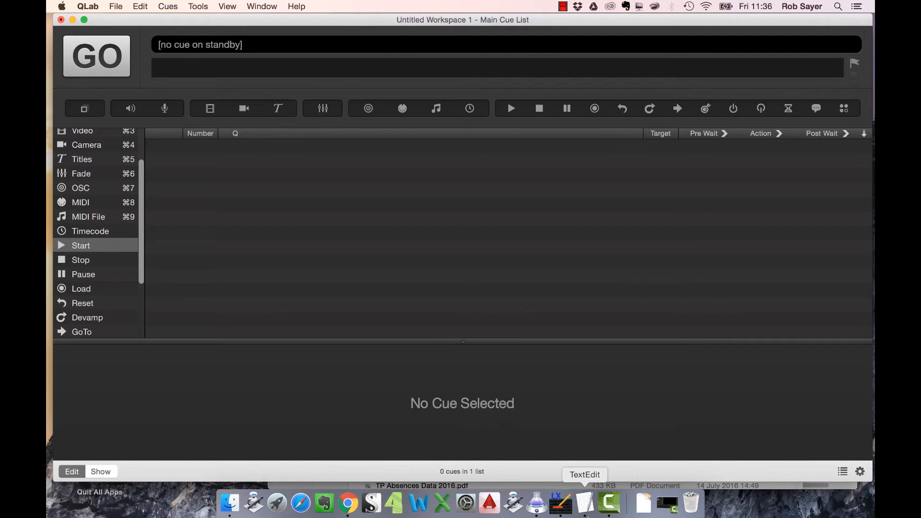
Close the QlabControl- Live window and scroll the grid back to channels 1–10.
click(536, 502)
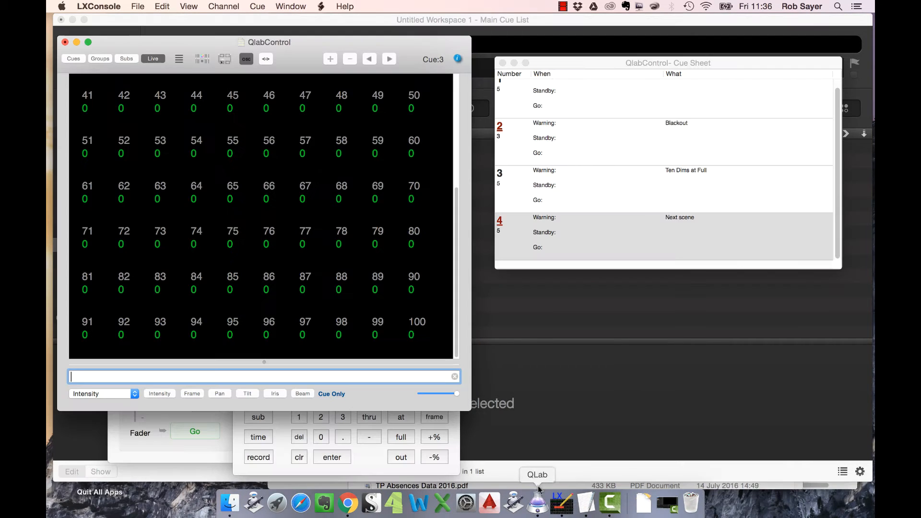
mouse_move(475, 262)
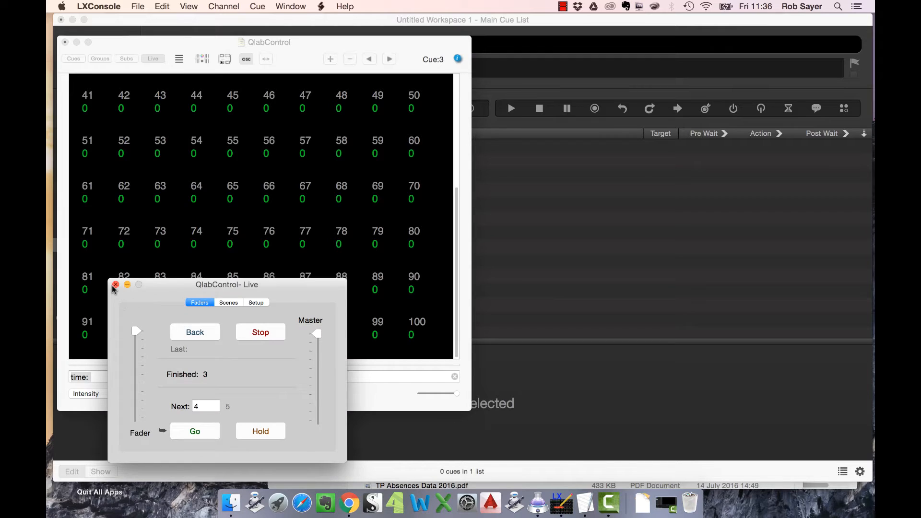
click(115, 285)
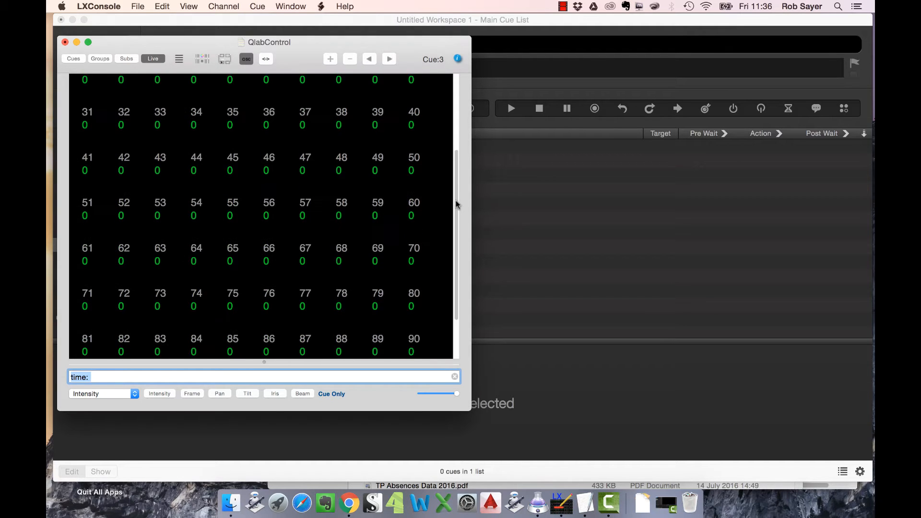
scroll(up, 3)
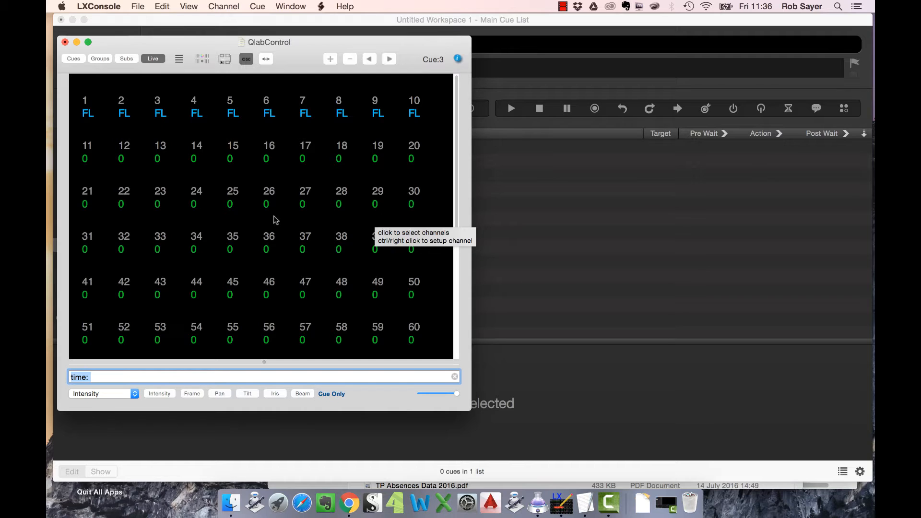
mouse_move(362, 201)
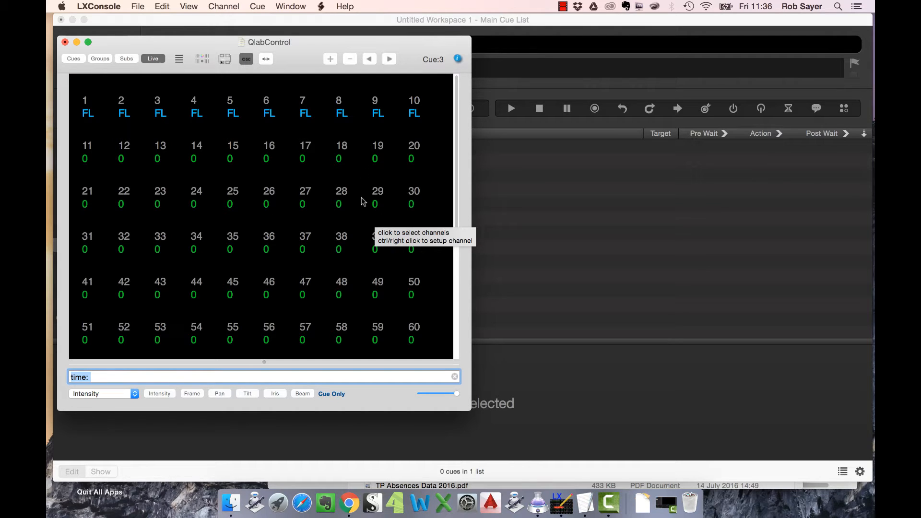
mouse_move(345, 223)
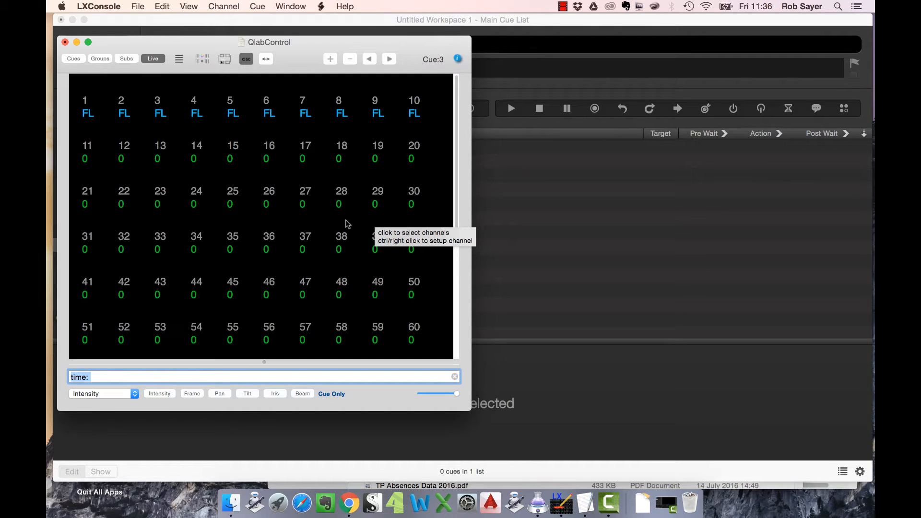
mouse_move(188, 6)
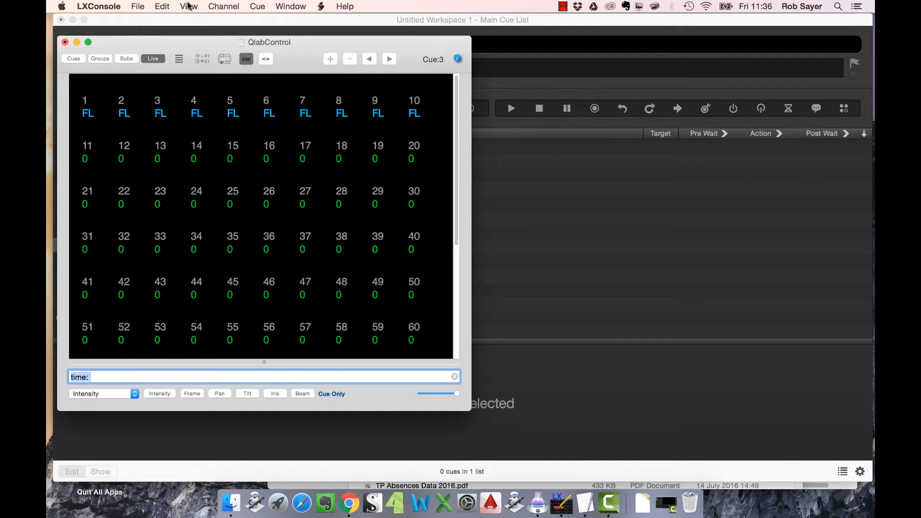
Turn on View > Virtual Keyboard and View > Live Controls beside the channel grid.
click(189, 7)
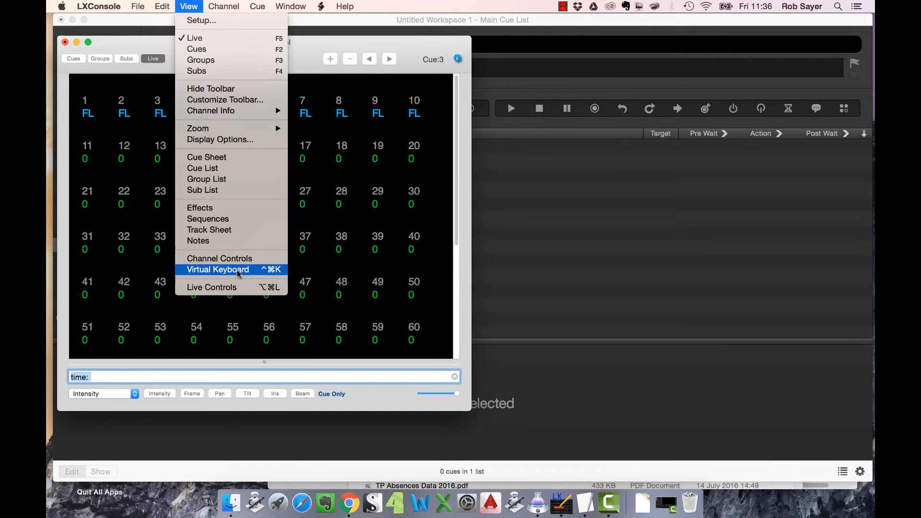
click(217, 269)
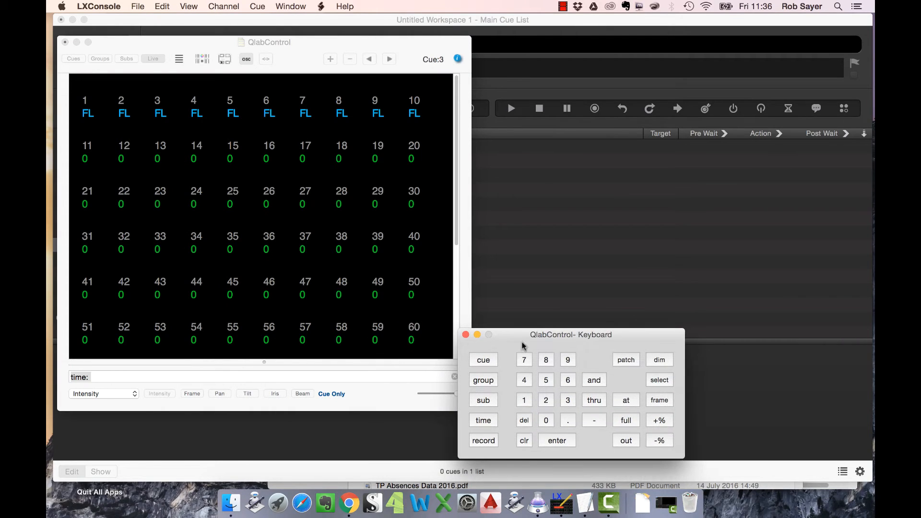
mouse_move(555, 365)
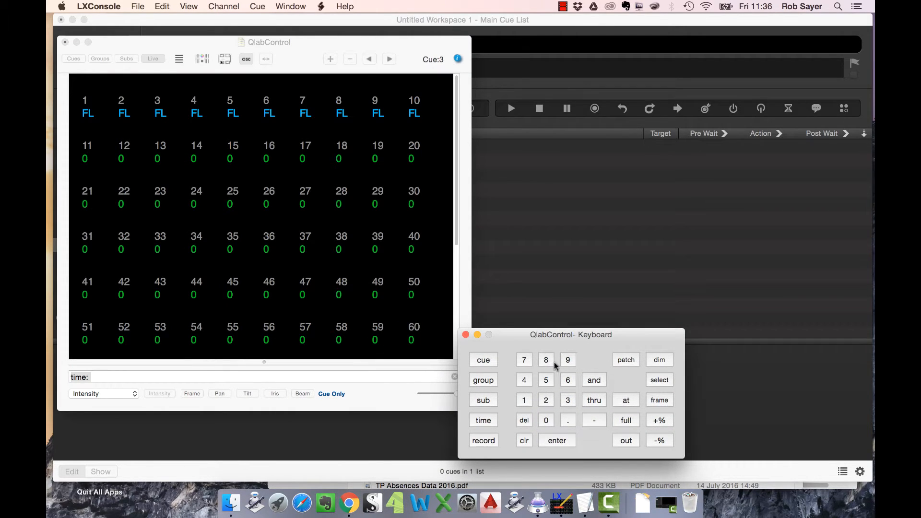
mouse_move(575, 329)
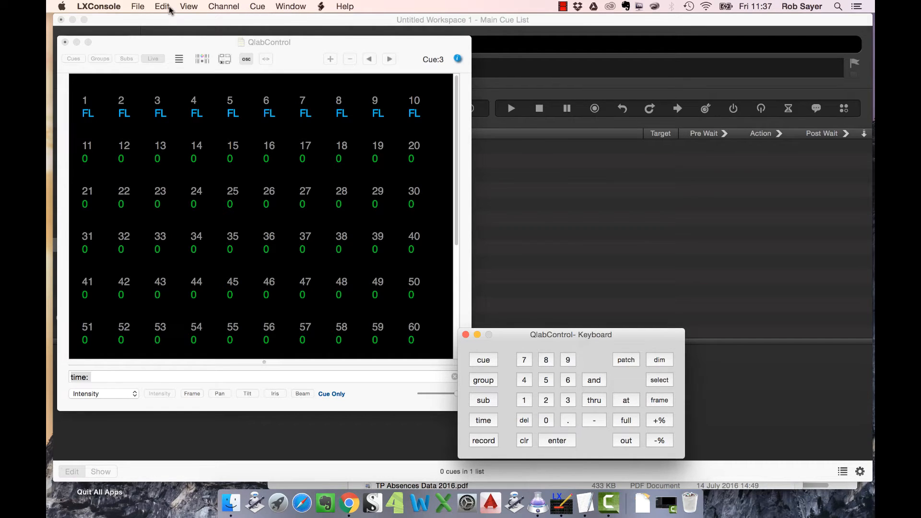
click(188, 6)
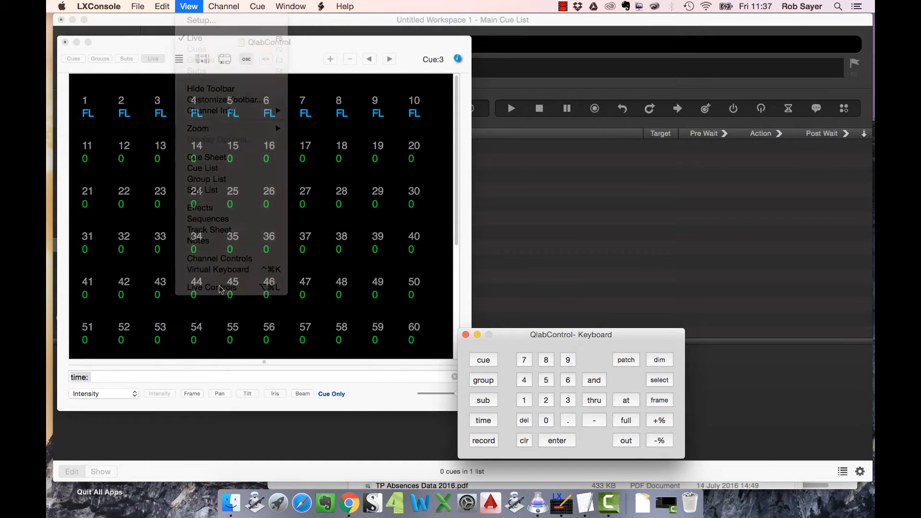
click(212, 287)
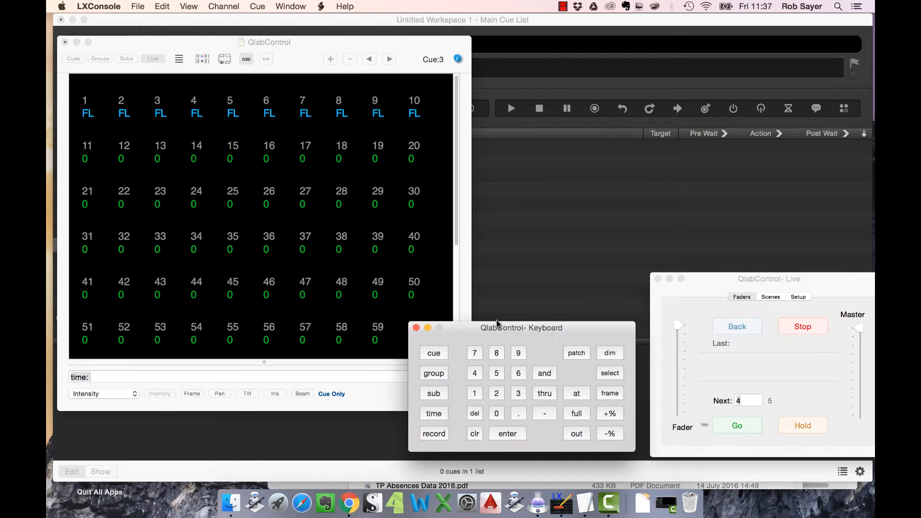
Show the Cue Sheet listing cues 1–4, First look through Next scene.
click(188, 6)
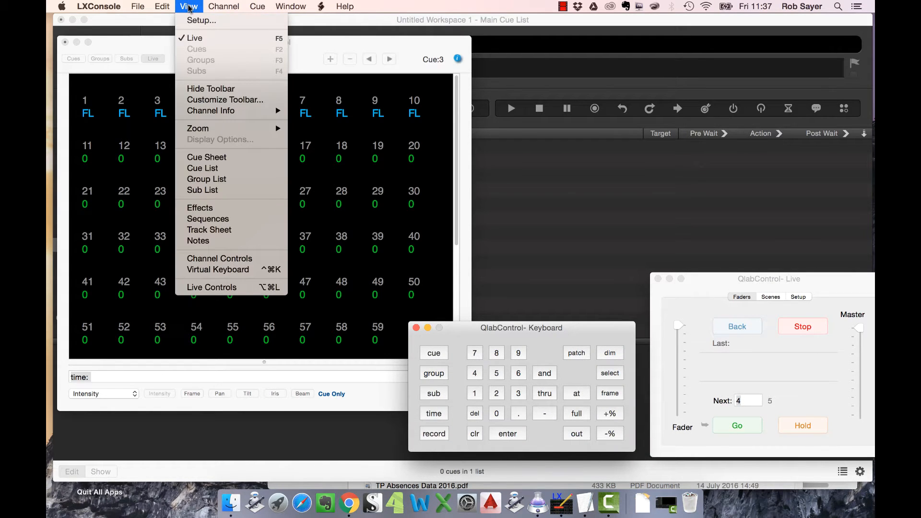
click(206, 157)
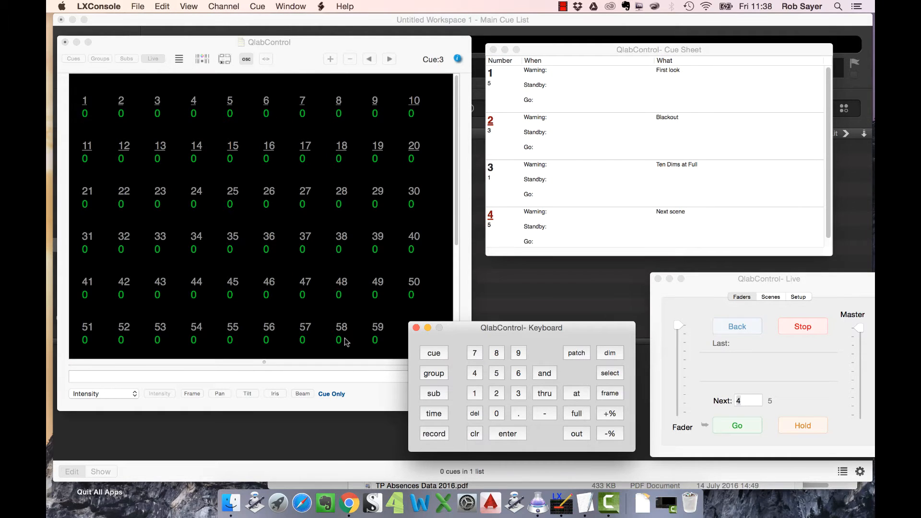
mouse_move(343, 343)
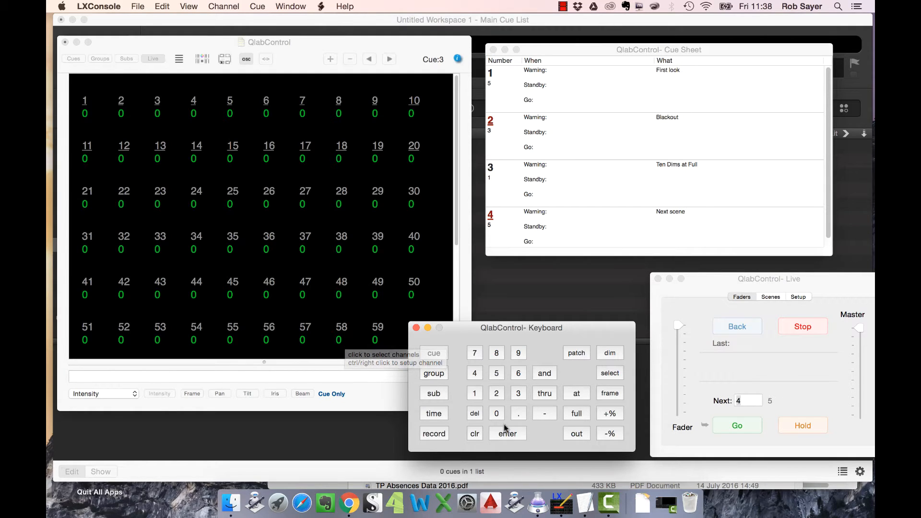
click(473, 392)
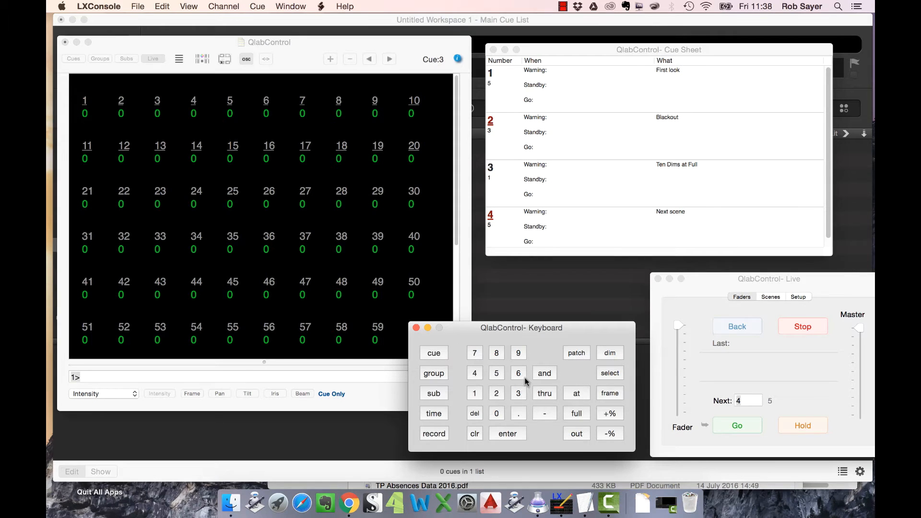
click(576, 412)
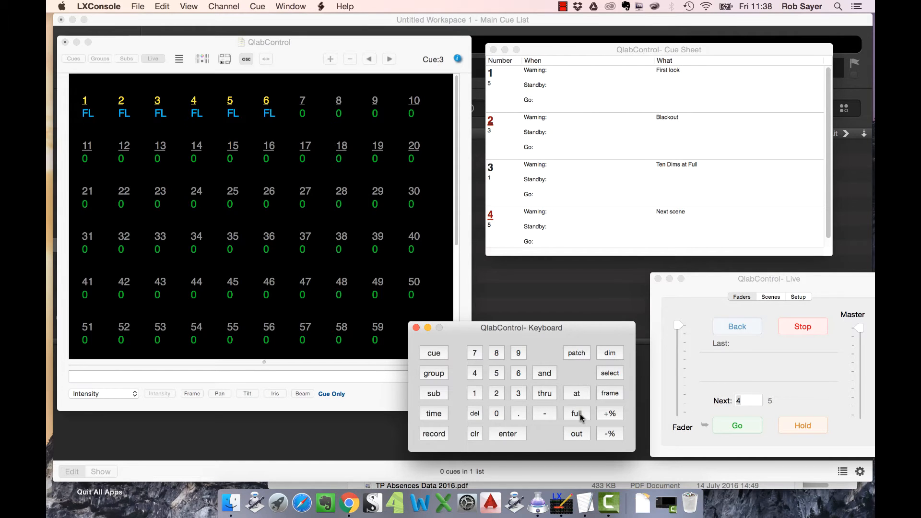
mouse_move(281, 243)
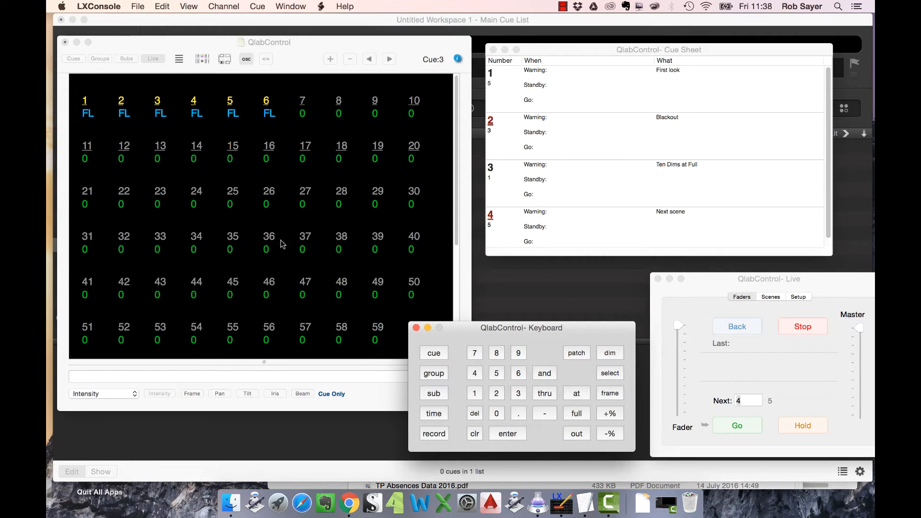
mouse_move(484, 447)
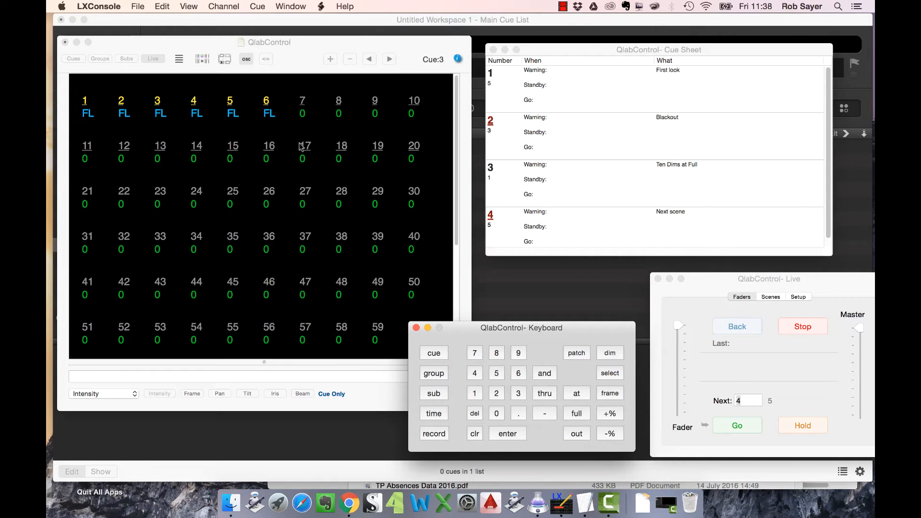
mouse_move(368, 243)
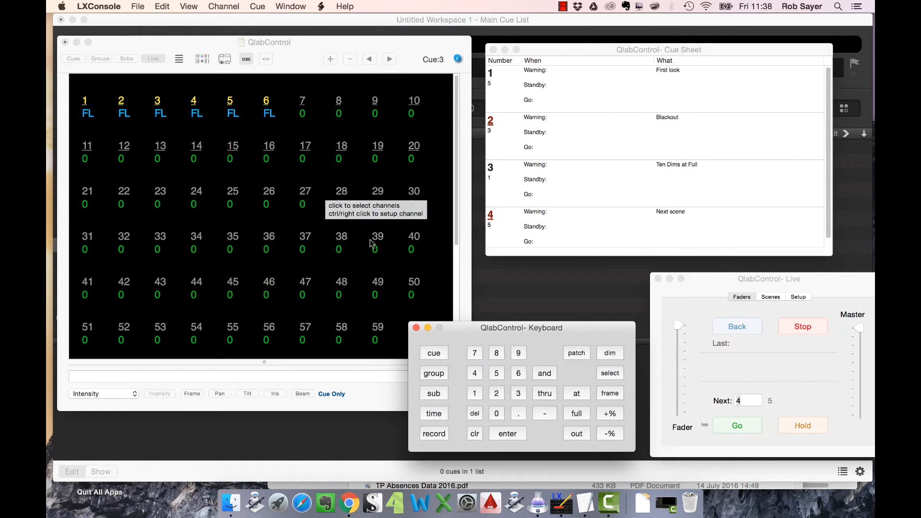
mouse_move(374, 291)
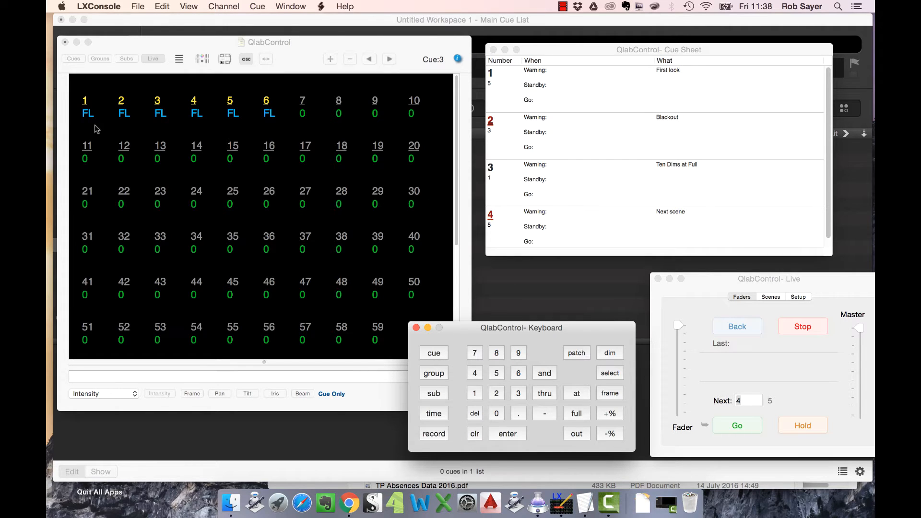
mouse_move(446, 473)
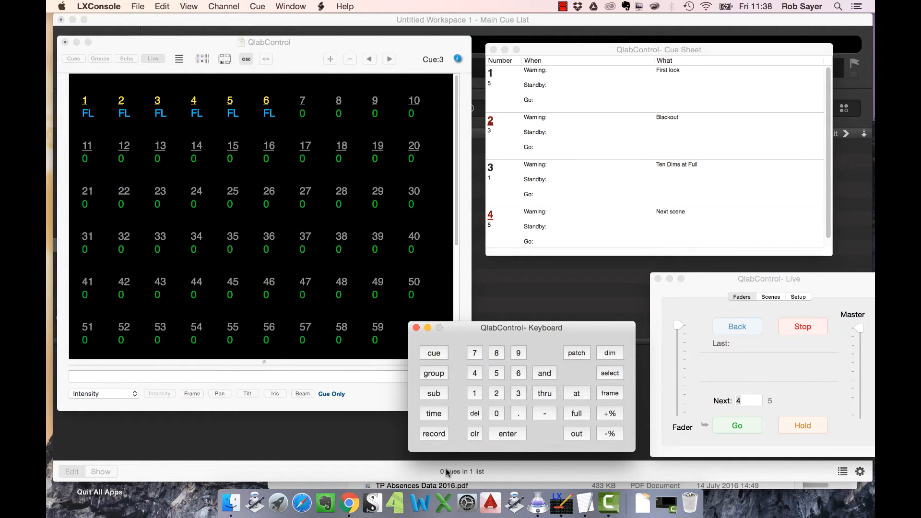
Record the full-on look of channels 1–6 as cue 5 with the keypad.
click(433, 433)
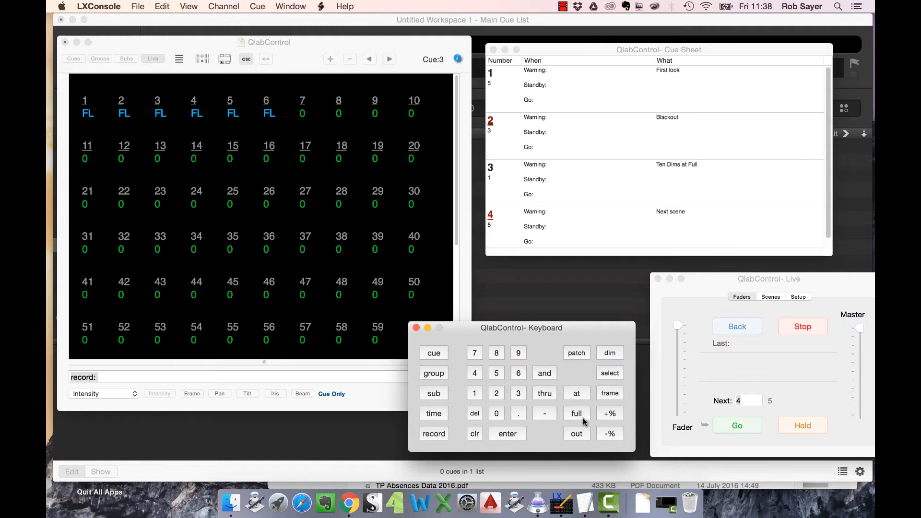
click(496, 372)
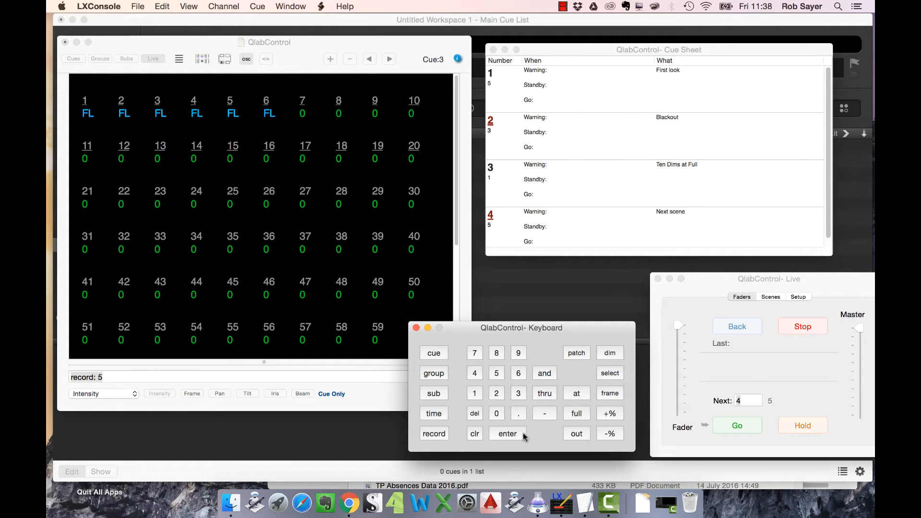
click(507, 434)
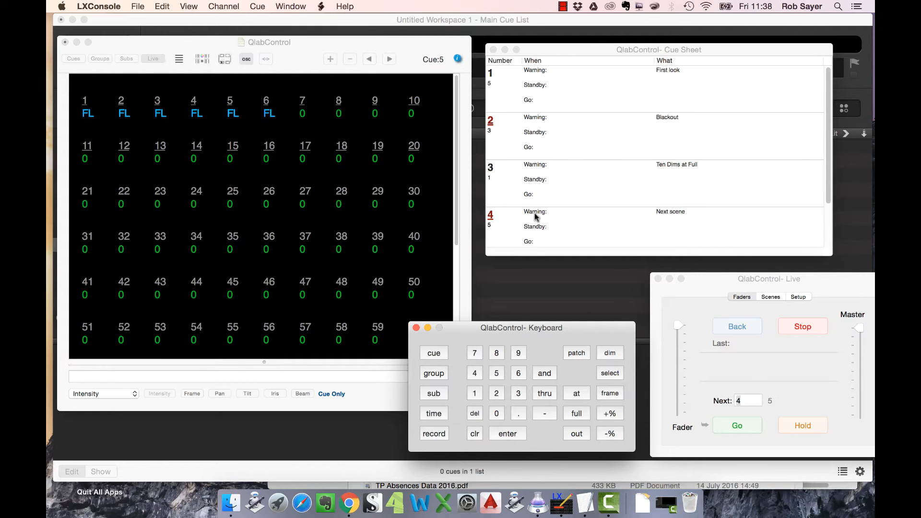
mouse_move(543, 139)
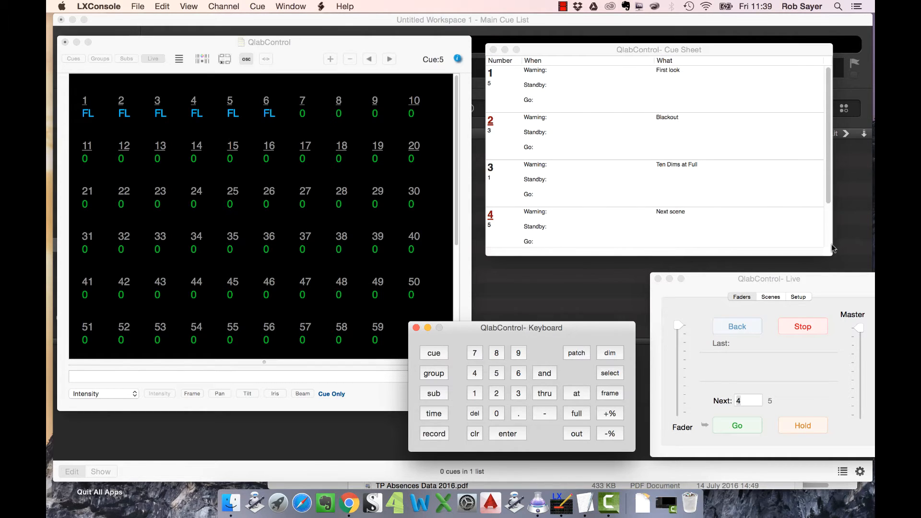
scroll(down, 3)
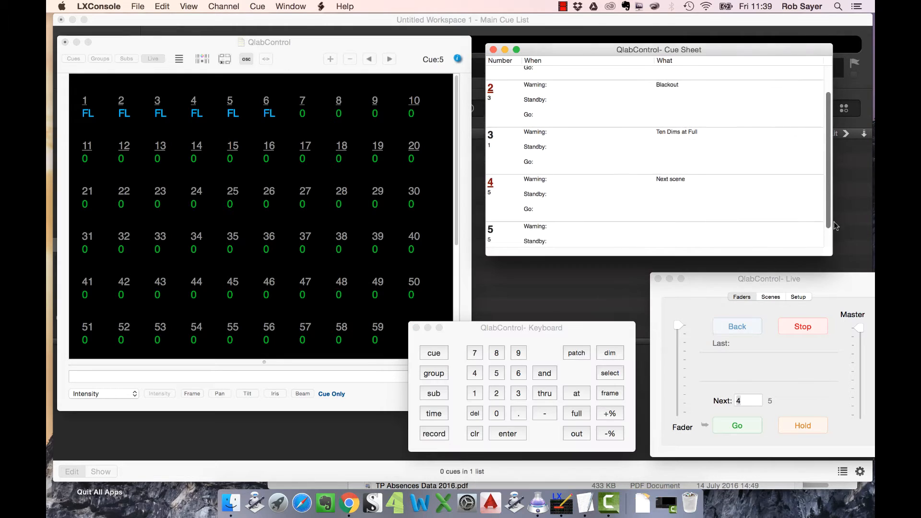
scroll(up, 3)
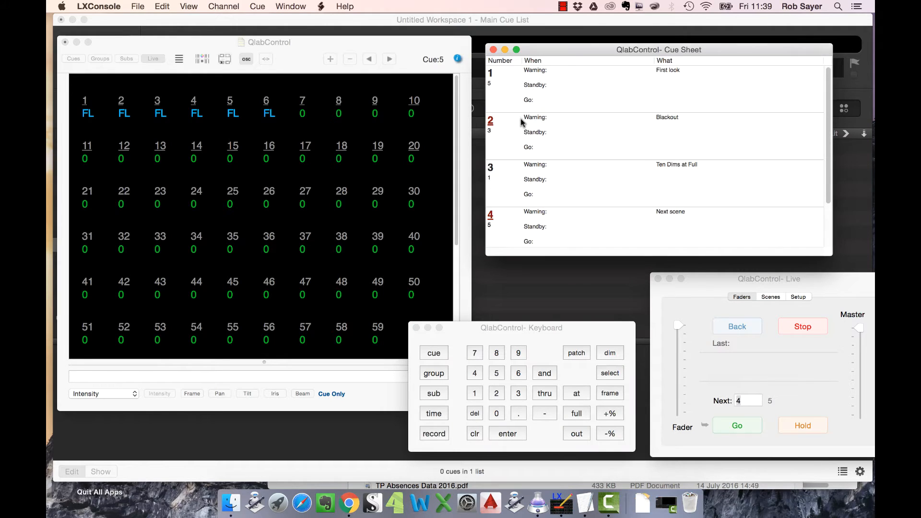
scroll(down, 3)
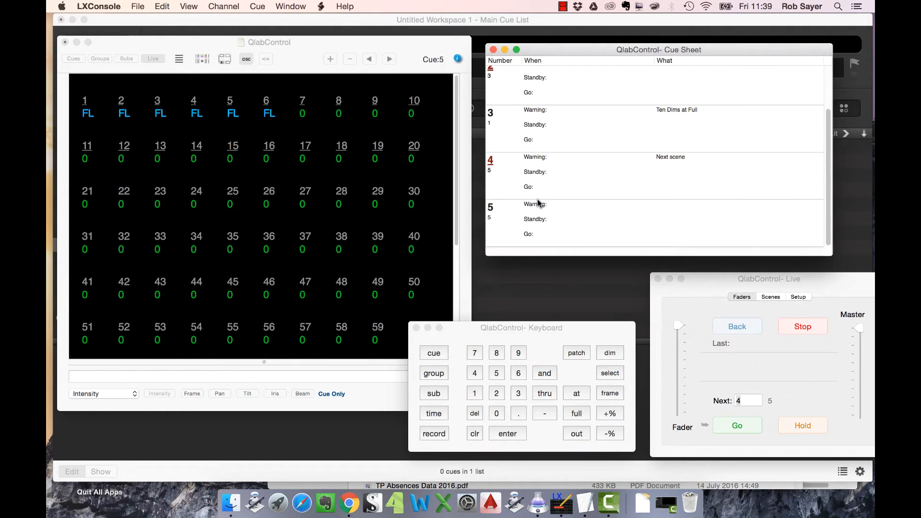
mouse_move(461, 437)
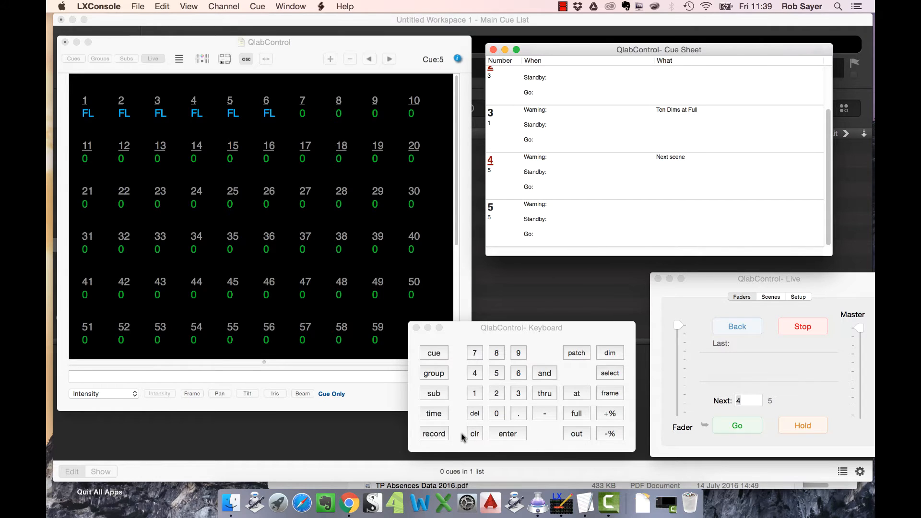
Name cue 5 'Final Cue' in the cue sheet's What column.
click(433, 413)
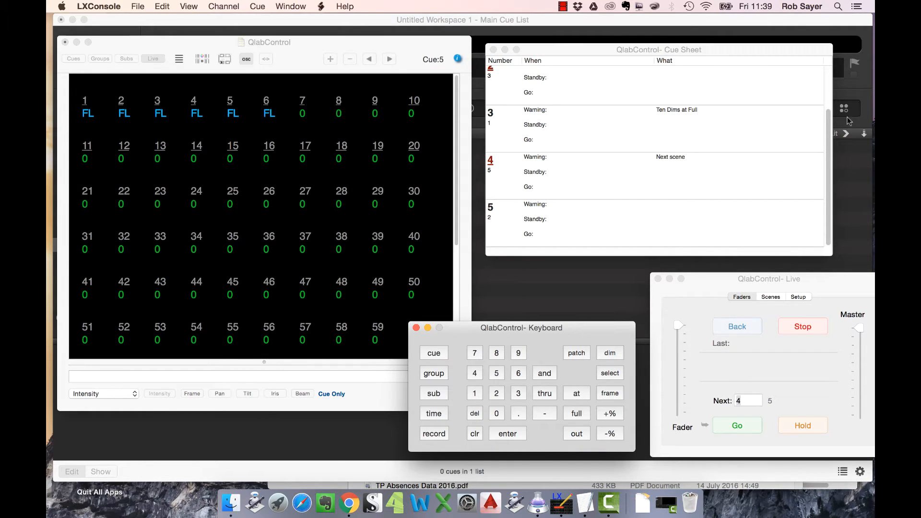
mouse_move(698, 213)
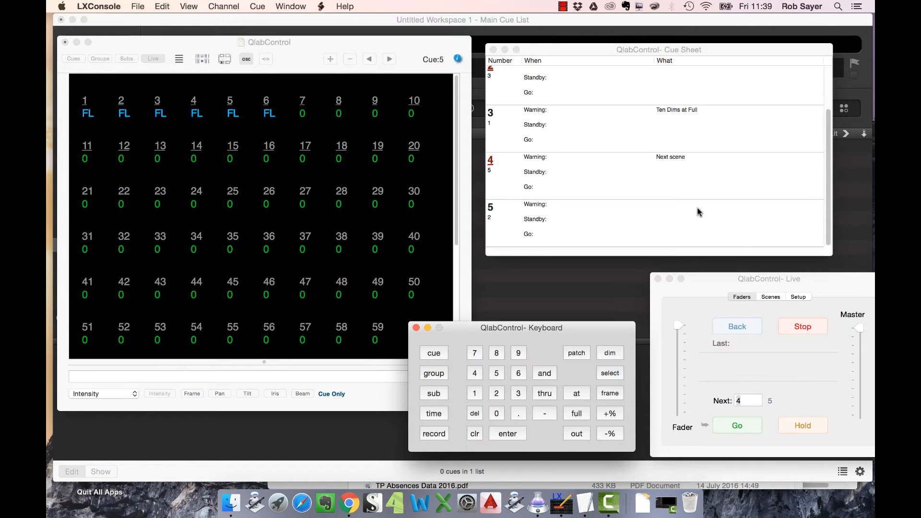
scroll(up, 3)
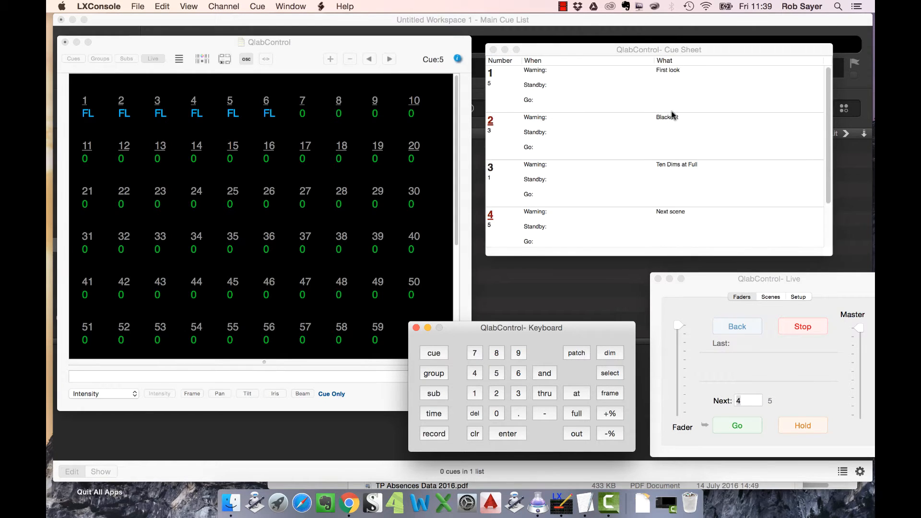
mouse_move(671, 84)
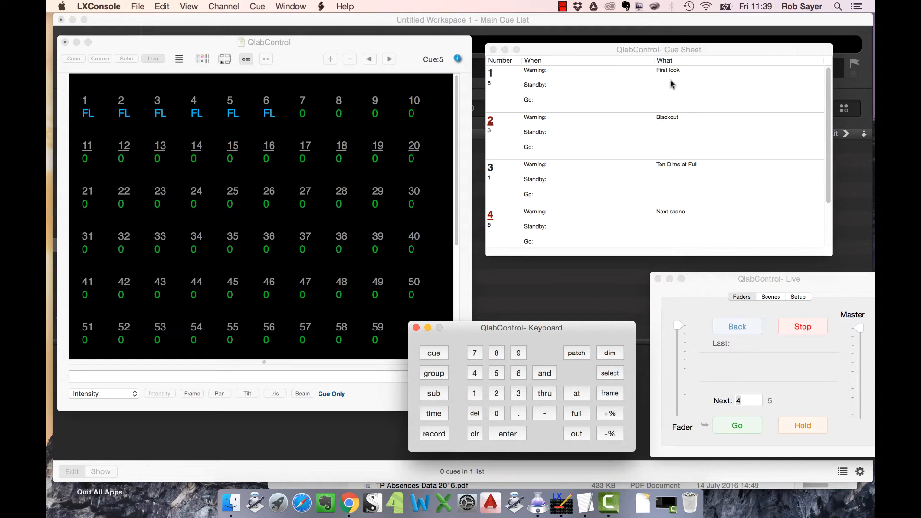
scroll(down, 3)
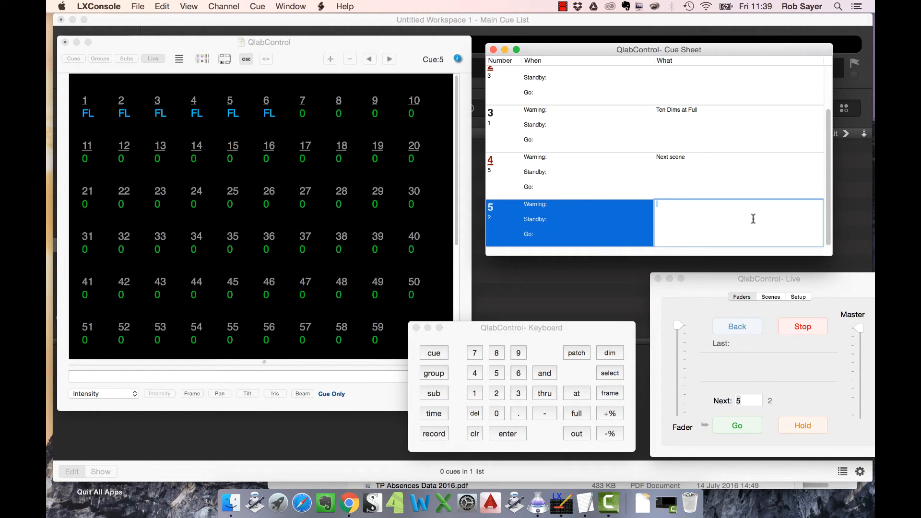
text(Final Cue)
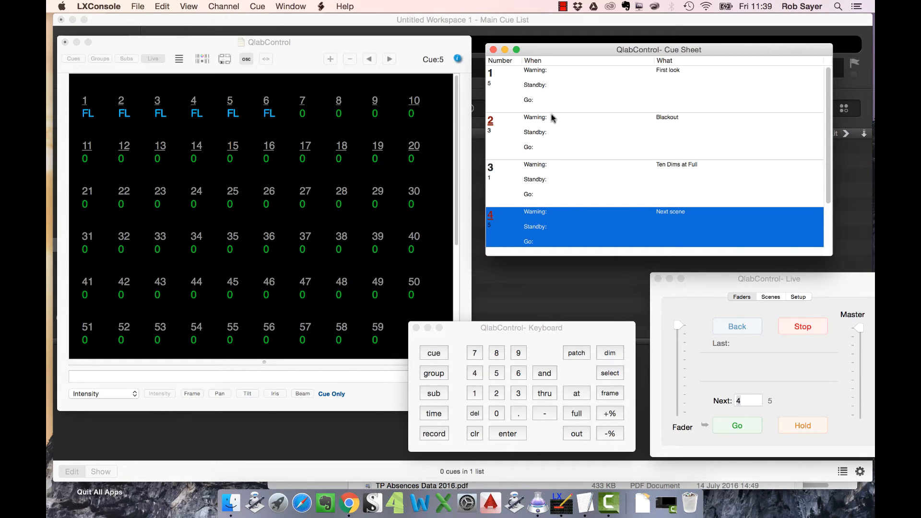
mouse_move(646, 176)
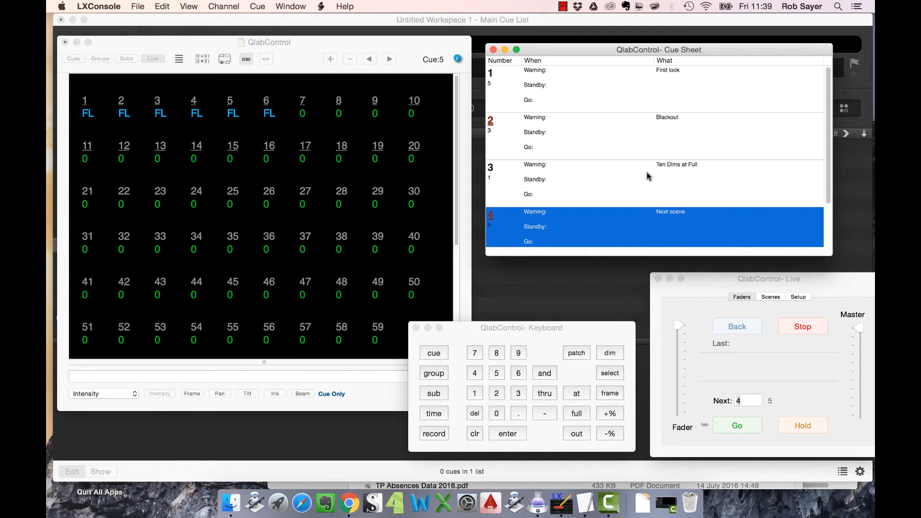
mouse_move(678, 73)
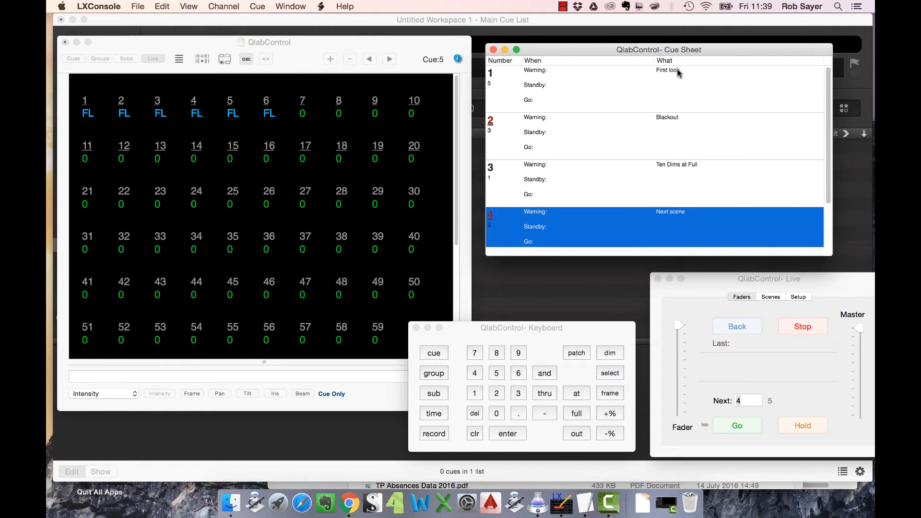
scroll(down, 3)
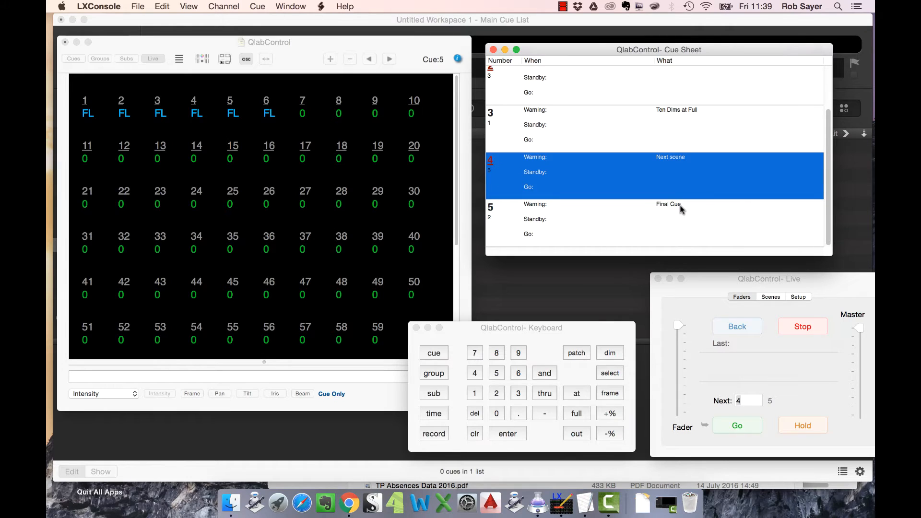
scroll(up, 3)
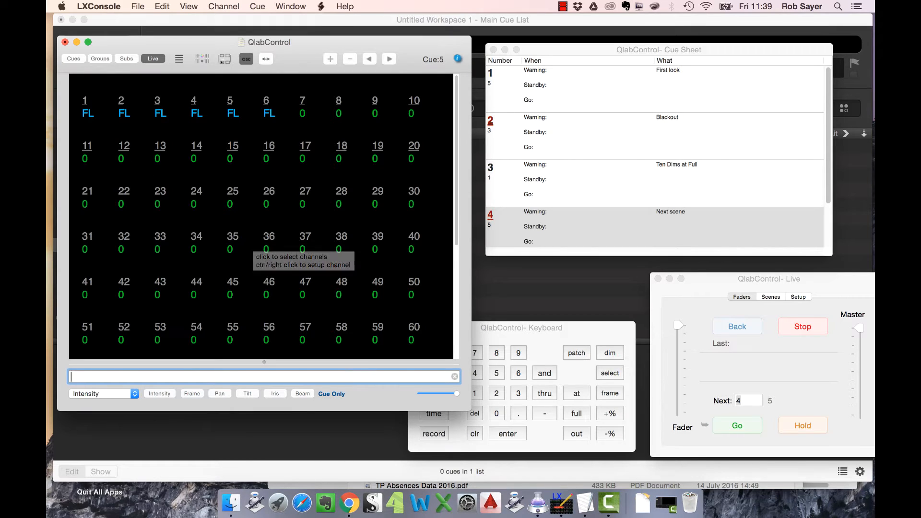
click(369, 58)
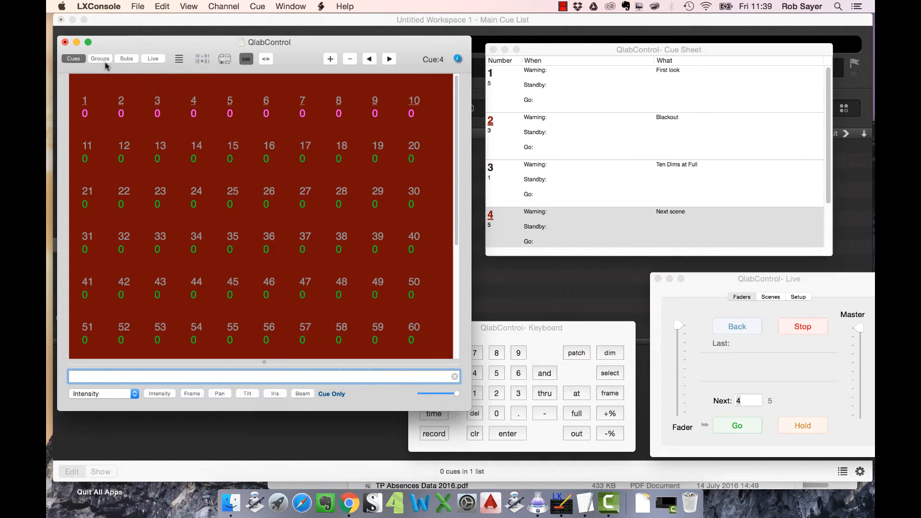
click(126, 58)
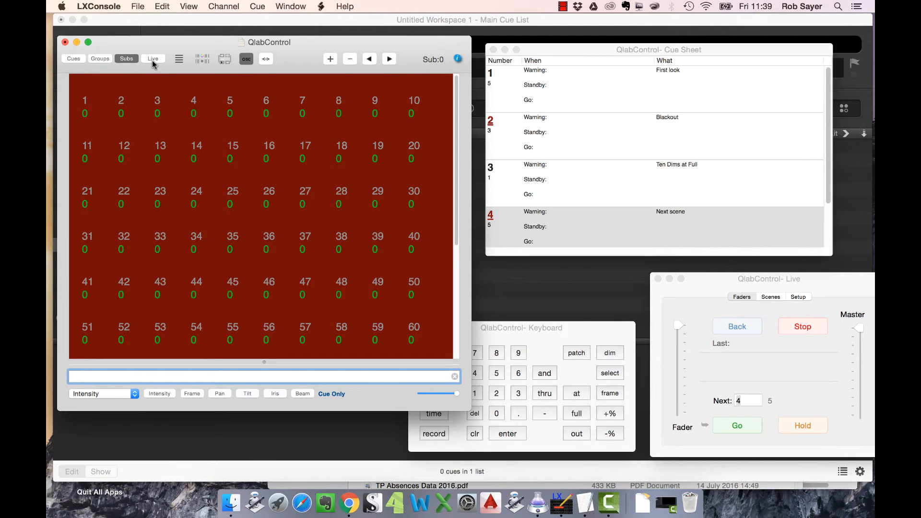
click(152, 58)
text(1)
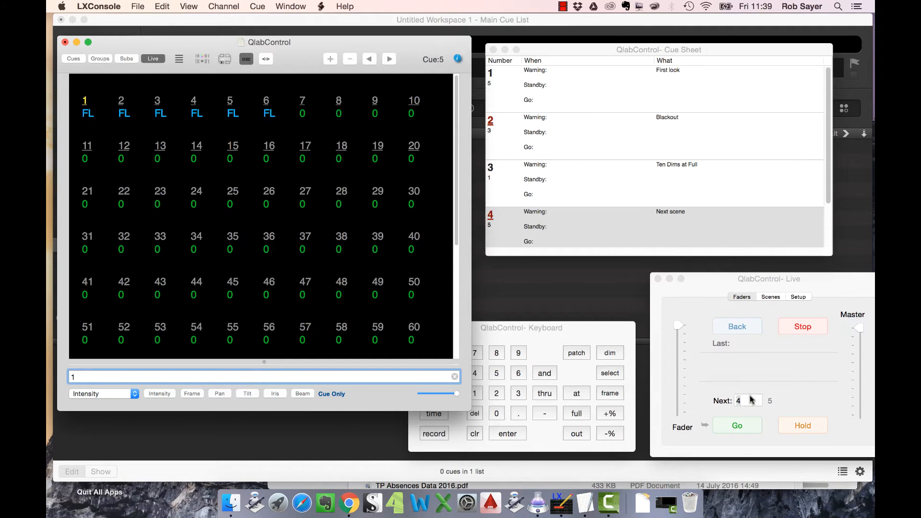
Set cue 1 as next, then Go through First look and Blackout.
click(747, 400)
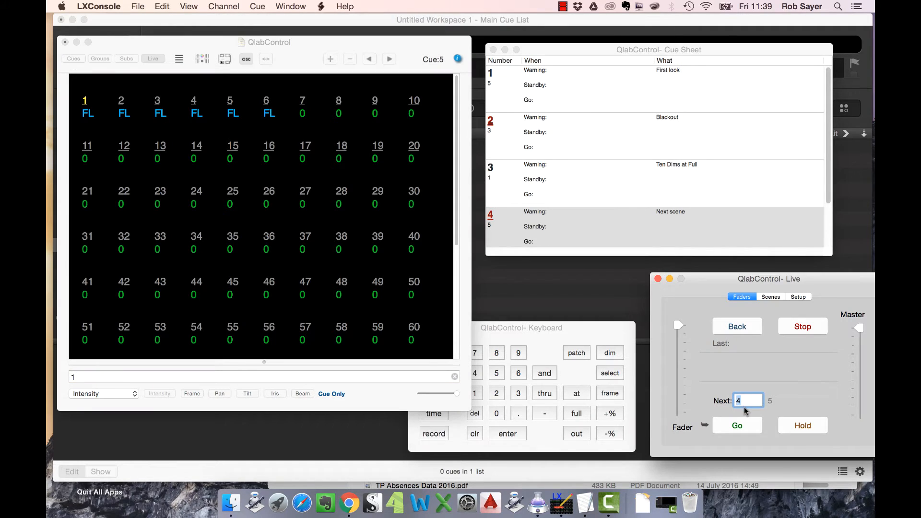
click(735, 426)
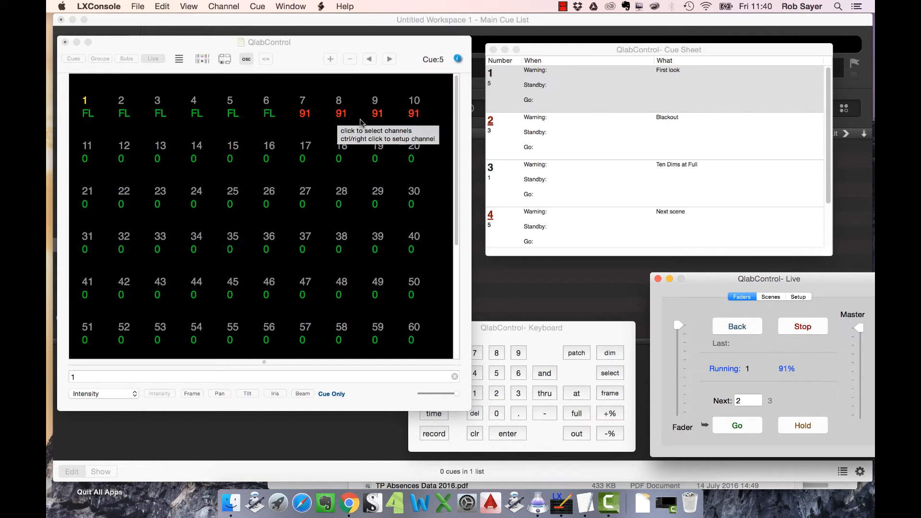
click(735, 425)
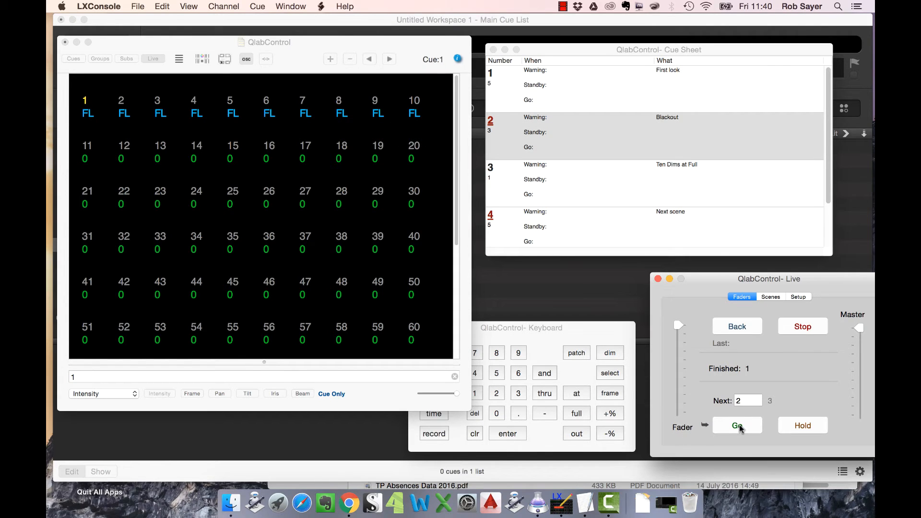
click(736, 425)
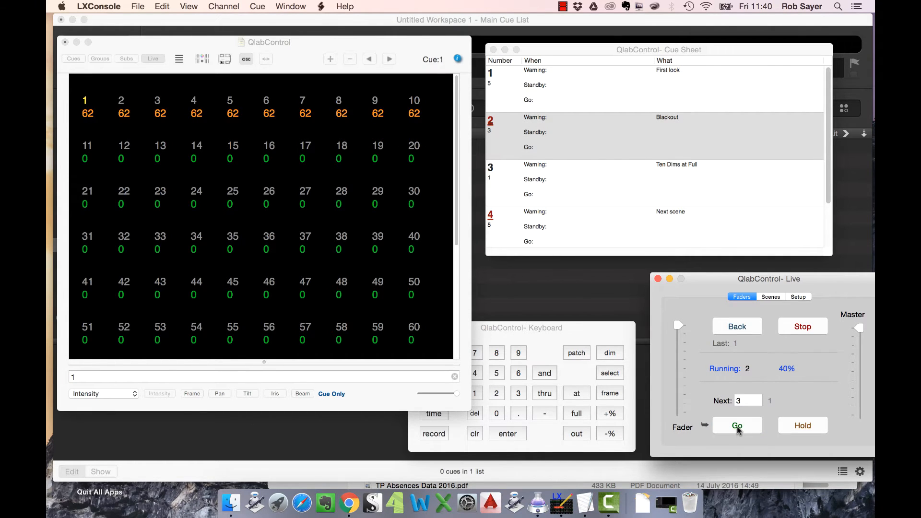
click(737, 425)
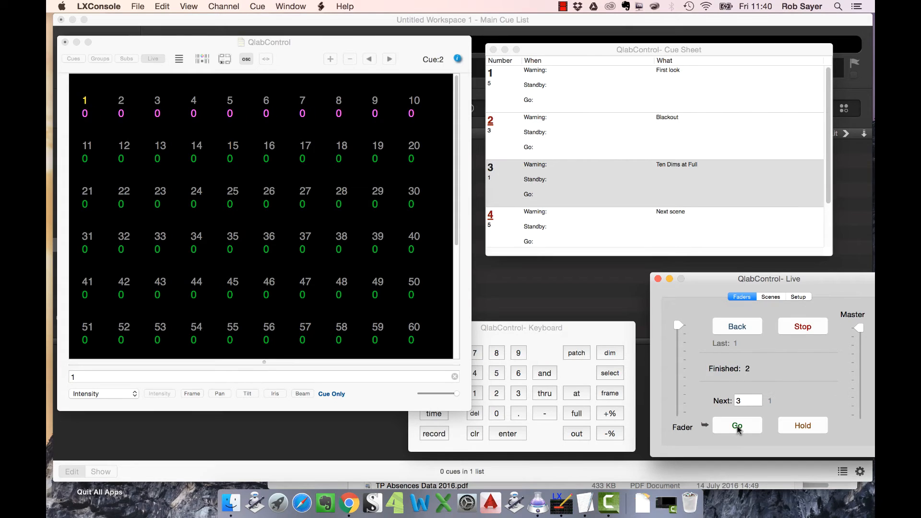
Go through Ten Dims at Full, Next scene and Final Cue.
click(736, 426)
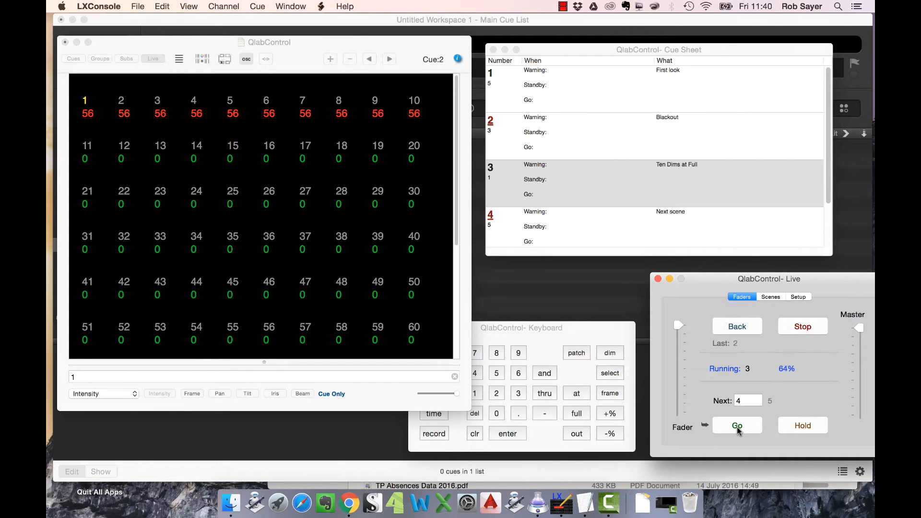
click(737, 425)
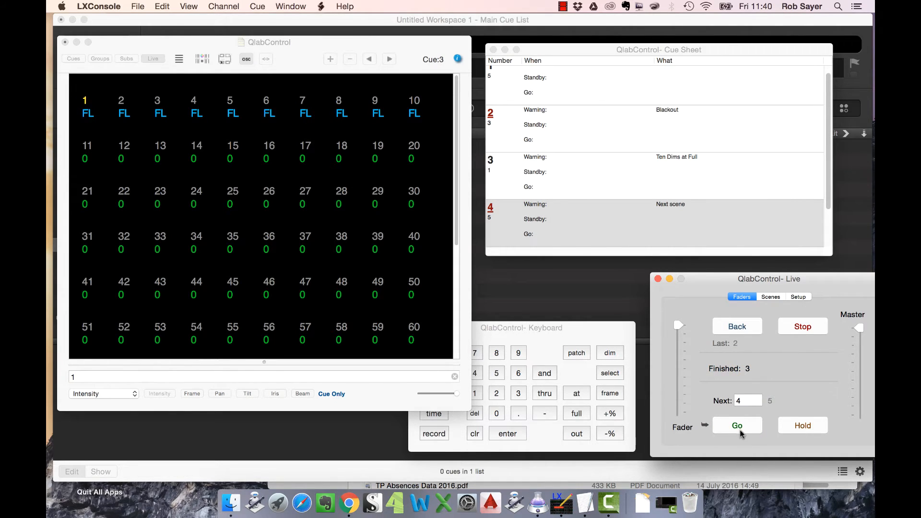
click(736, 426)
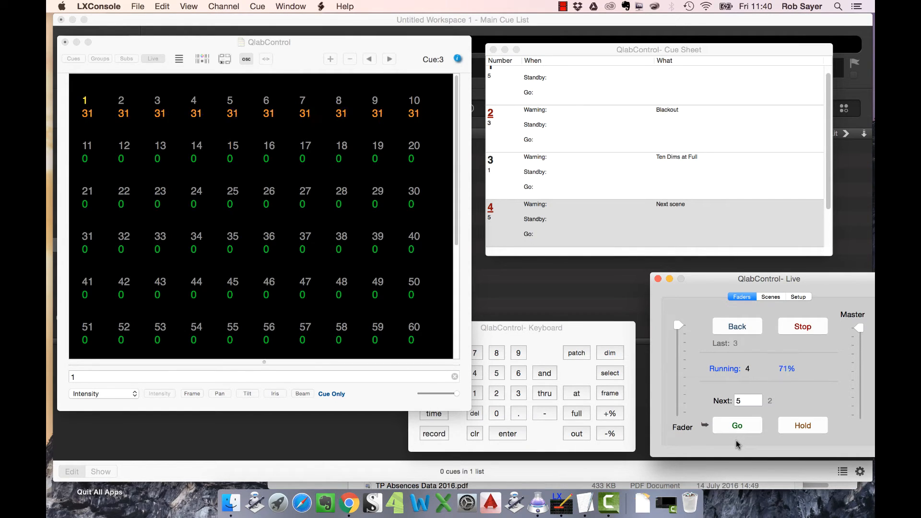
click(737, 425)
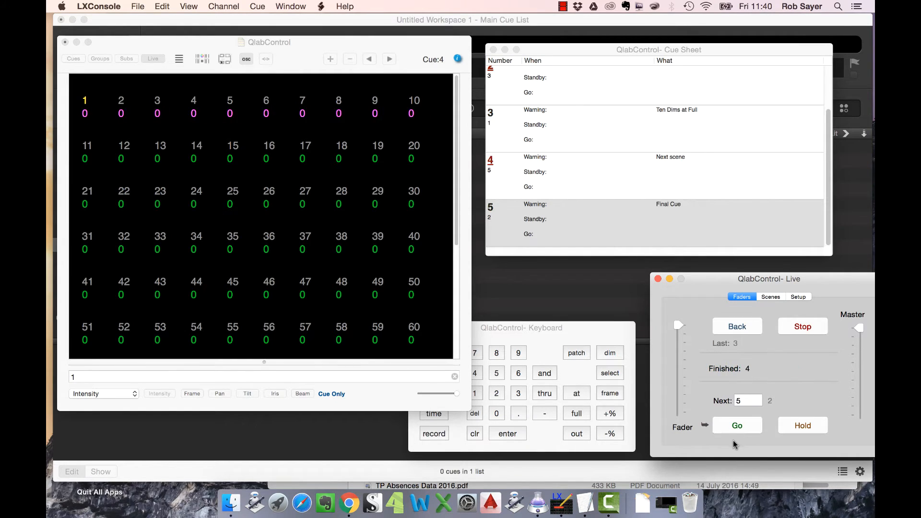
click(736, 426)
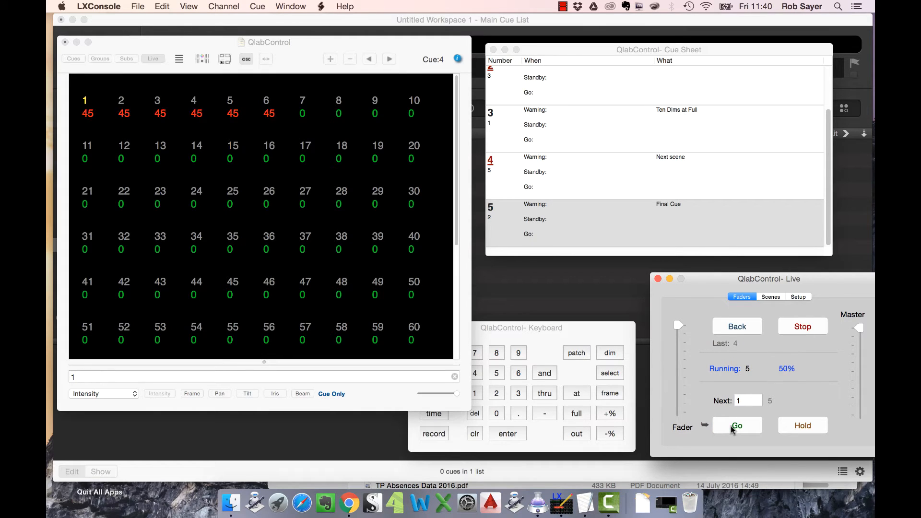
click(737, 425)
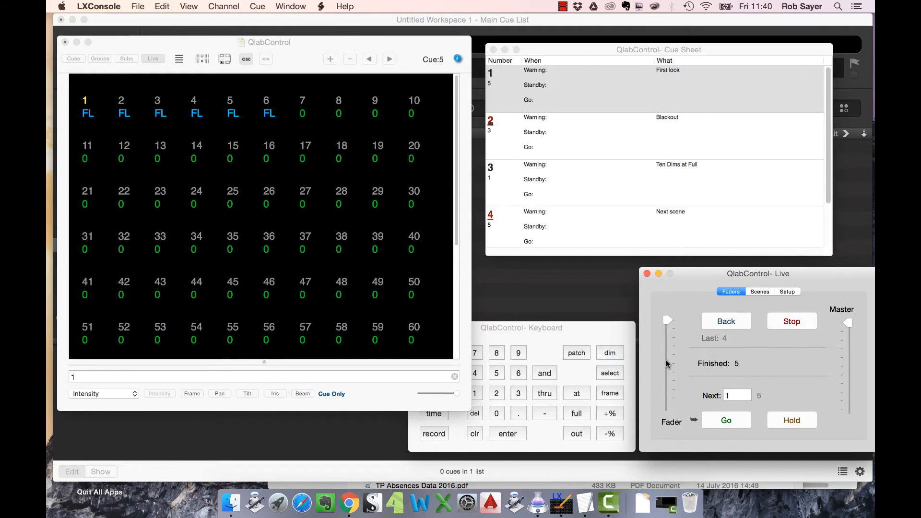
mouse_move(648, 373)
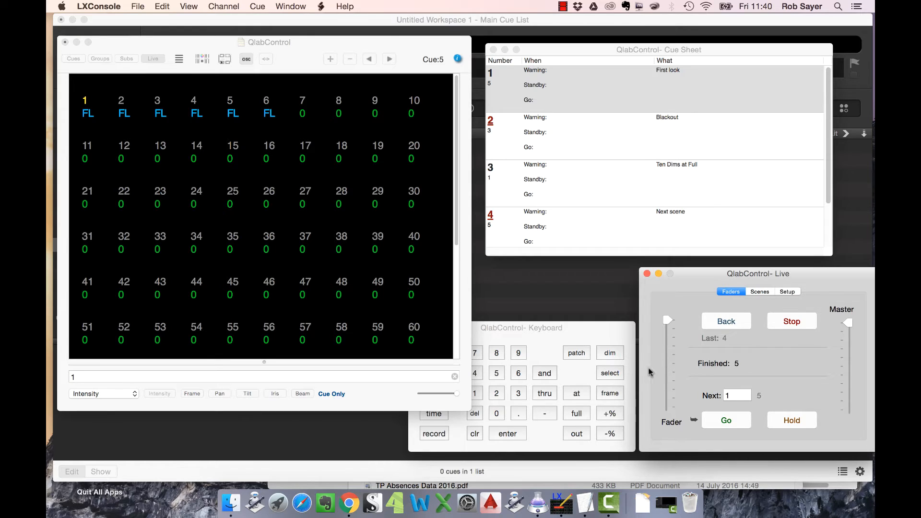
mouse_move(563, 304)
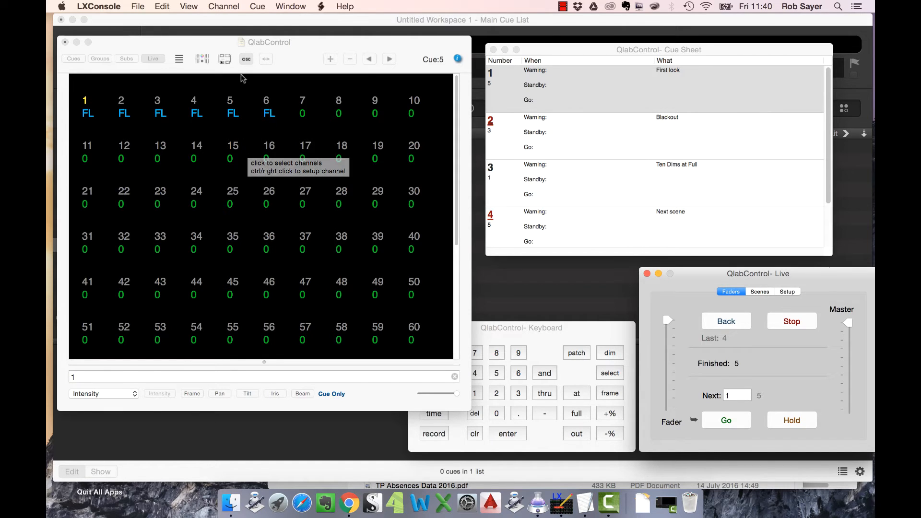
mouse_move(267, 52)
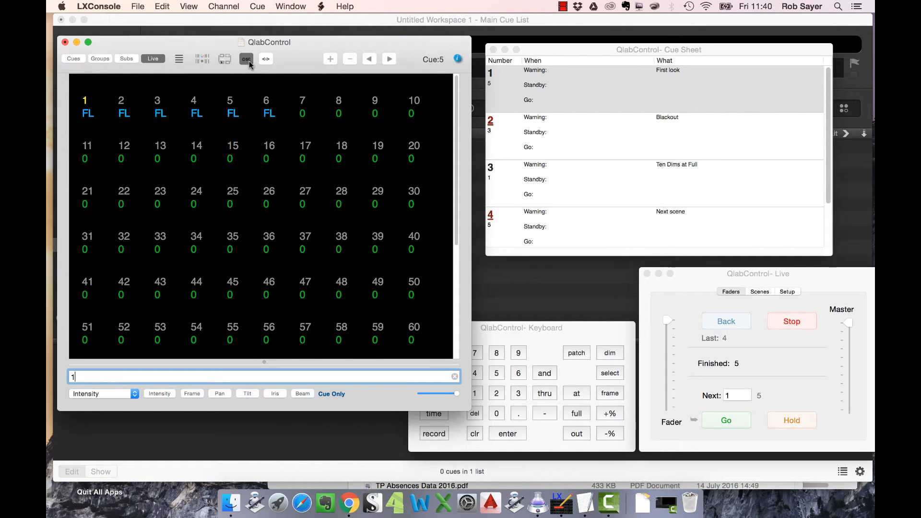
click(137, 7)
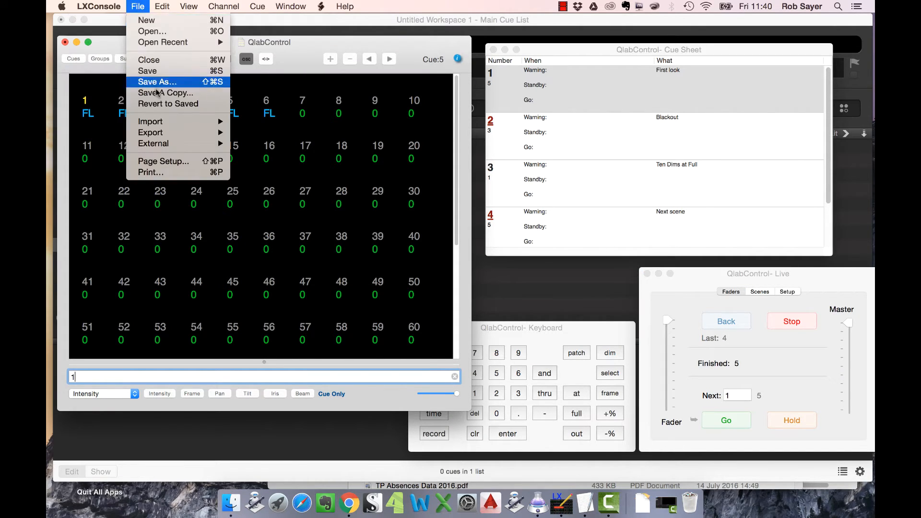
mouse_move(153, 144)
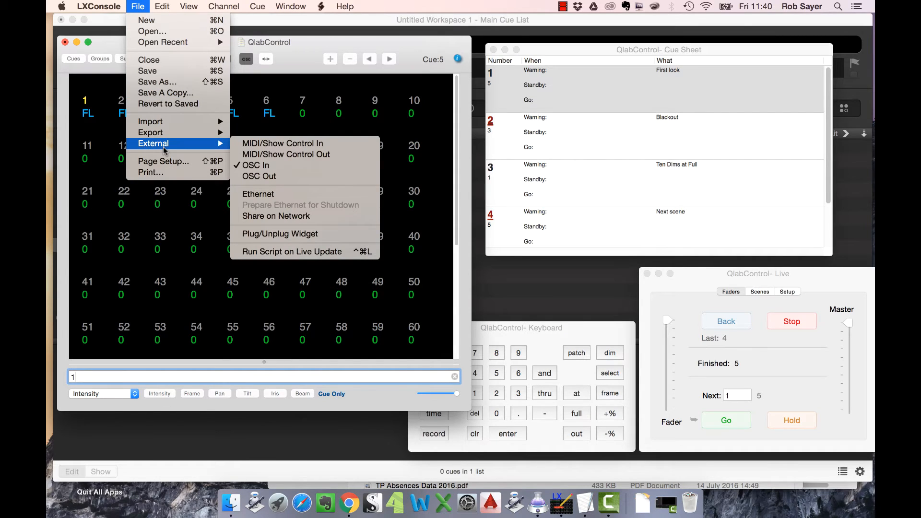
mouse_move(255, 165)
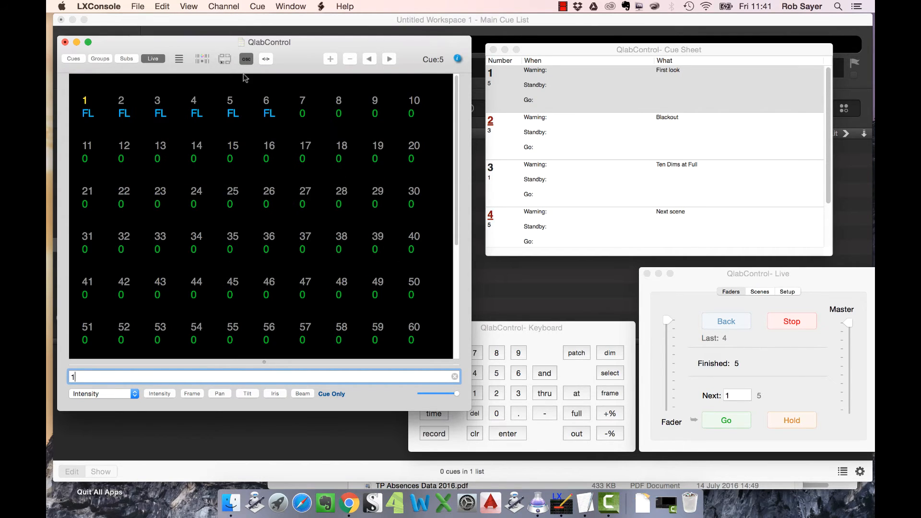
mouse_move(330, 166)
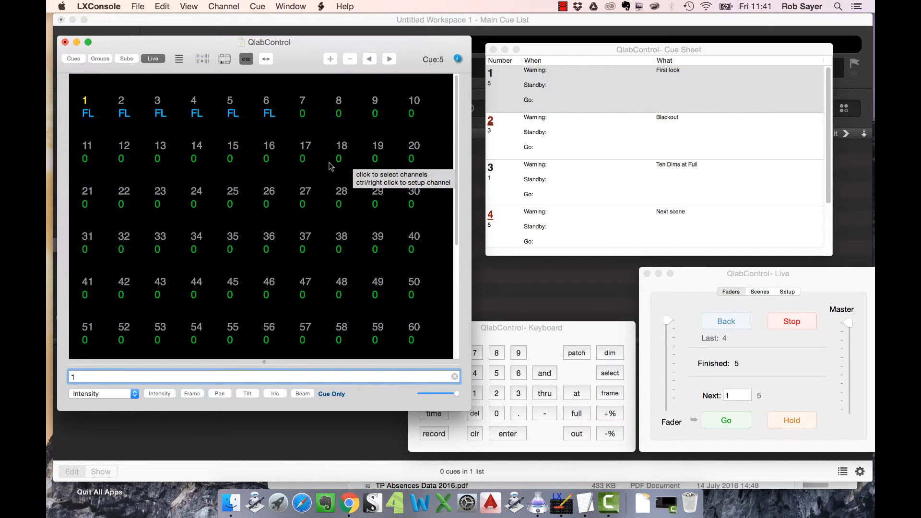
click(98, 6)
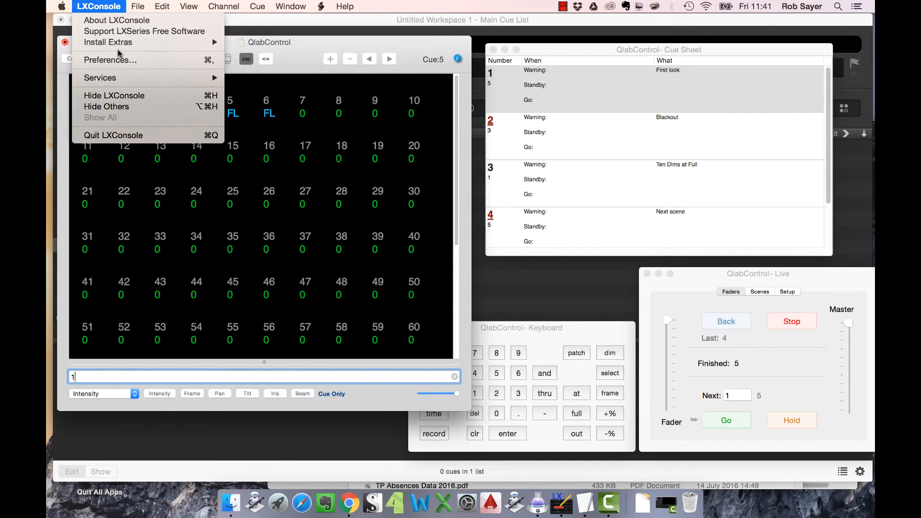
click(110, 60)
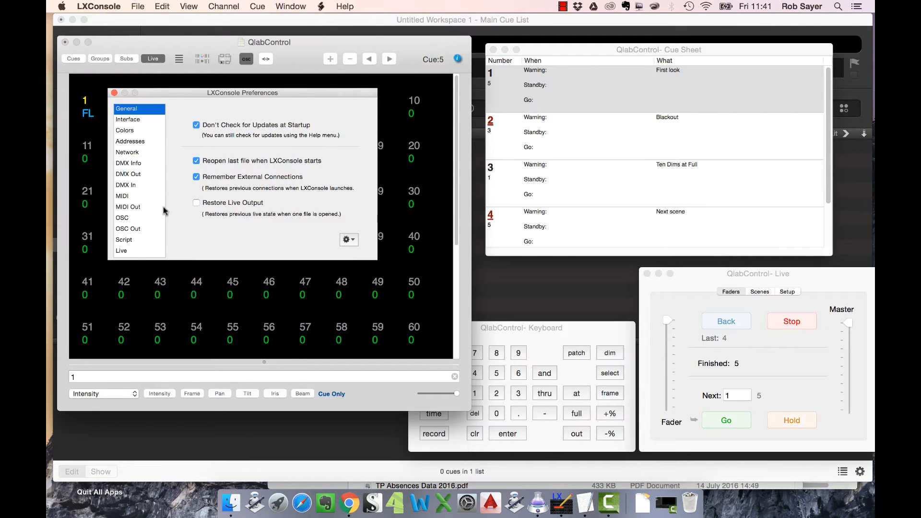
mouse_move(128, 221)
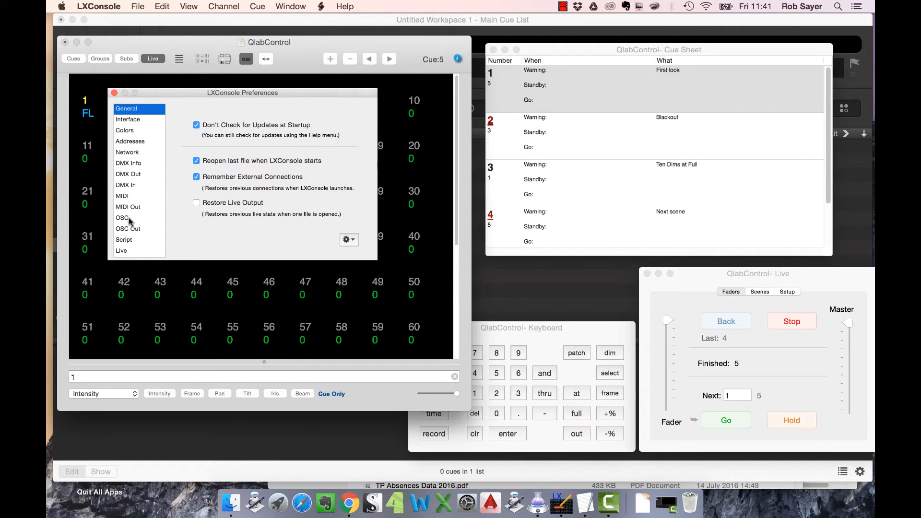
click(123, 218)
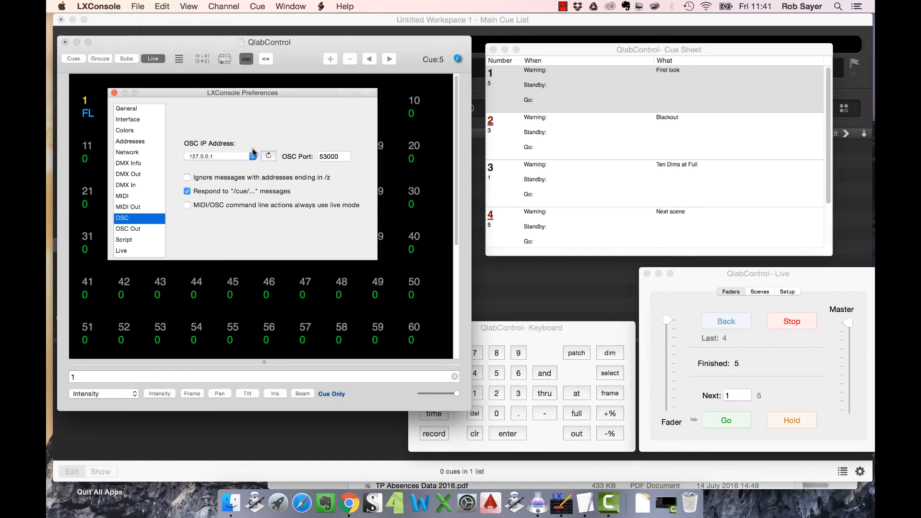
mouse_move(220, 160)
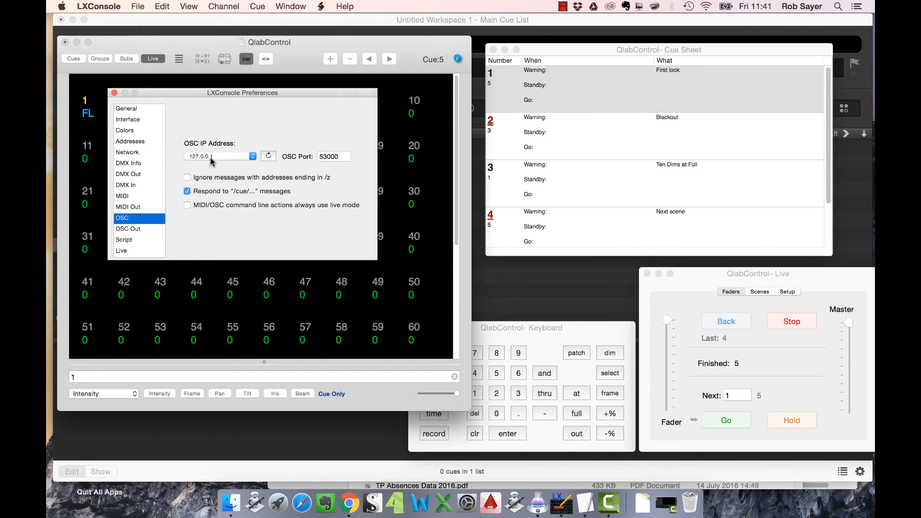
mouse_move(215, 164)
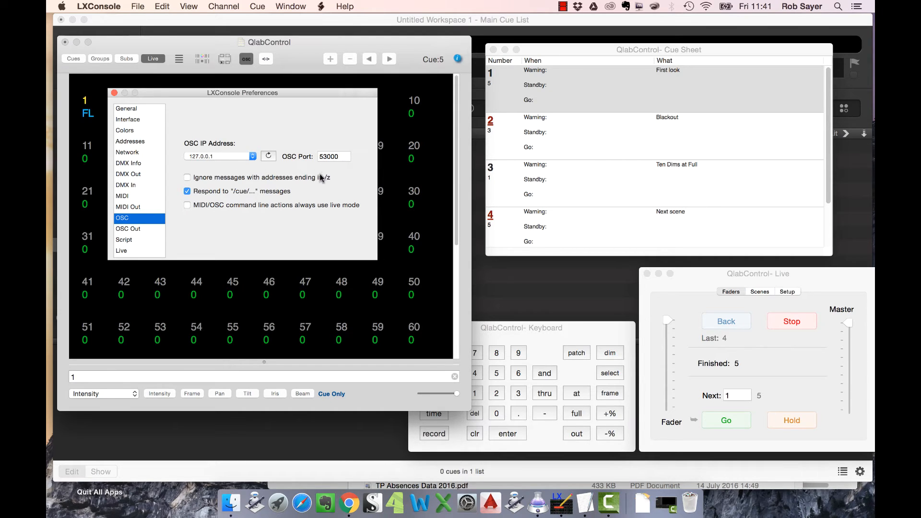
mouse_move(300, 209)
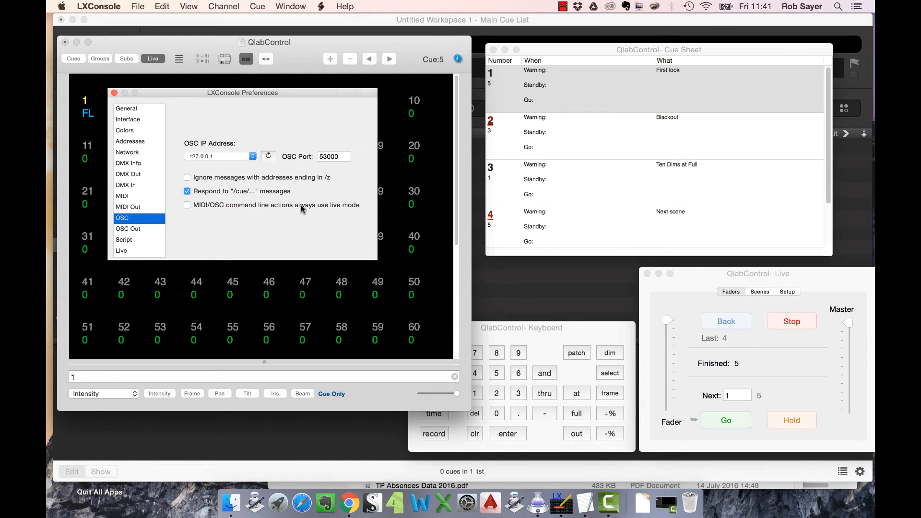
click(186, 191)
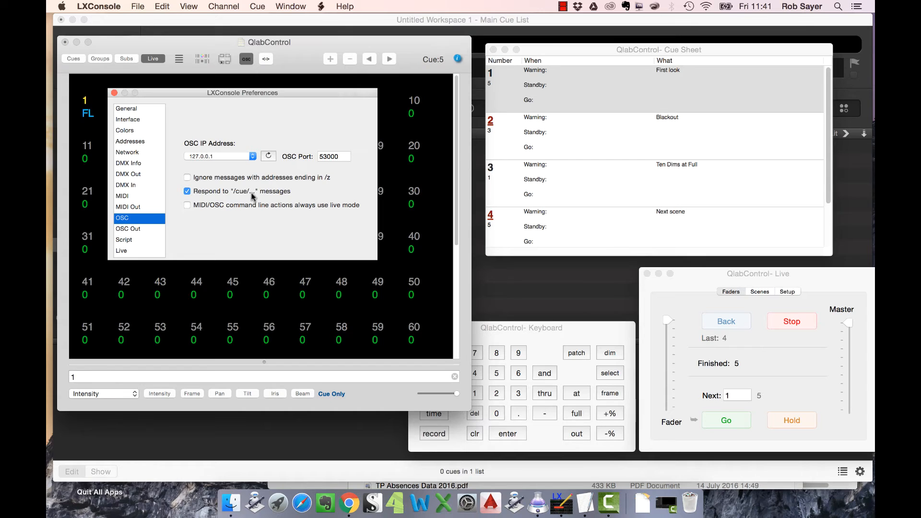
mouse_move(115, 93)
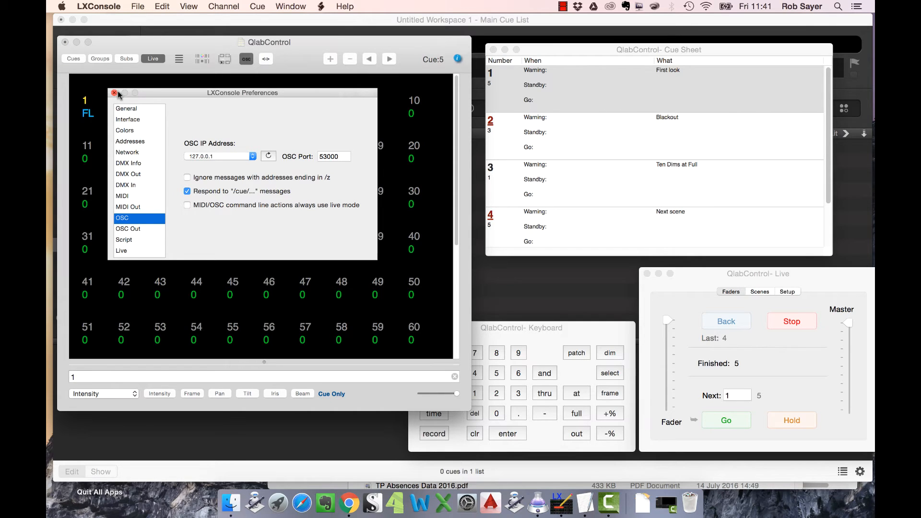
click(115, 92)
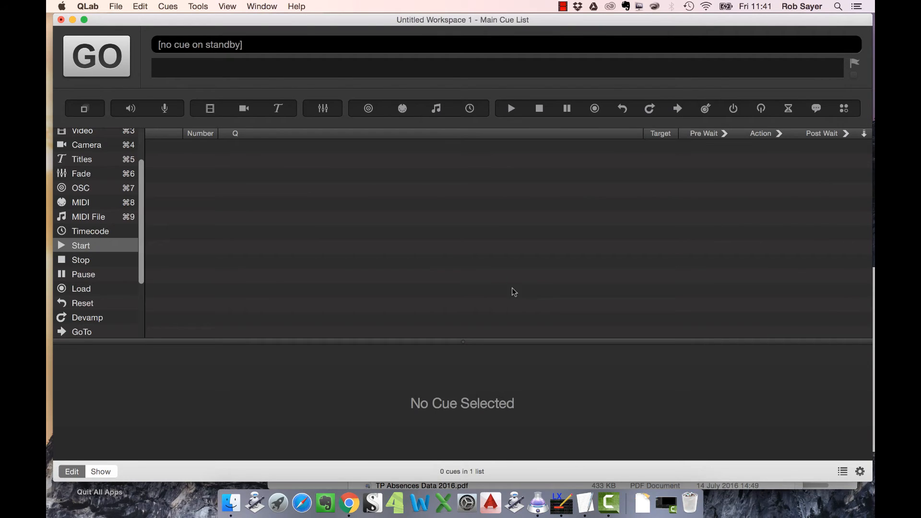
mouse_move(440, 133)
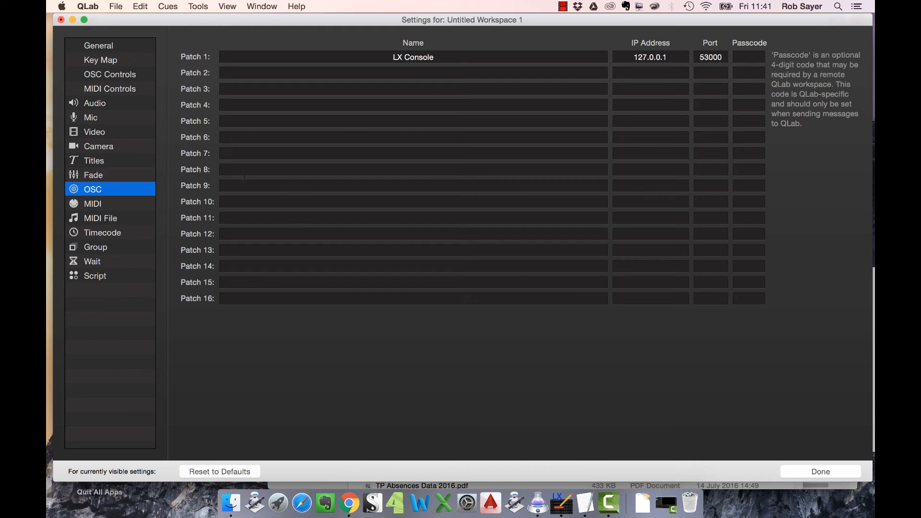
mouse_move(168, 145)
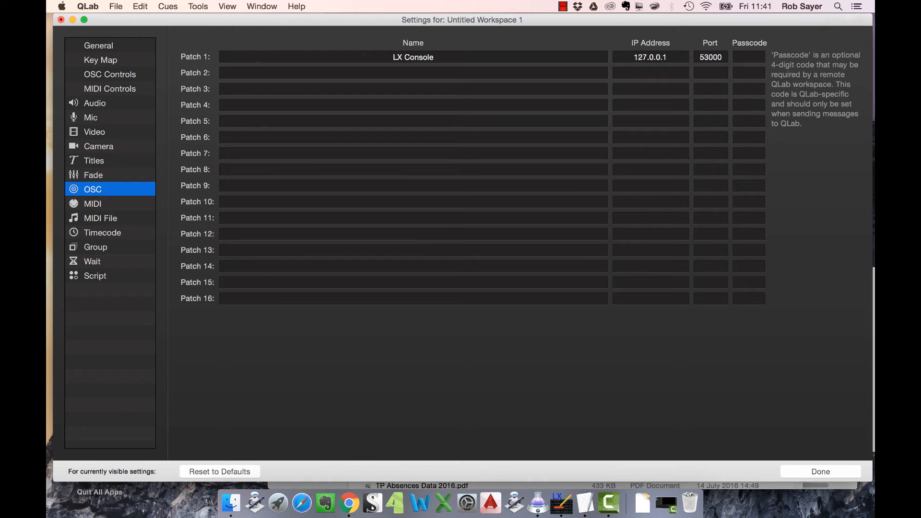
double_click(413, 57)
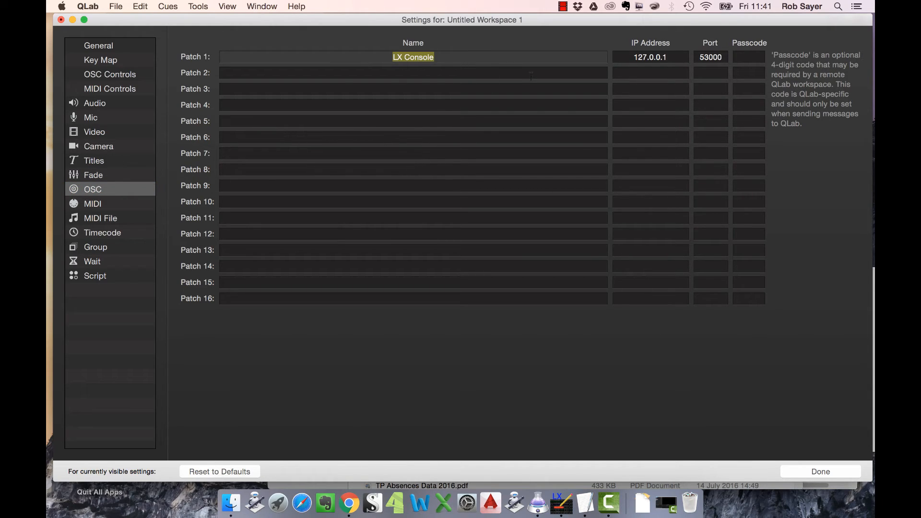
click(413, 72)
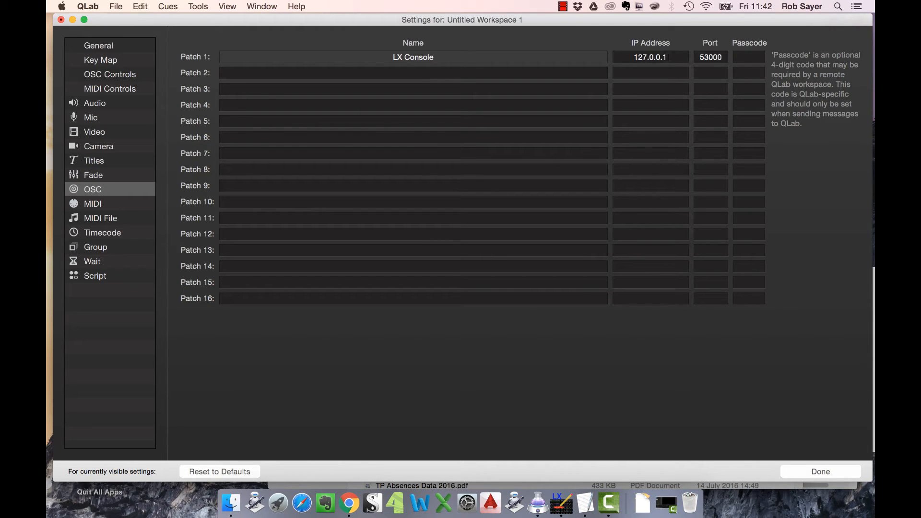
click(413, 57)
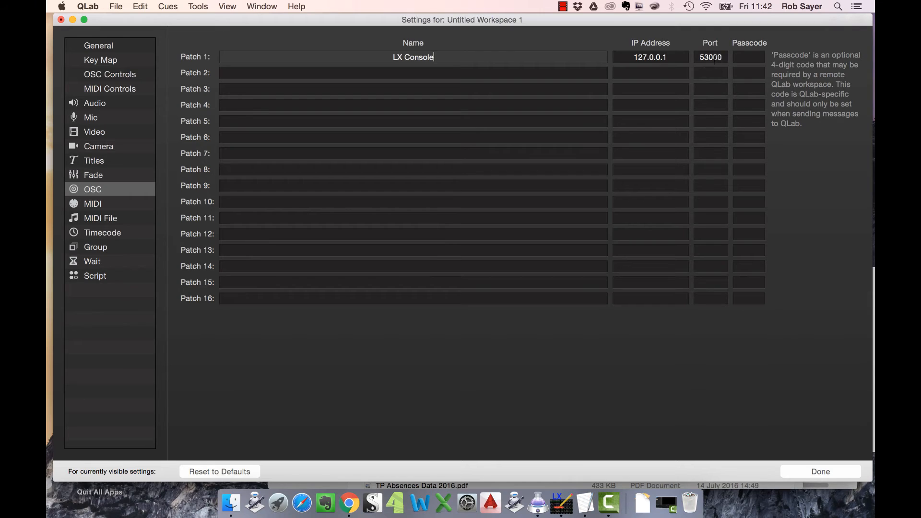
mouse_move(717, 68)
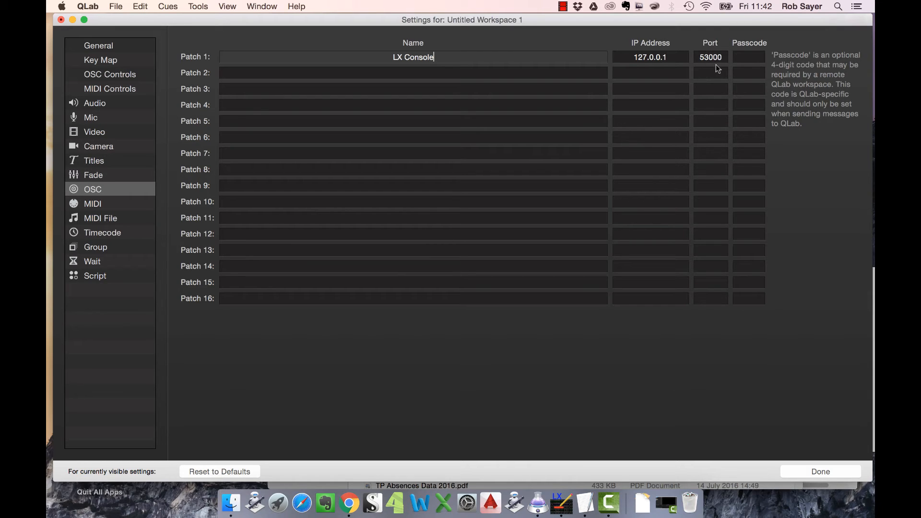
mouse_move(220, 149)
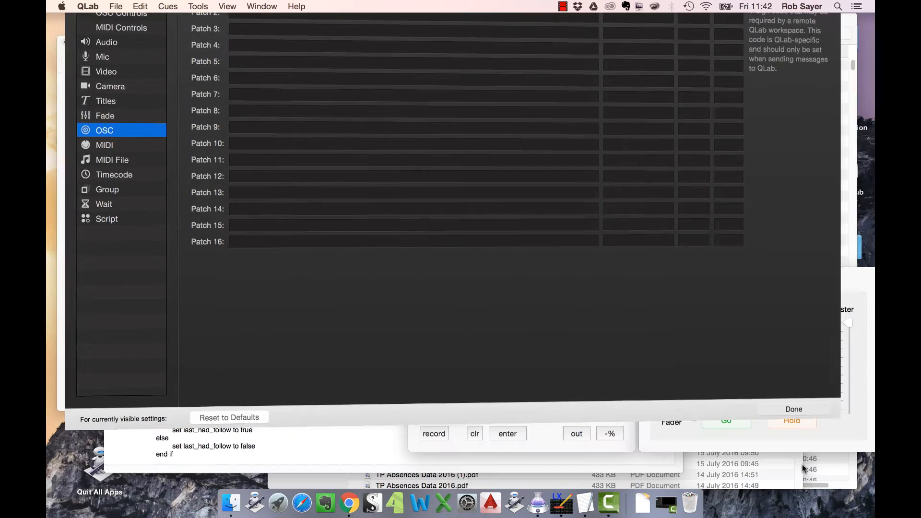
Add an OSC cue targeting LX Console cue number 1 and fire it.
click(793, 408)
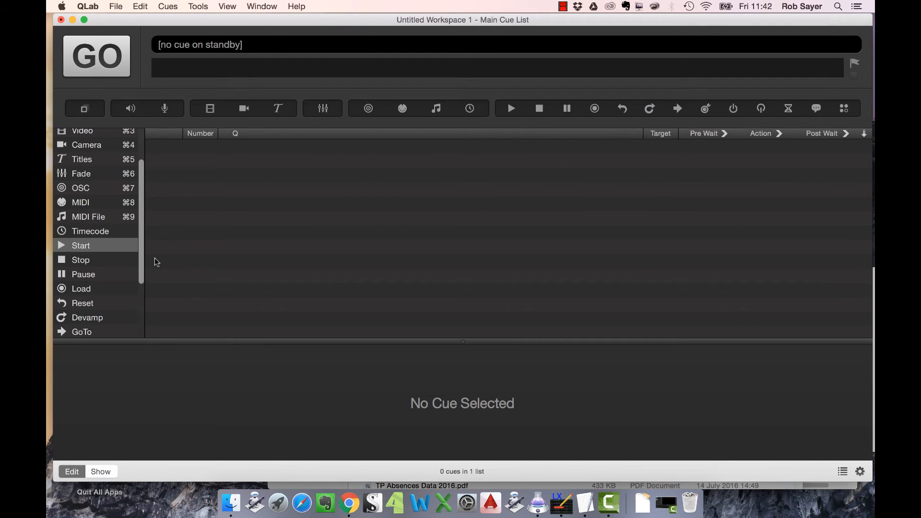
mouse_move(869, 475)
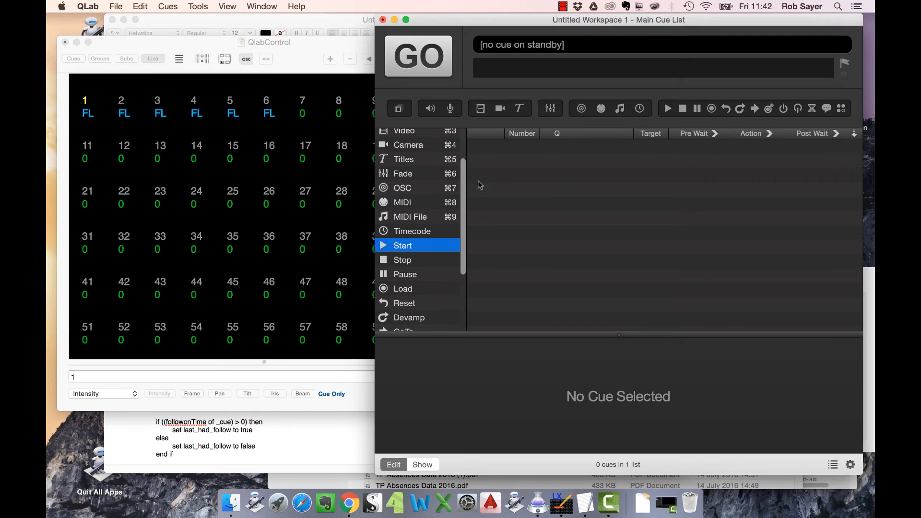
click(403, 245)
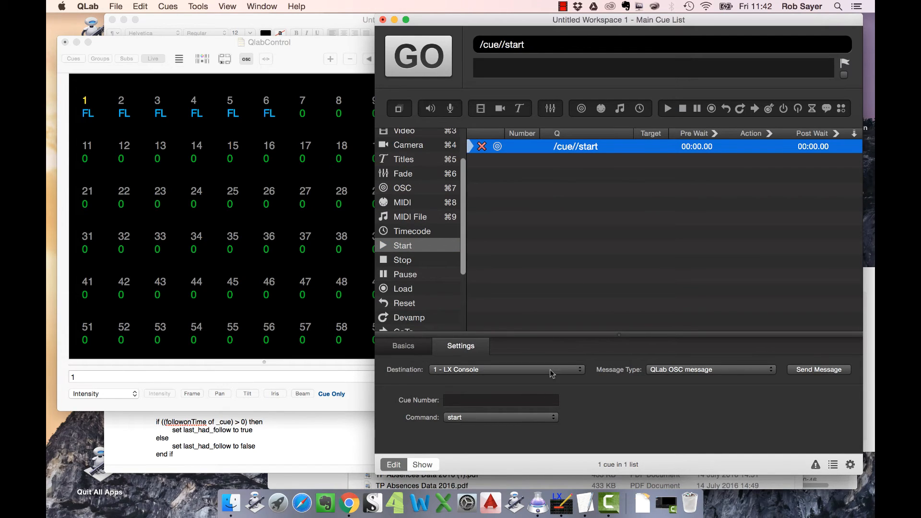
mouse_move(458, 375)
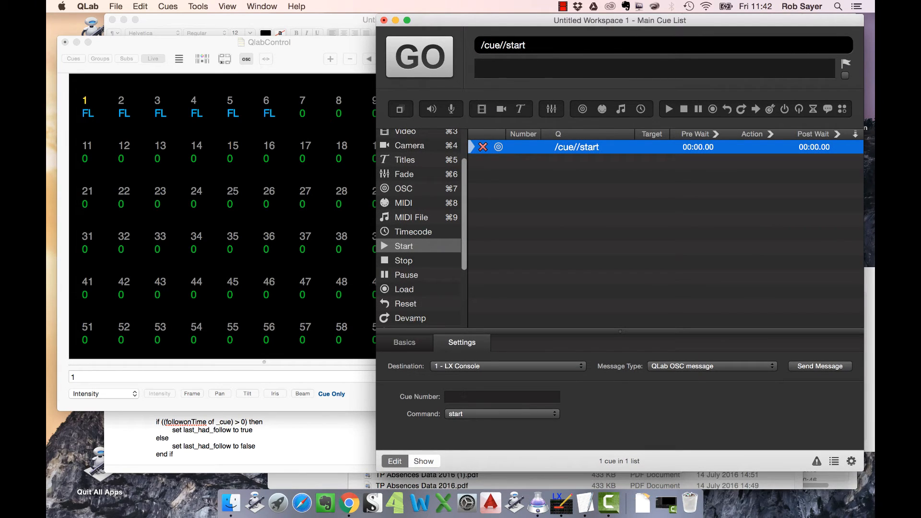
click(502, 397)
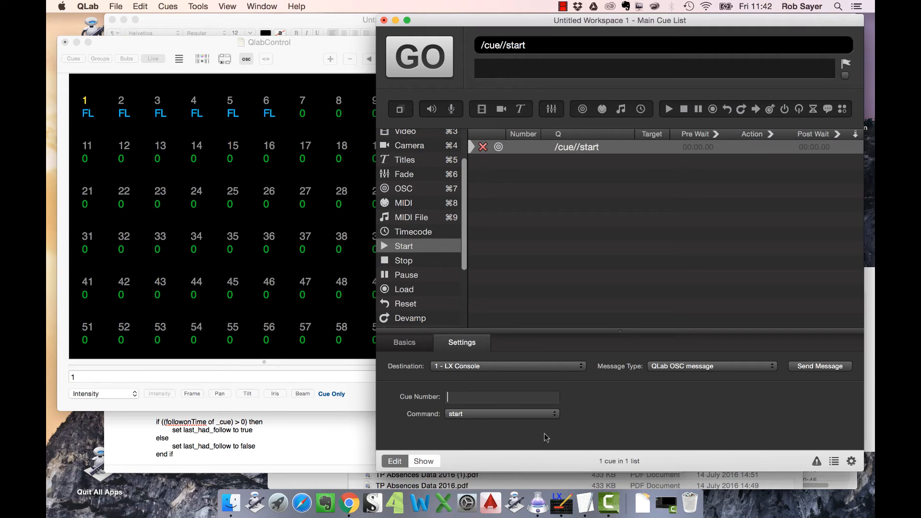
text(1)
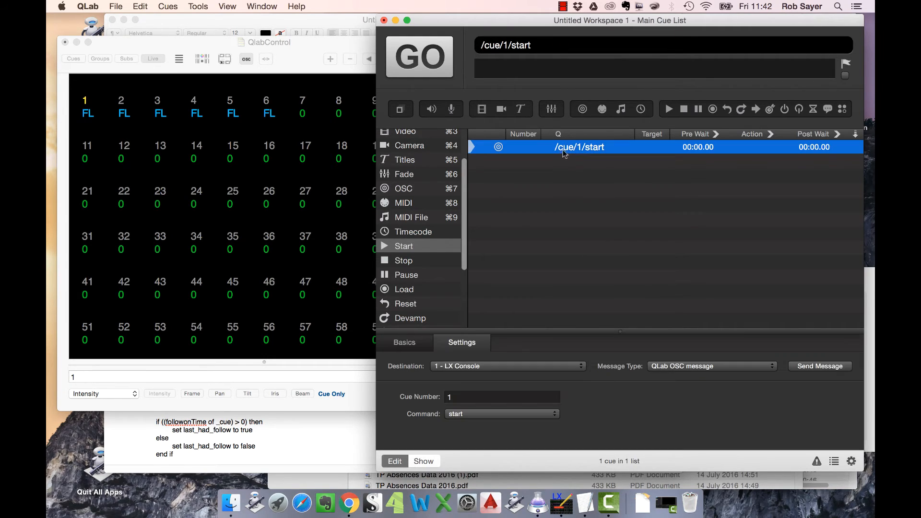
click(419, 57)
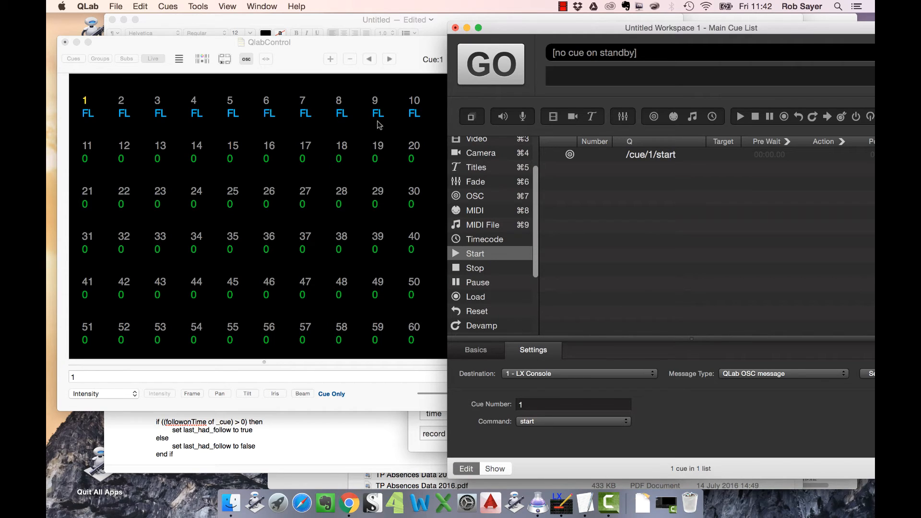
mouse_move(473, 234)
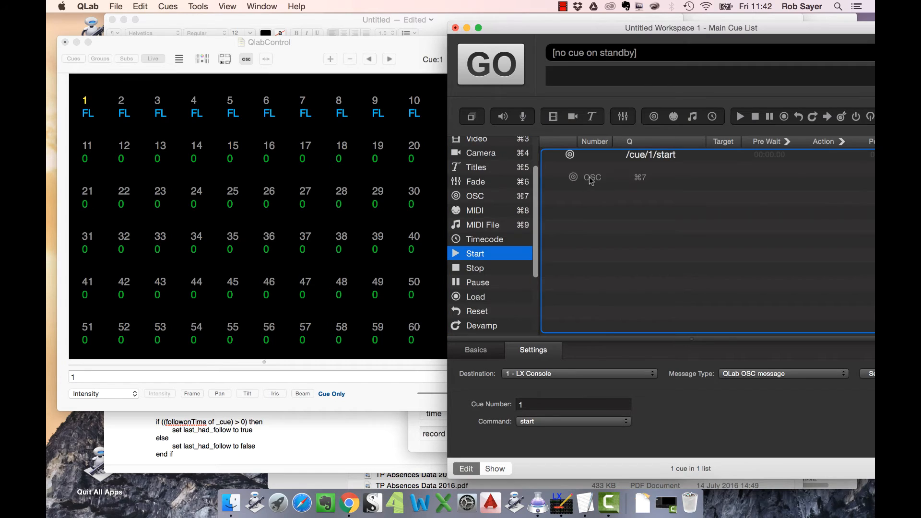
Add a second OSC cue starting LX Console cue 2 and select it.
click(476, 254)
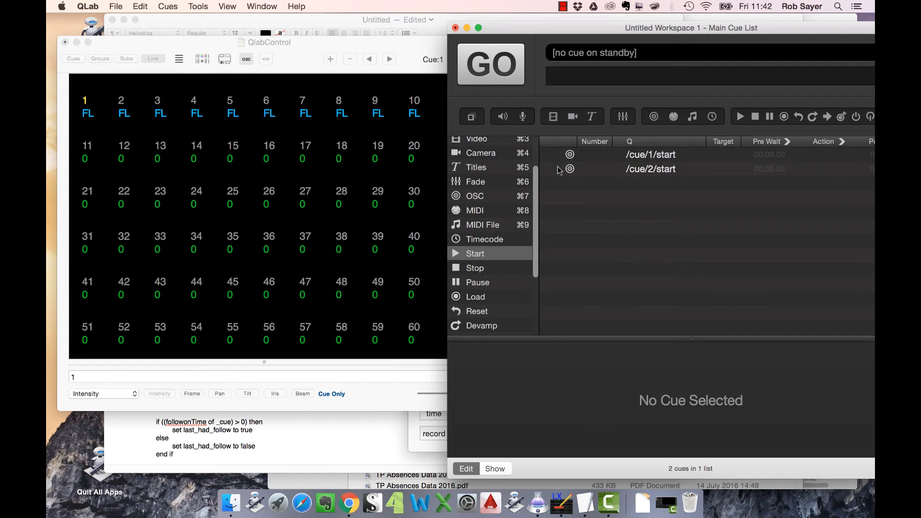
click(651, 169)
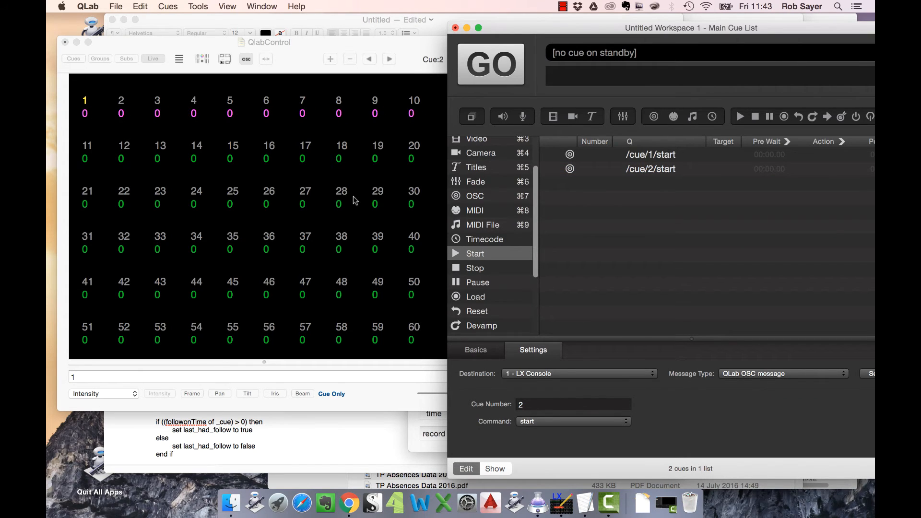
mouse_move(560, 28)
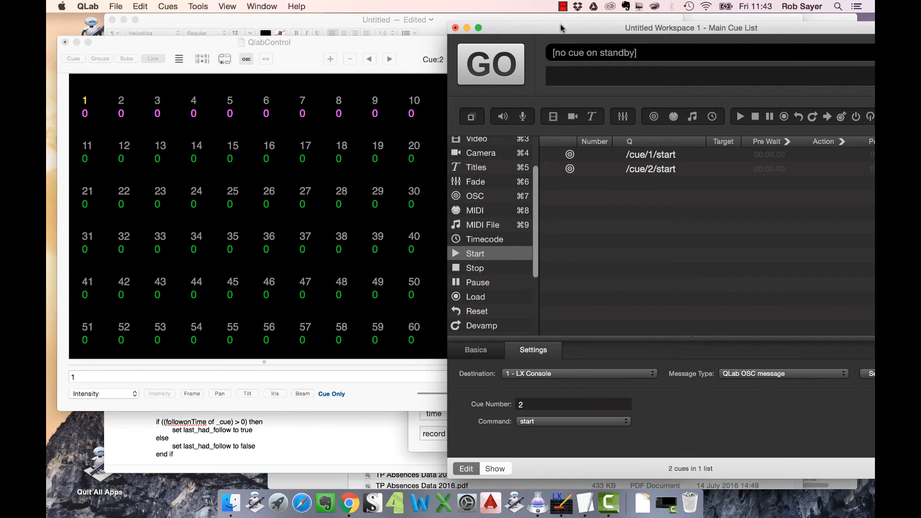
mouse_move(326, 177)
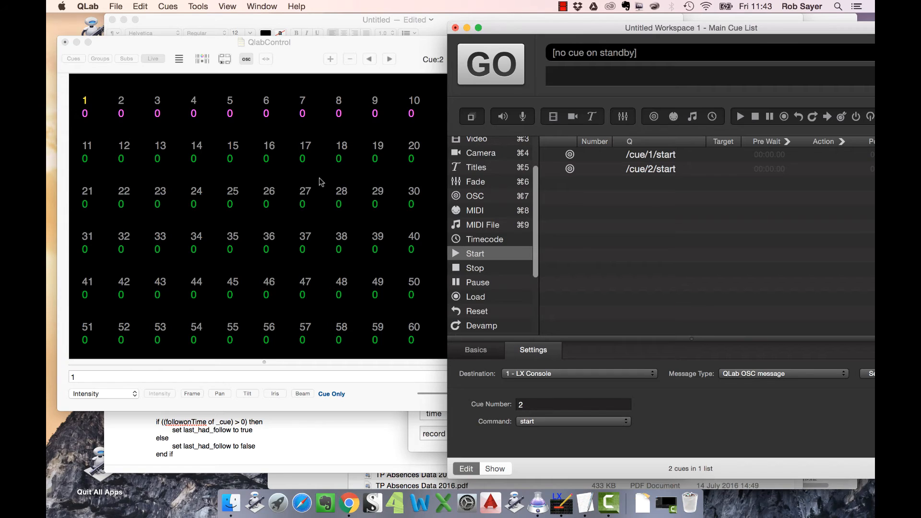
mouse_move(560, 198)
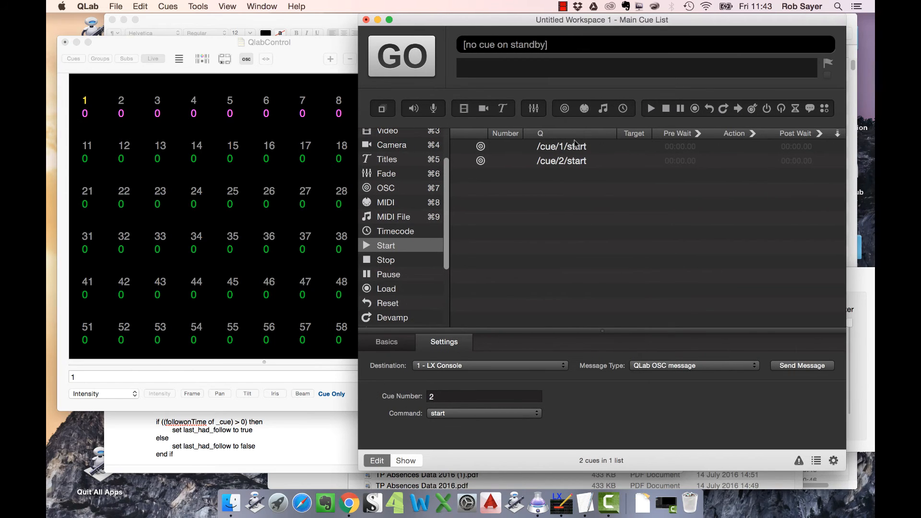
click(561, 161)
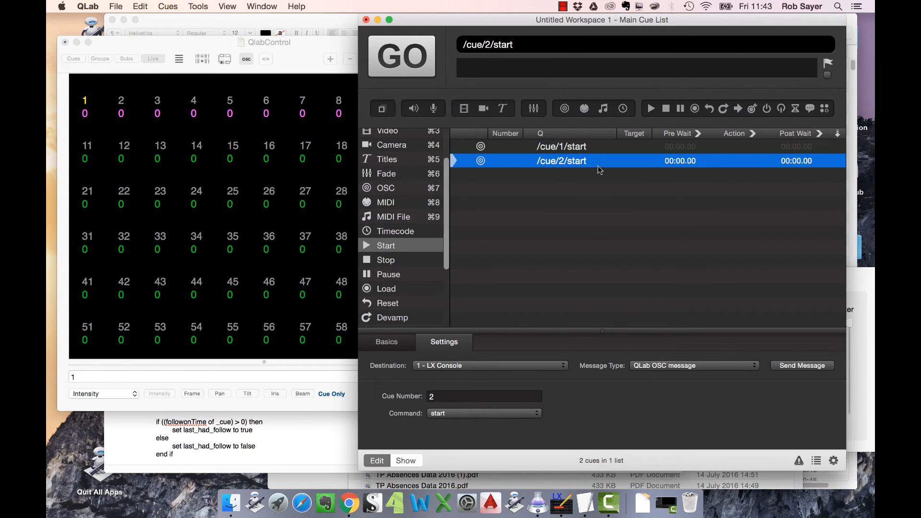
click(560, 146)
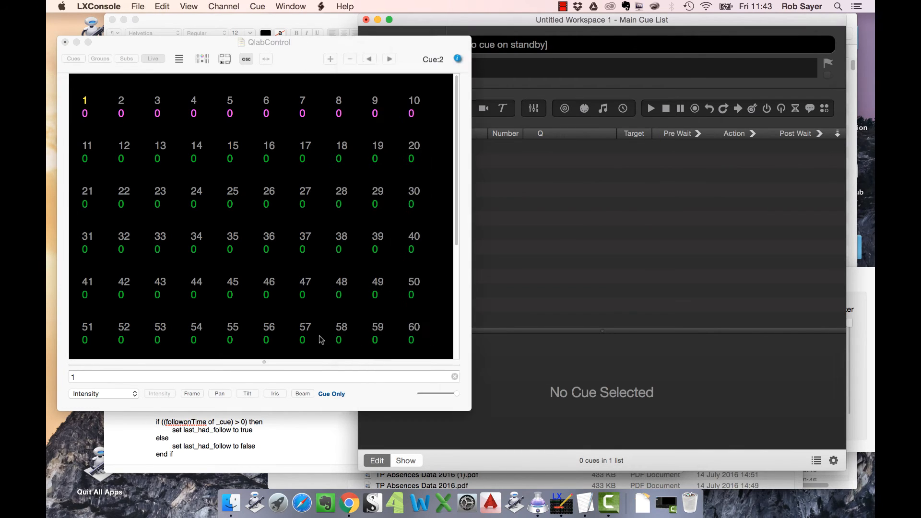
Open Window > QlabControl- Cue Sheet and scroll to the top of the cue list.
click(290, 7)
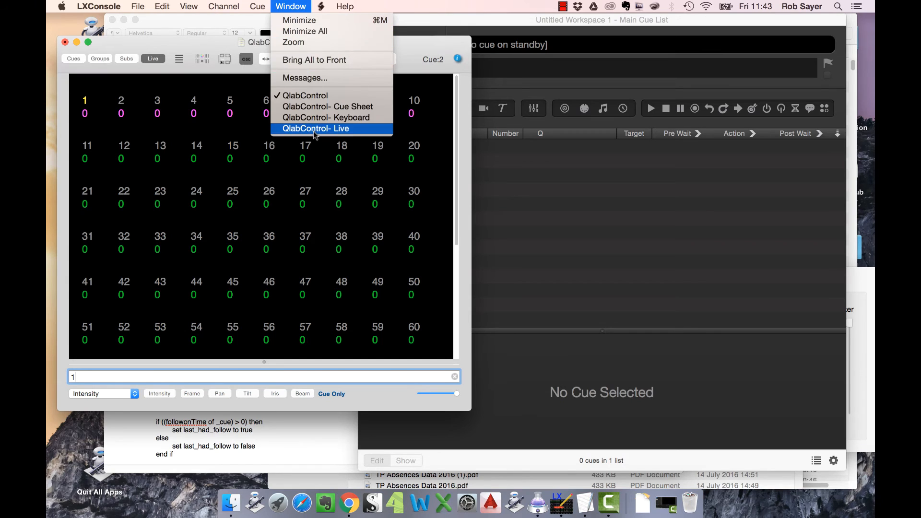
click(327, 107)
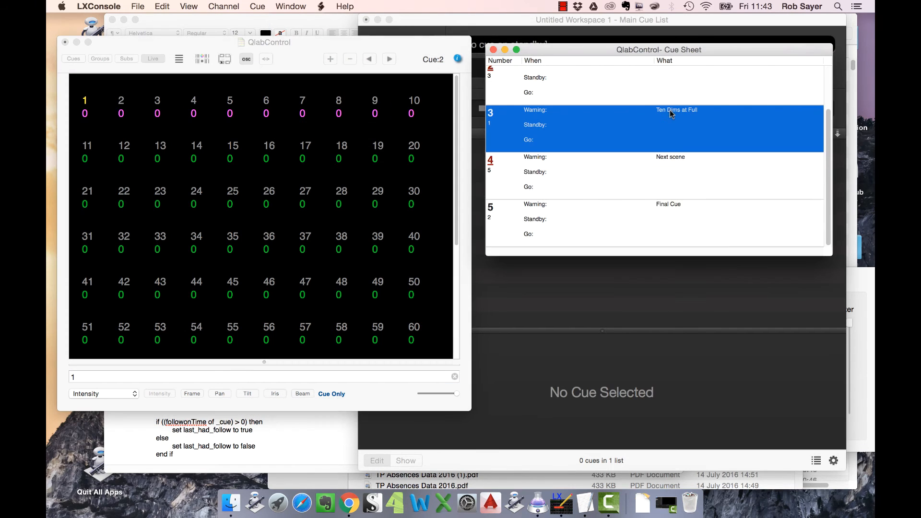
scroll(up, 3)
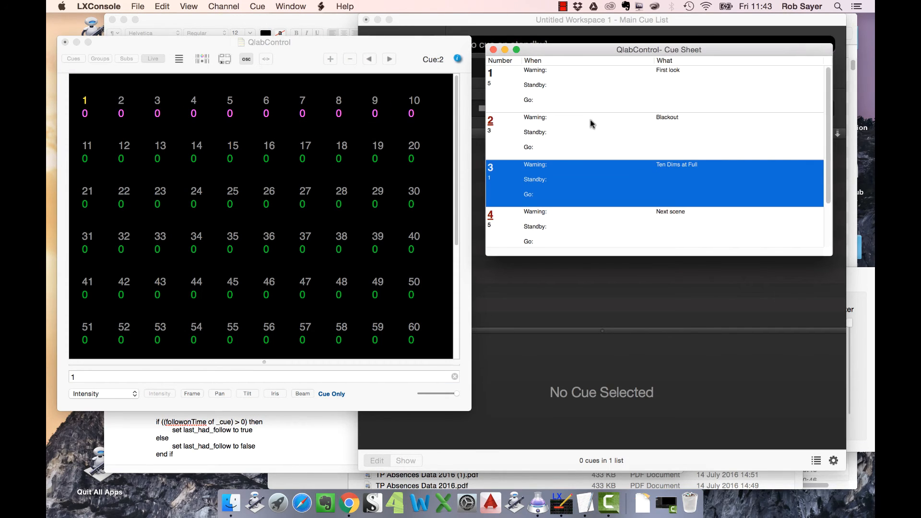
mouse_move(530, 322)
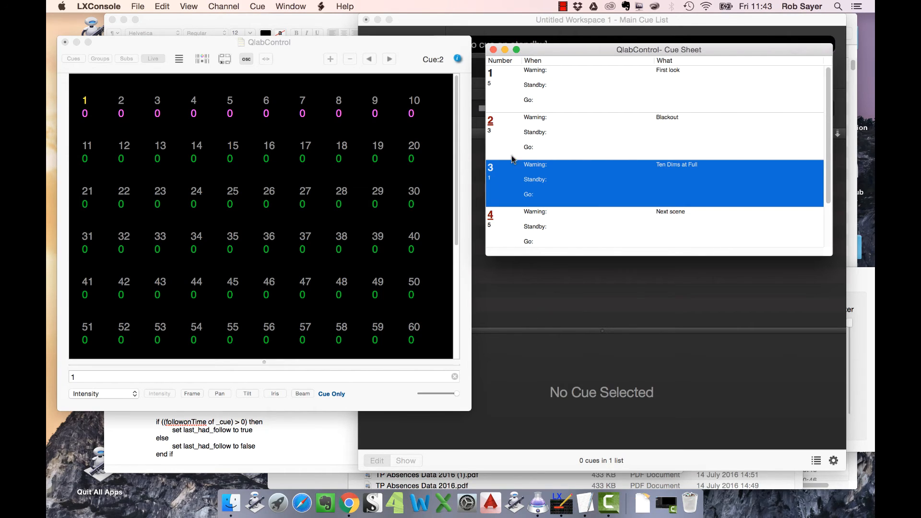
mouse_move(612, 345)
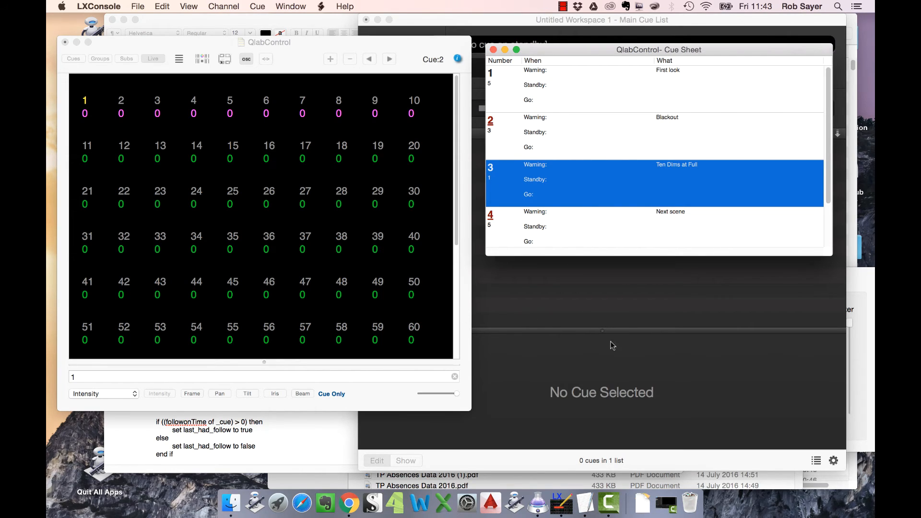
mouse_move(388, 227)
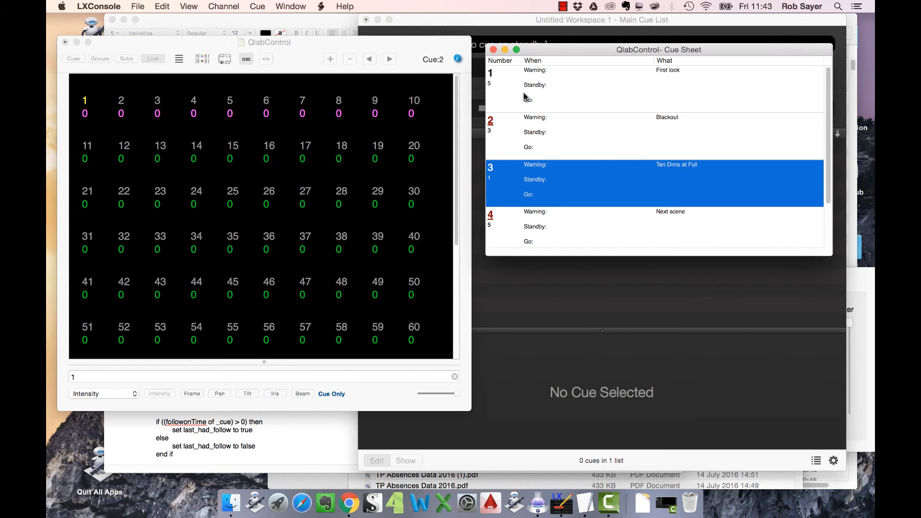
mouse_move(458, 280)
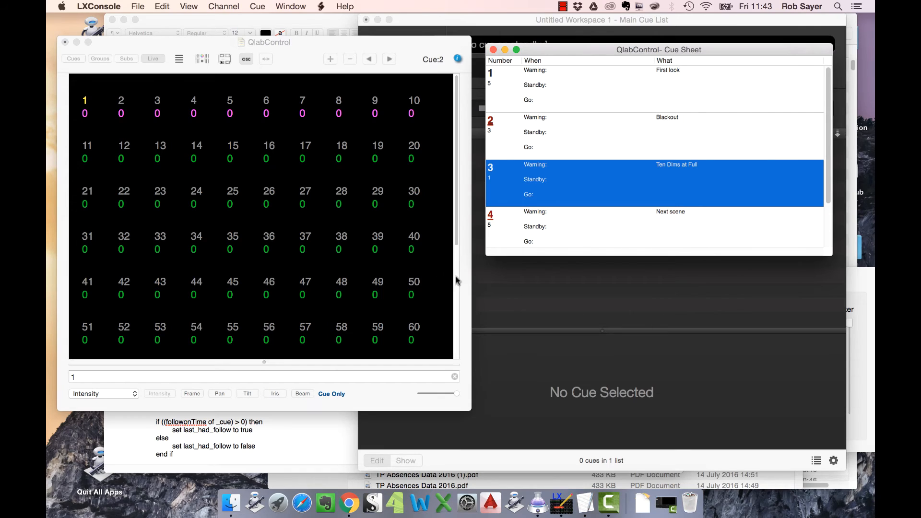
mouse_move(452, 309)
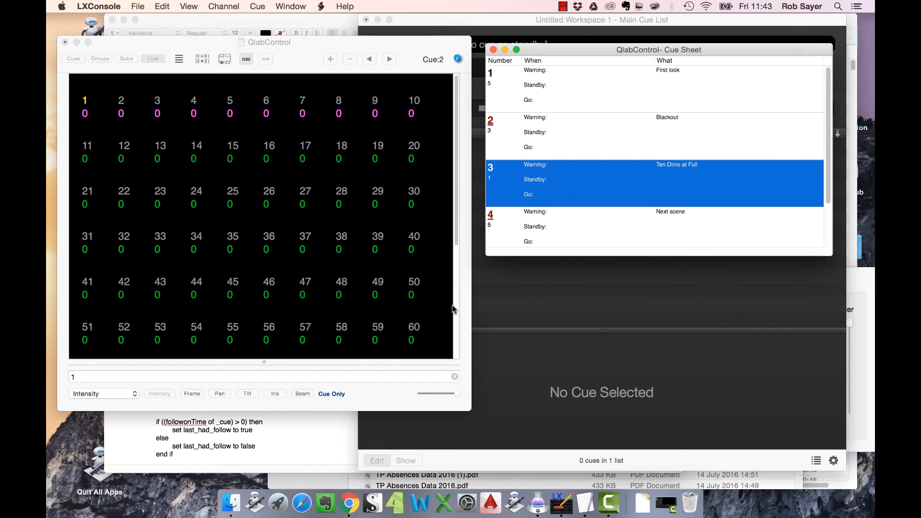
mouse_move(556, 309)
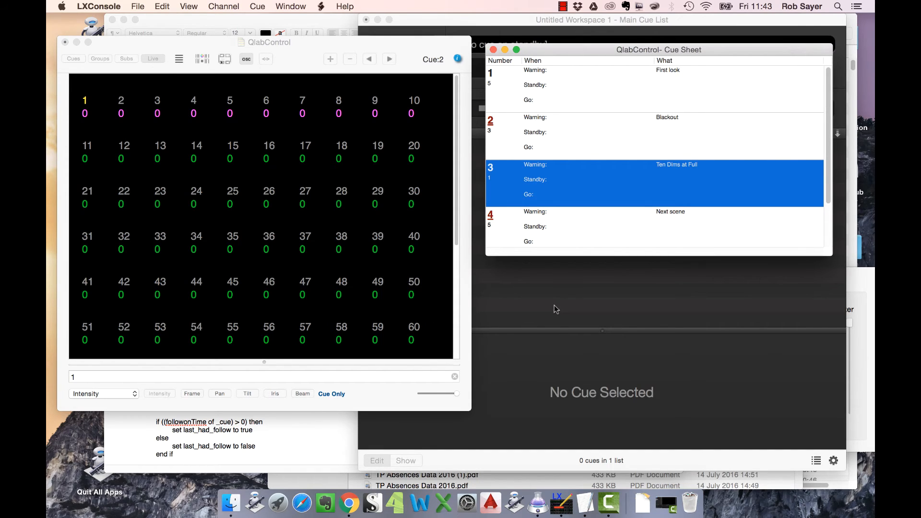
mouse_move(555, 311)
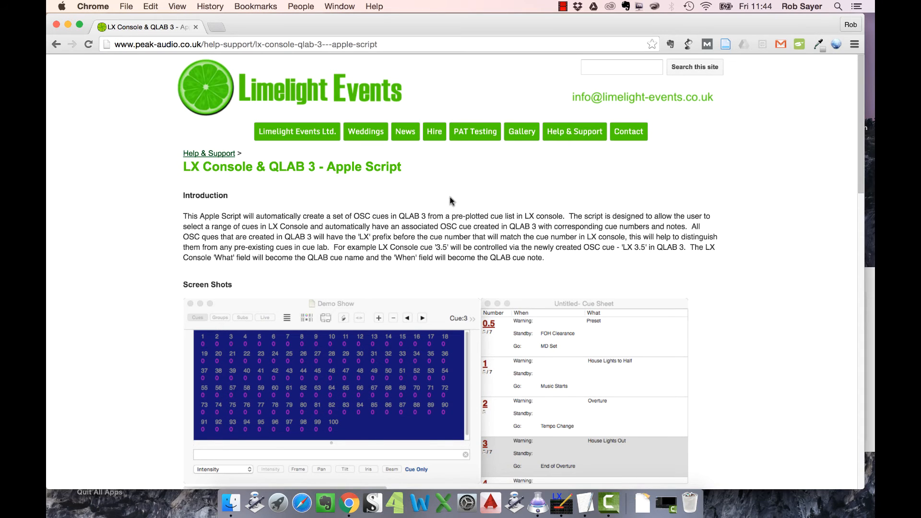
mouse_move(371, 81)
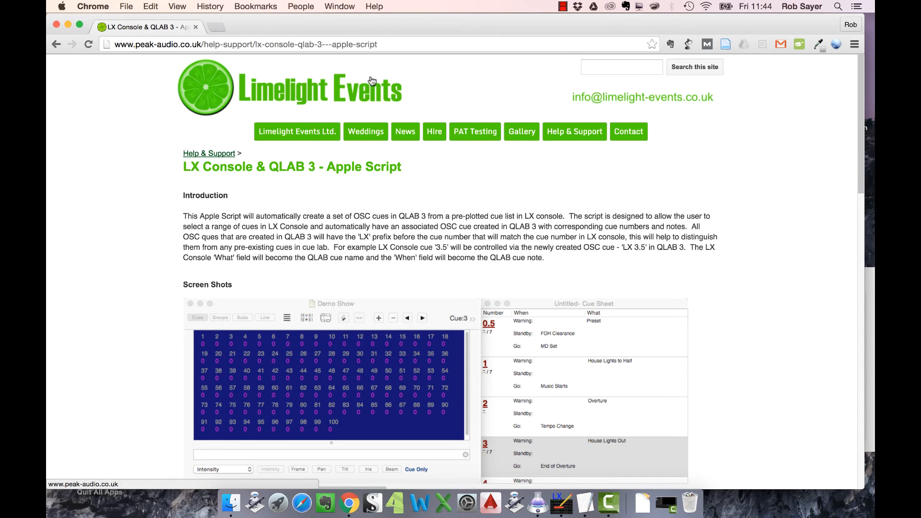
Scroll the Limelight Events page down to the Apple Script download link.
scroll(down, 3)
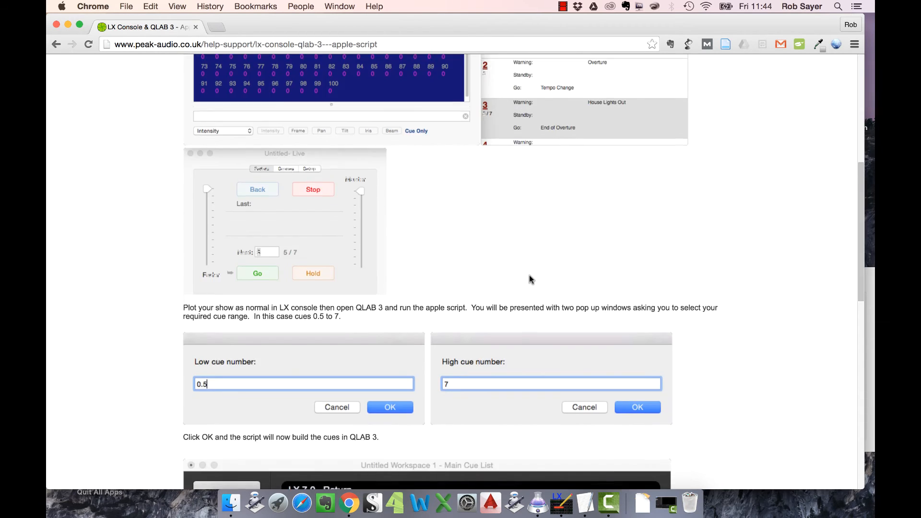
scroll(down, 3)
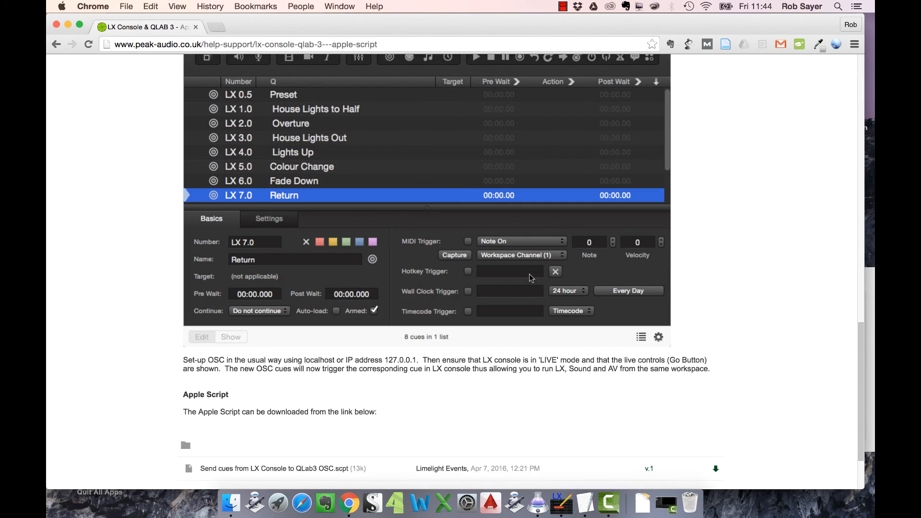
scroll(down, 3)
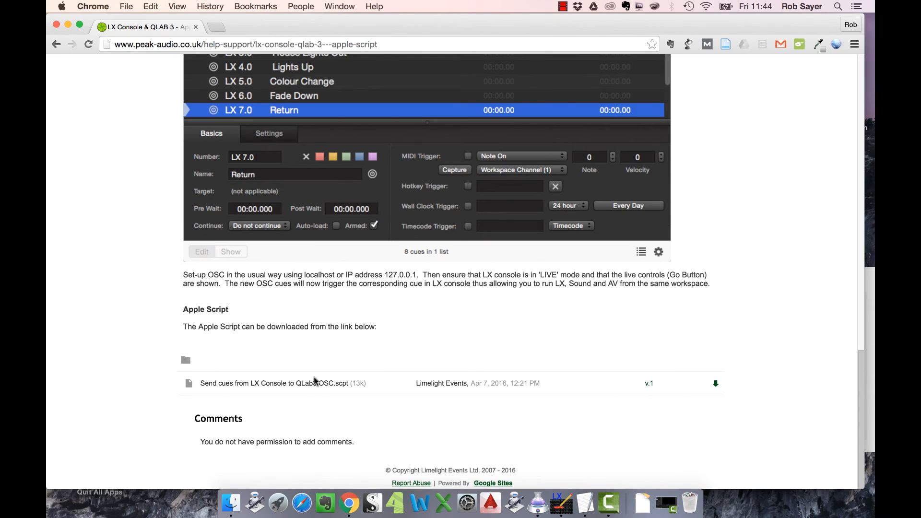
mouse_move(319, 381)
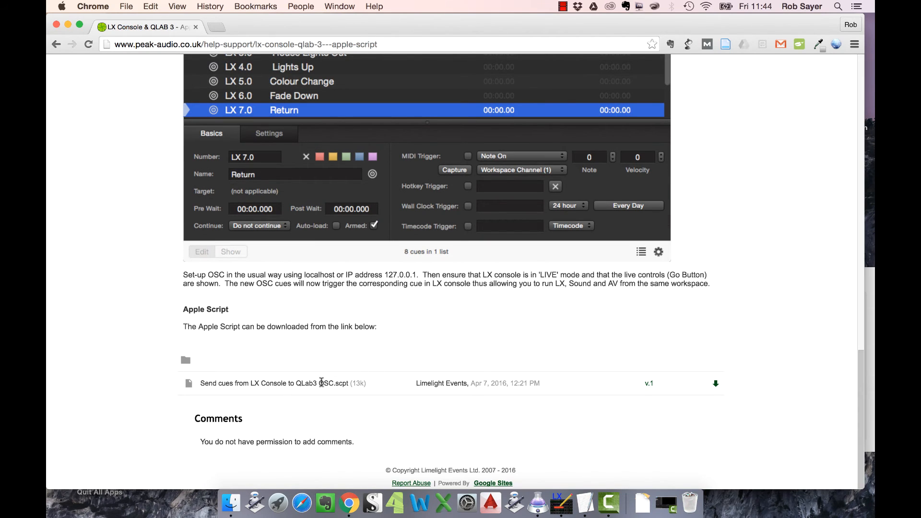
mouse_move(299, 382)
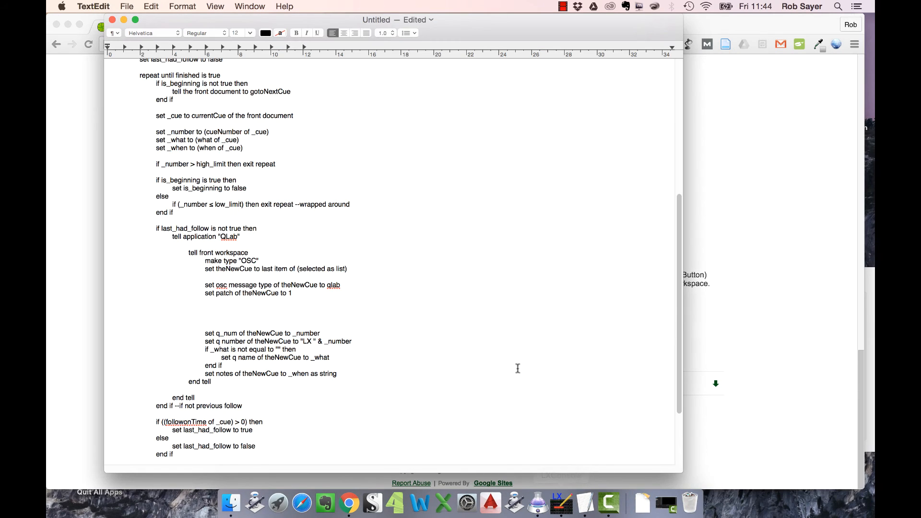
Review the cue-import AppleScript in TextEdit and select all of it.
scroll(up, 3)
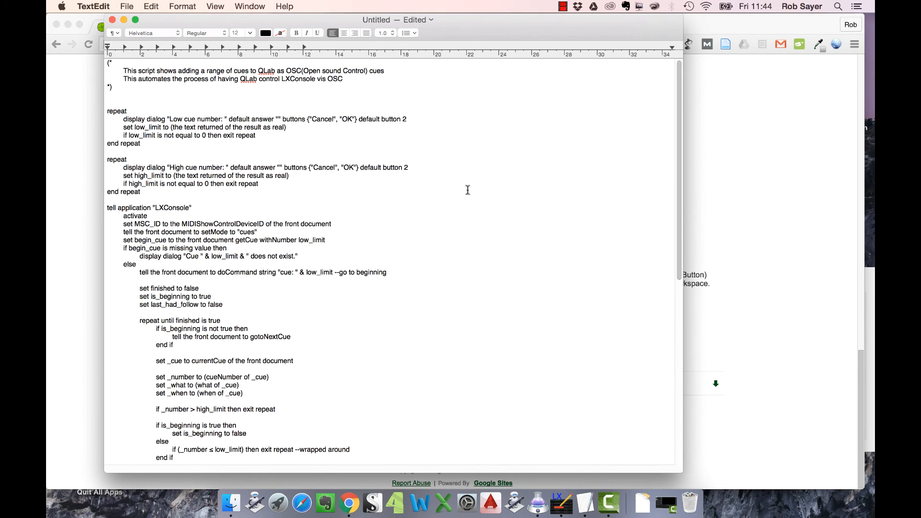
scroll(down, 3)
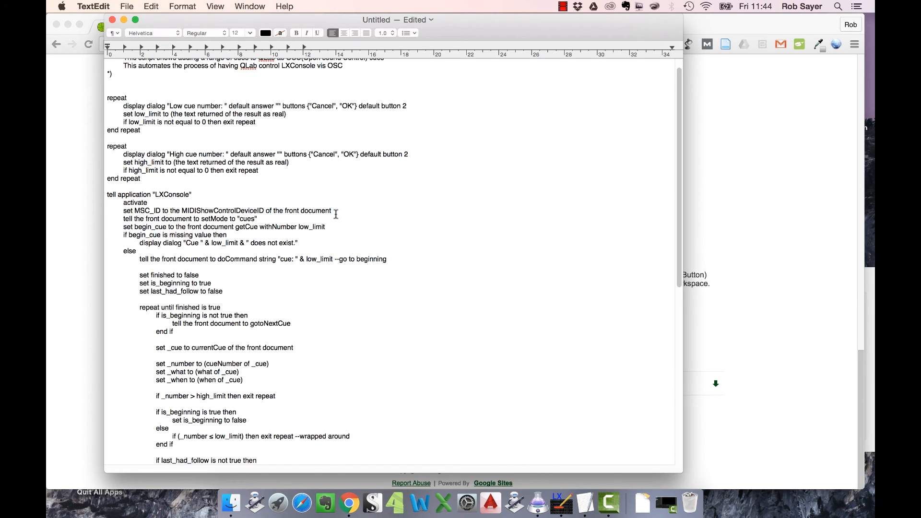
scroll(down, 3)
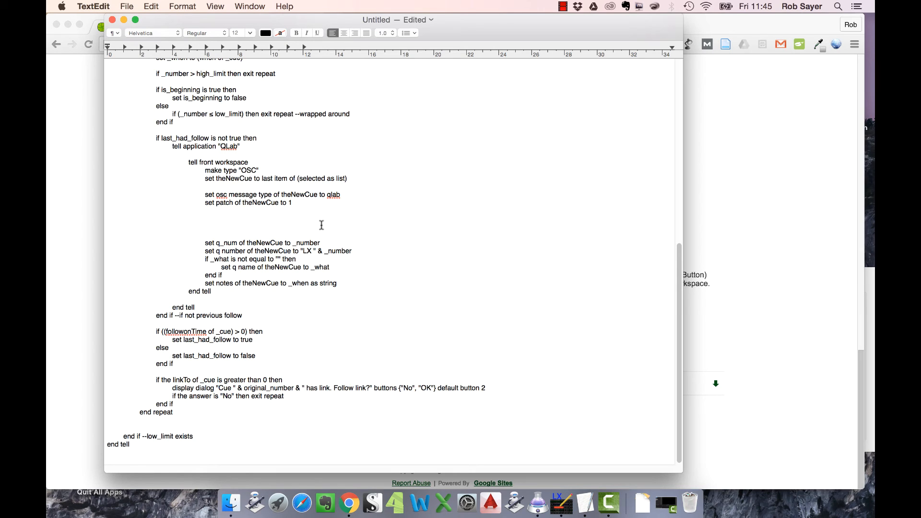
click(205, 219)
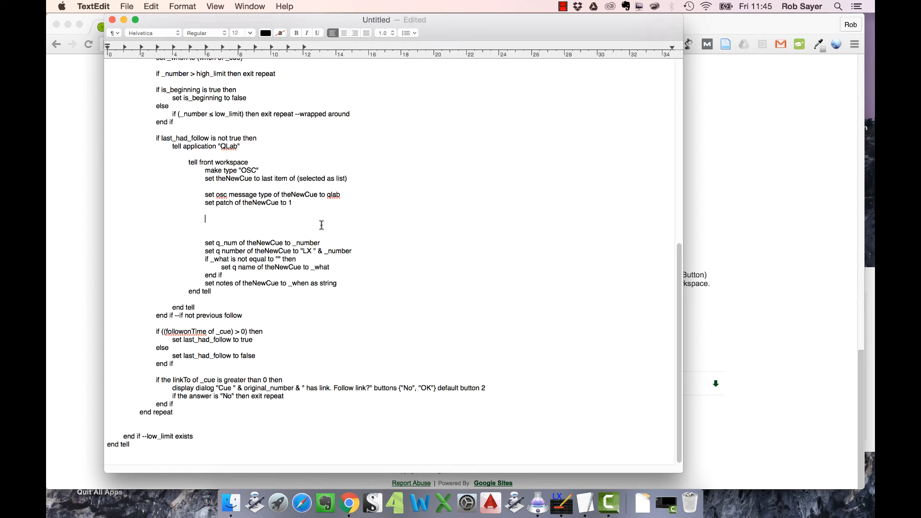
key(cmd+a)
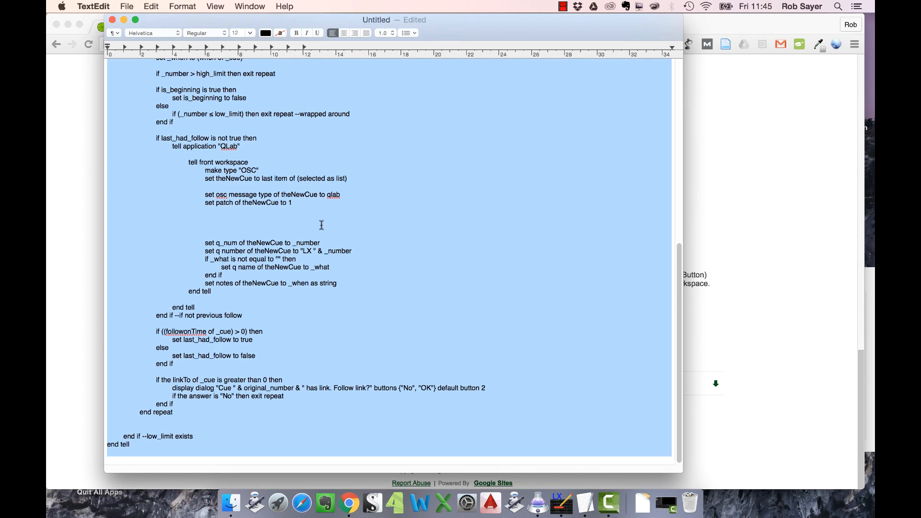
mouse_move(608, 502)
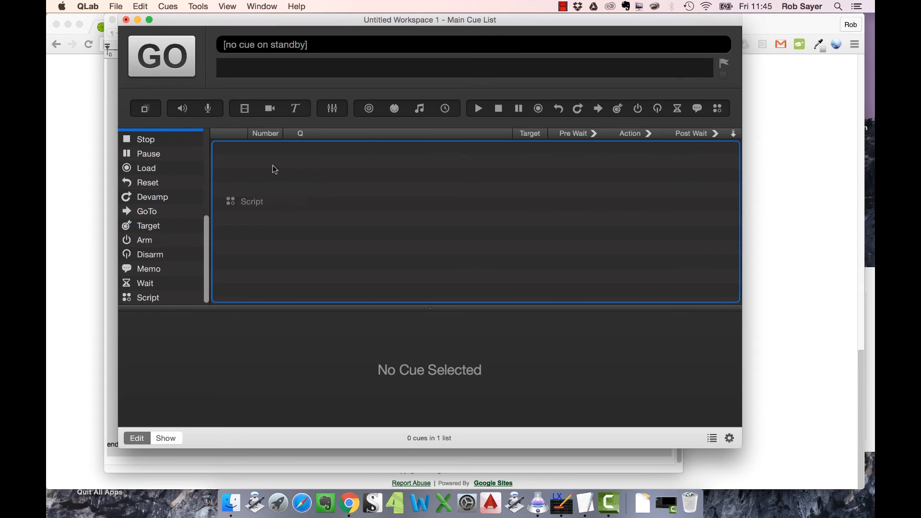
Add a Script cue and compile the pasted import AppleScript.
click(147, 297)
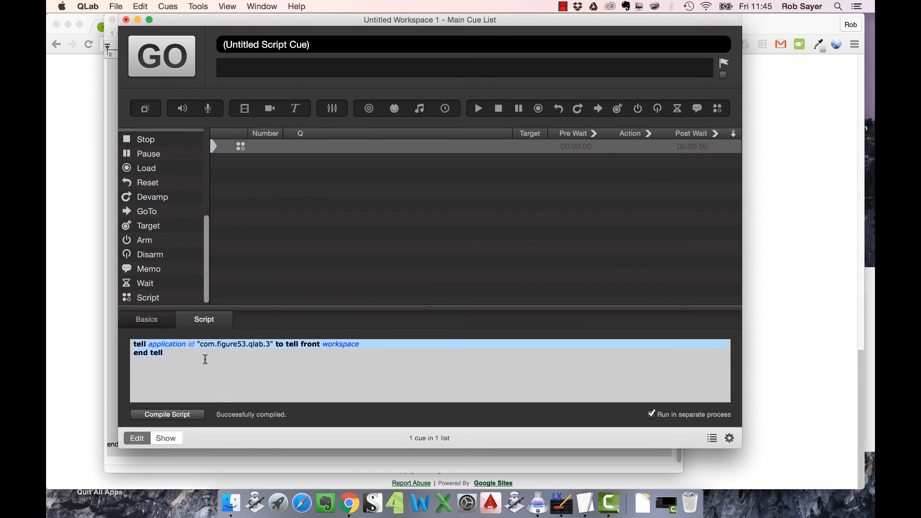
scroll(down, 3)
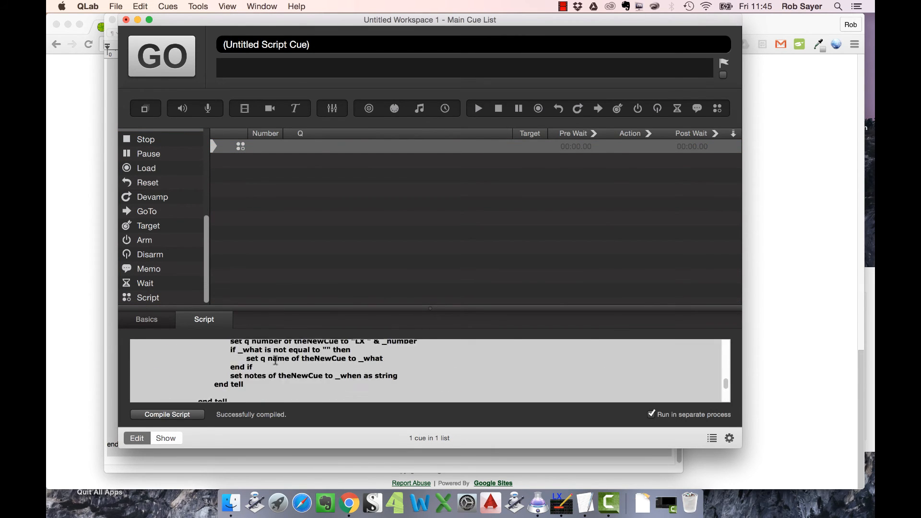
scroll(up, 3)
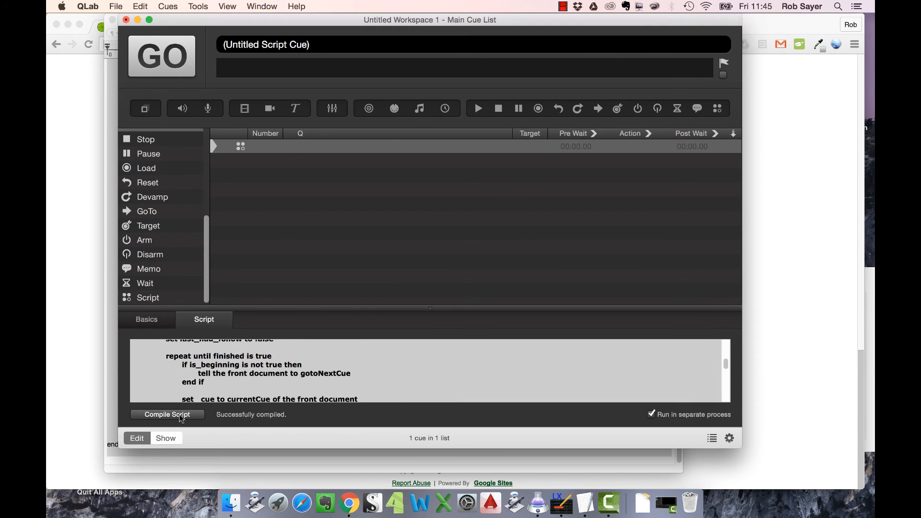
click(167, 414)
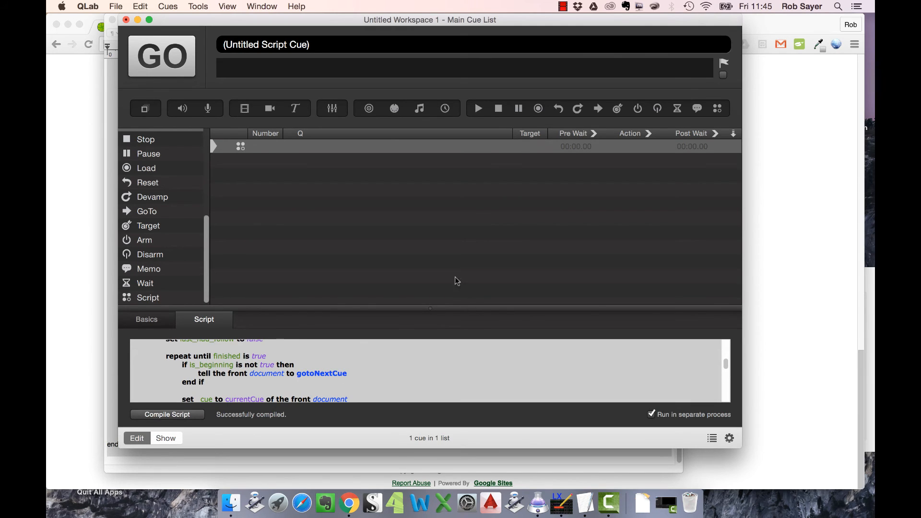
mouse_move(280, 155)
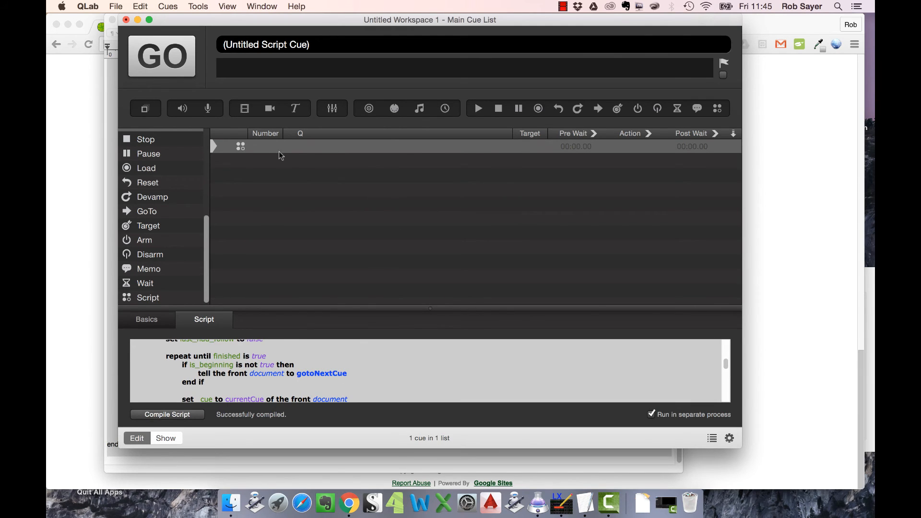
Rename the new script cue to 'Cue Import' and select it.
click(402, 147)
text(Cue)
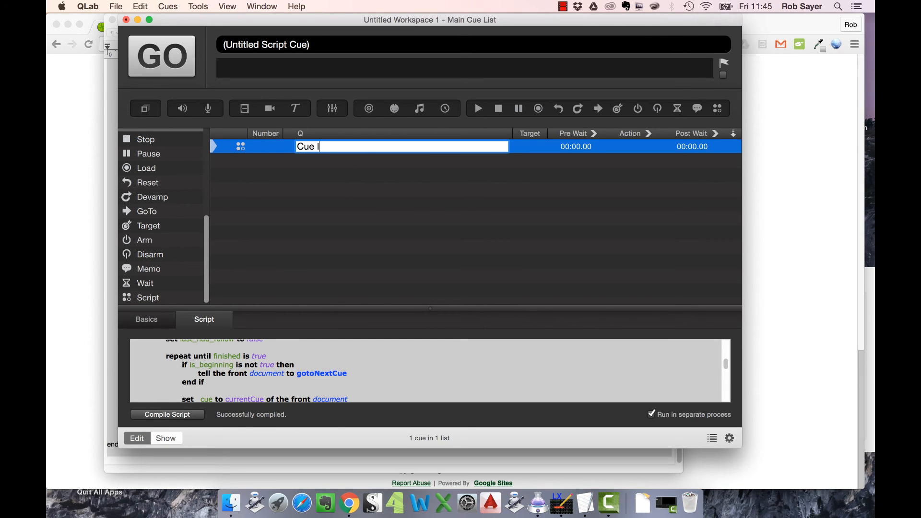
text(Import)
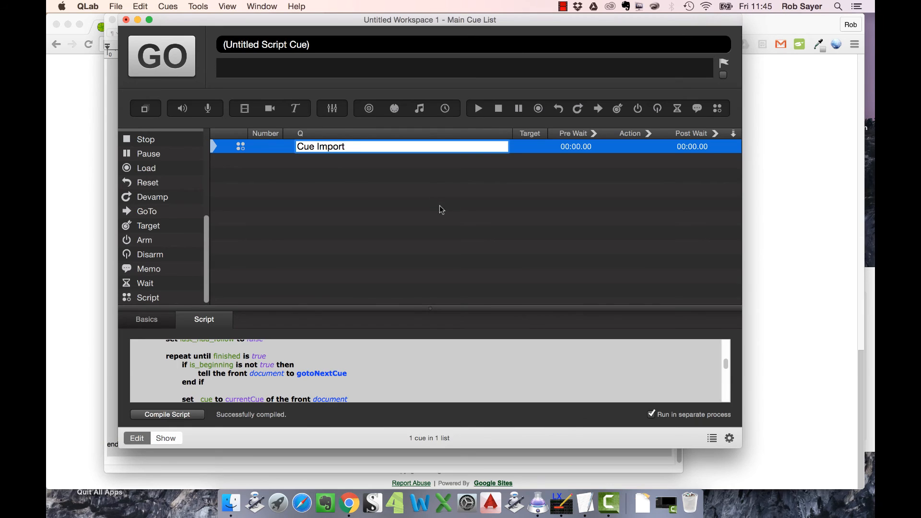
click(349, 168)
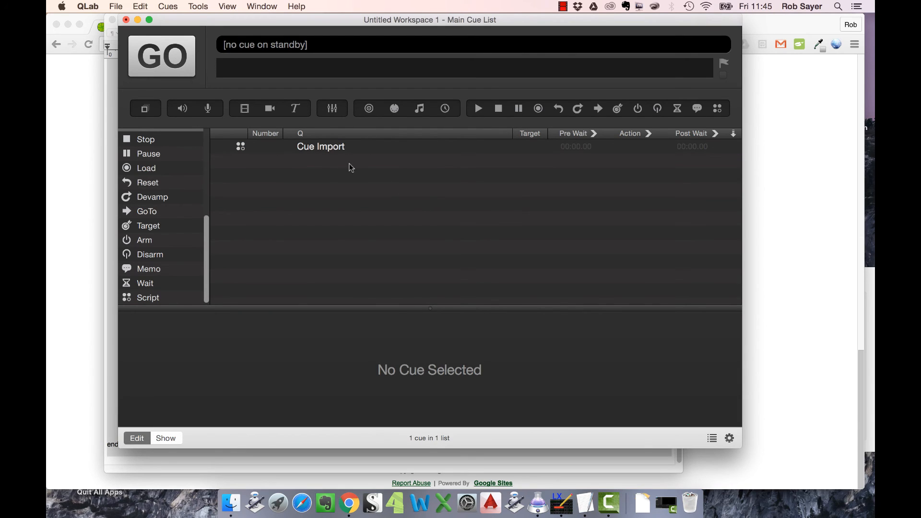
click(321, 146)
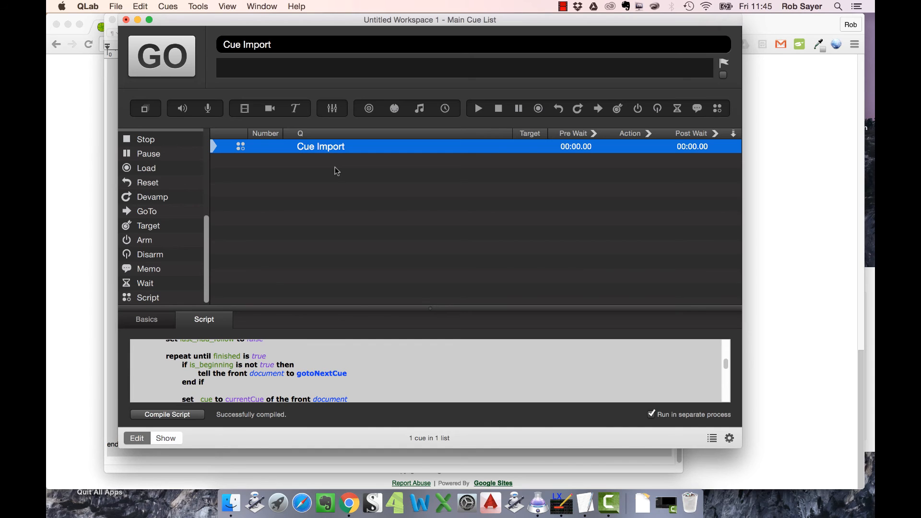
mouse_move(305, 159)
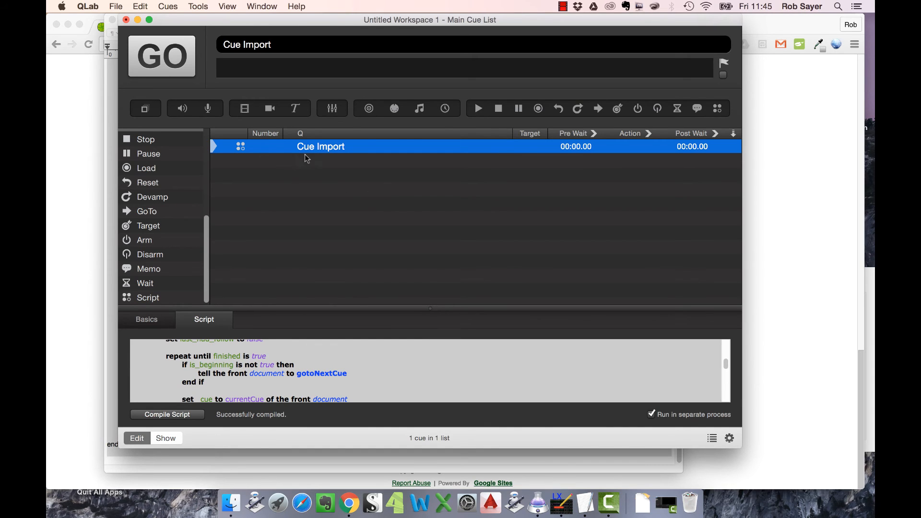
Run Cue Import with low cue number 1 and high cue number 5.
click(161, 56)
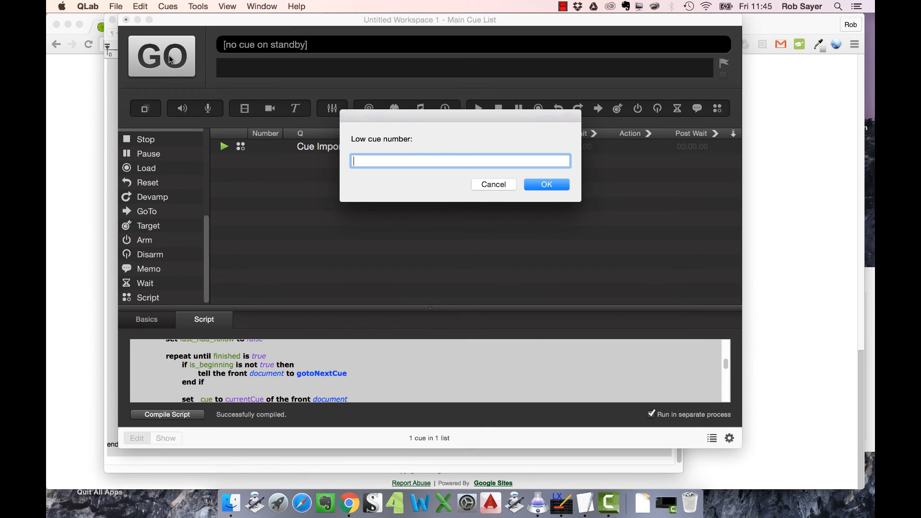
text(1)
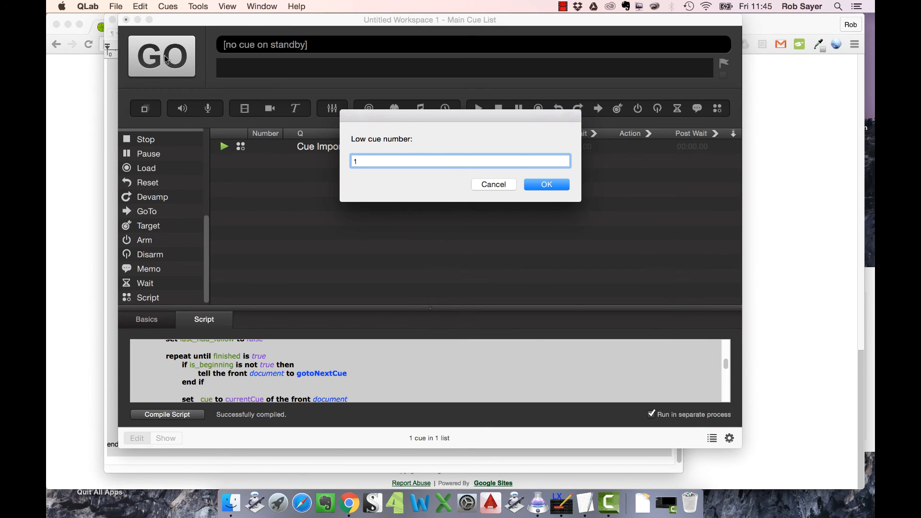
click(546, 184)
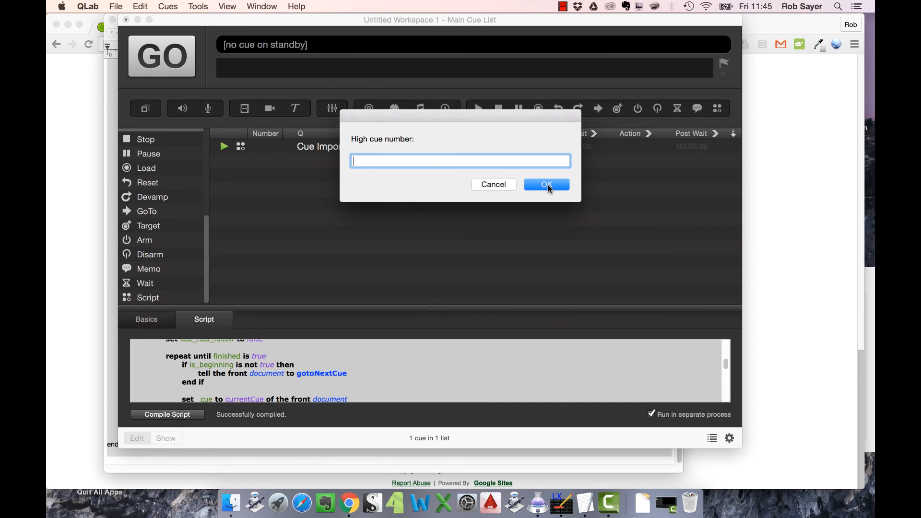
text(5)
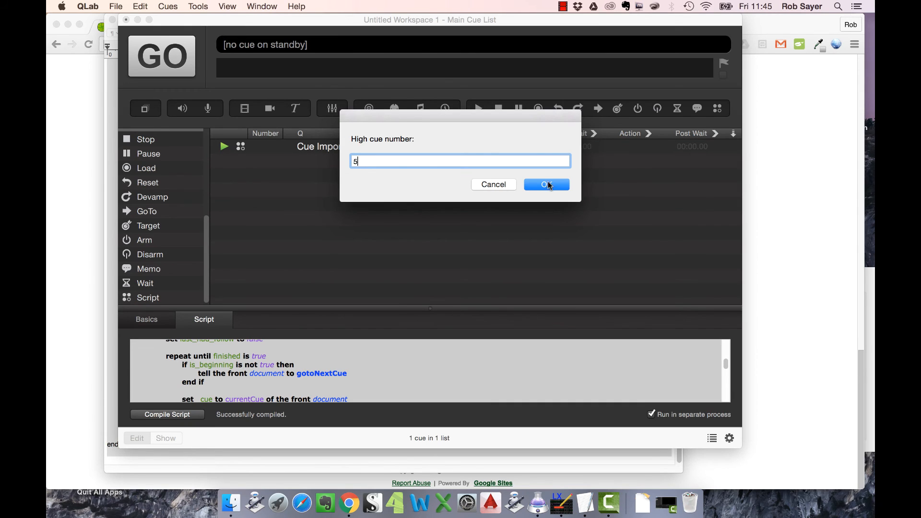
click(546, 184)
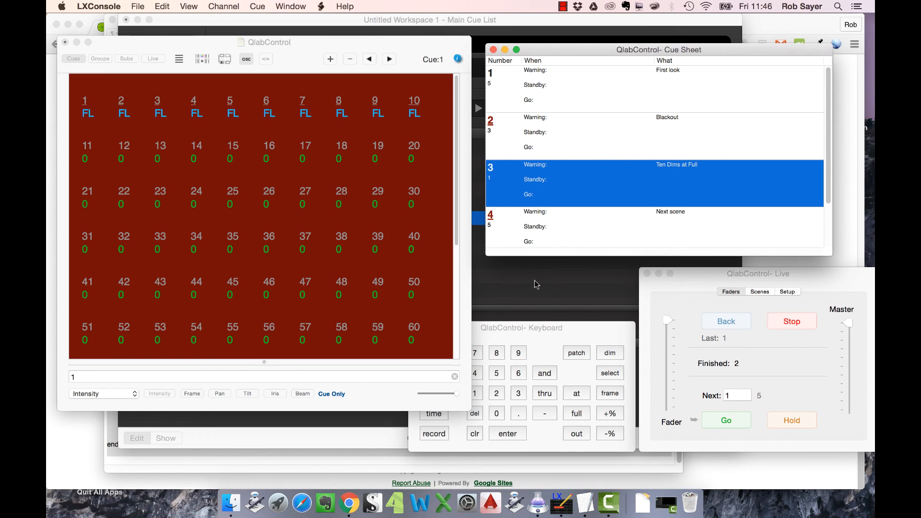
mouse_move(159, 62)
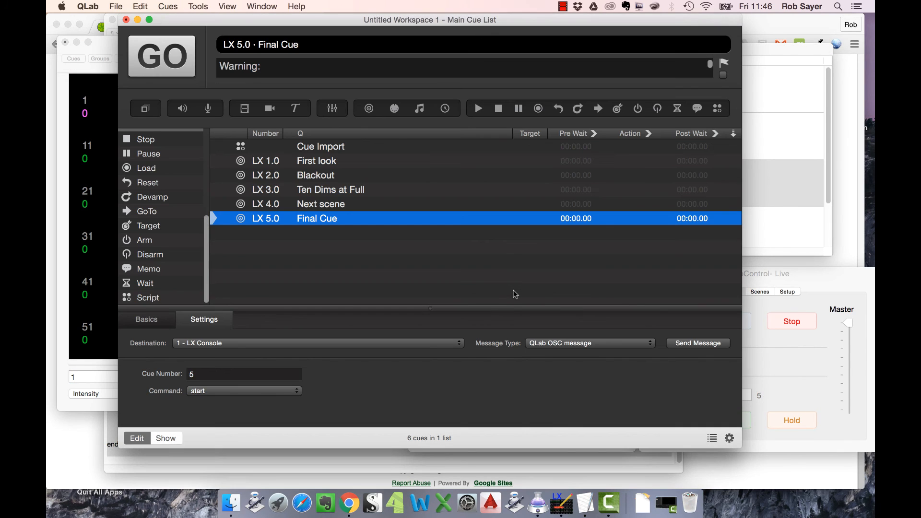
mouse_move(269, 175)
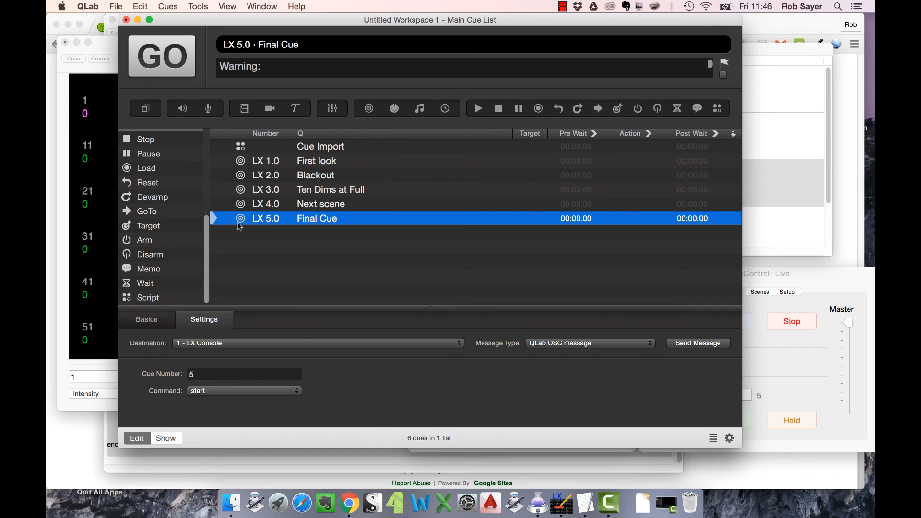
mouse_move(264, 168)
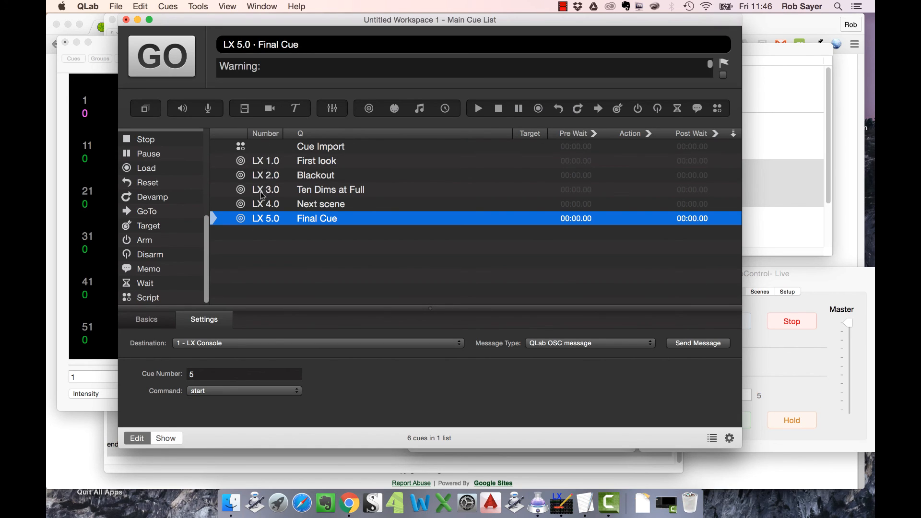
mouse_move(323, 179)
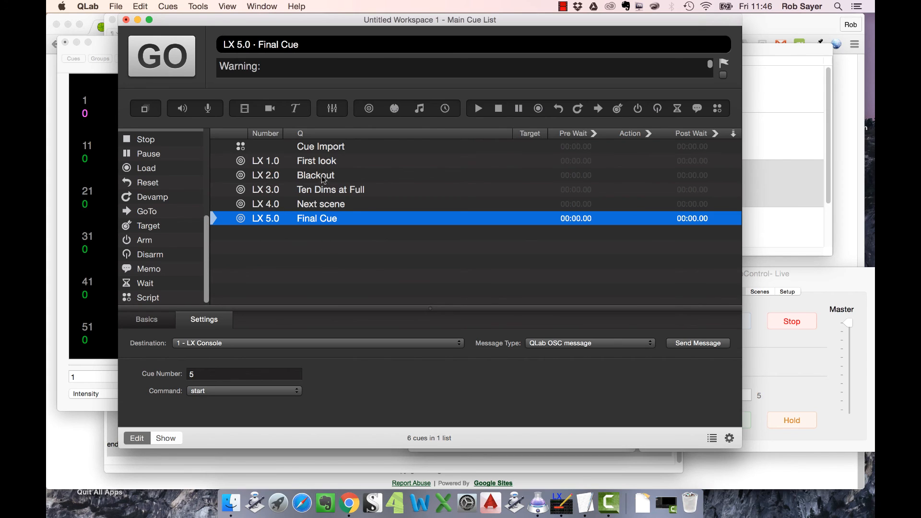
mouse_move(322, 166)
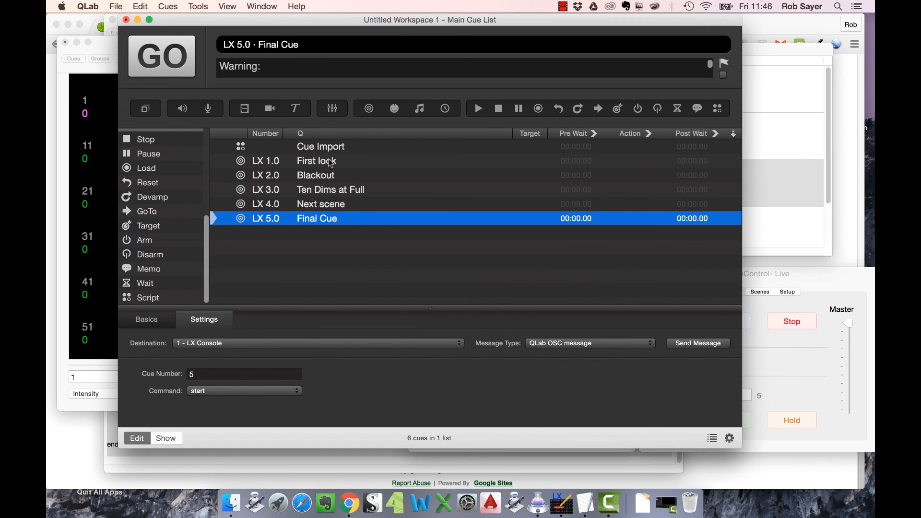
Select the imported LX 1.0 First look cue.
click(316, 160)
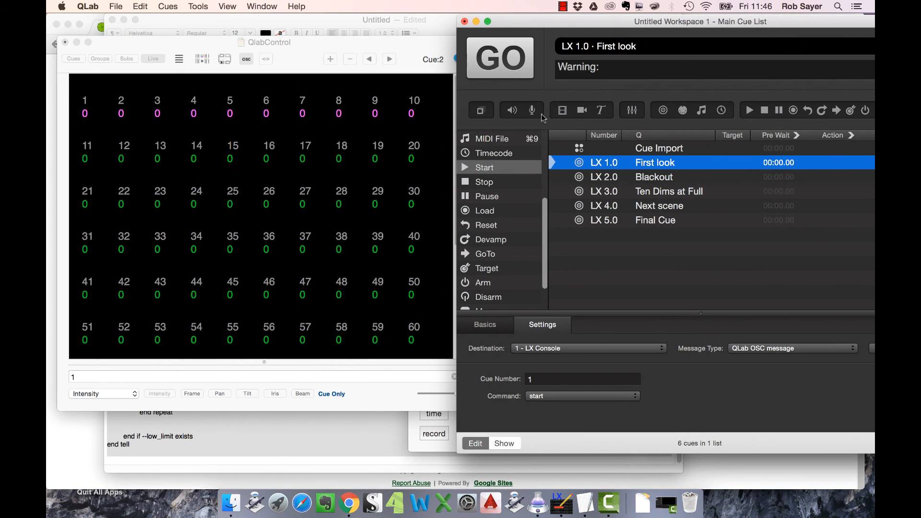
Fire LX 1.0 First look, LX 2.0 Blackout and LX 3.0 Ten Dims at Full from QLab.
click(500, 58)
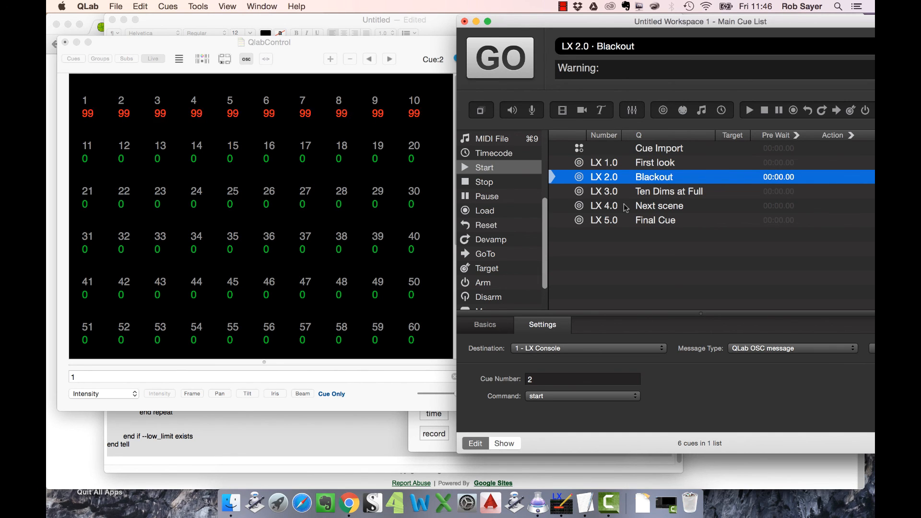
click(499, 58)
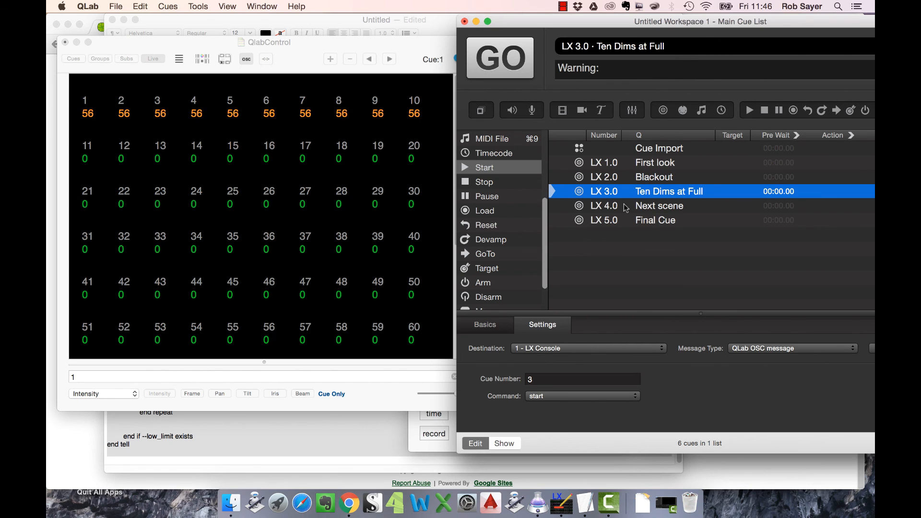
click(499, 57)
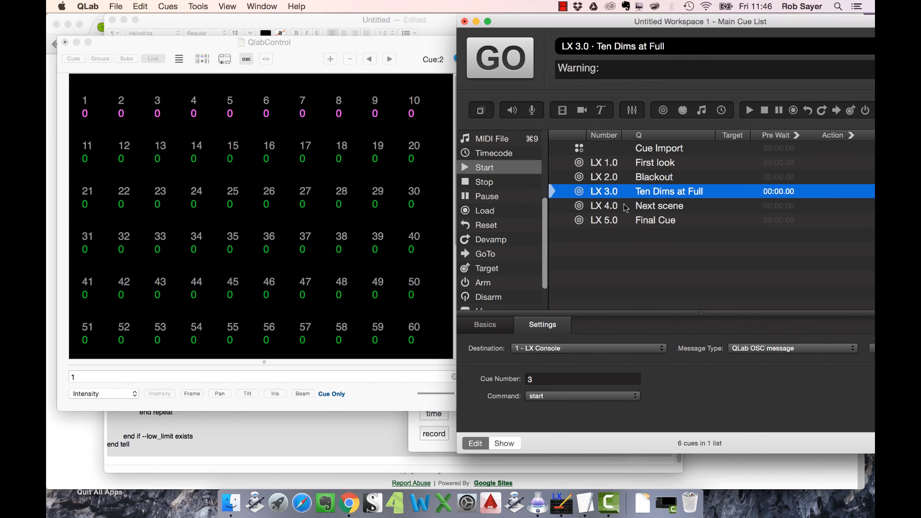
click(498, 57)
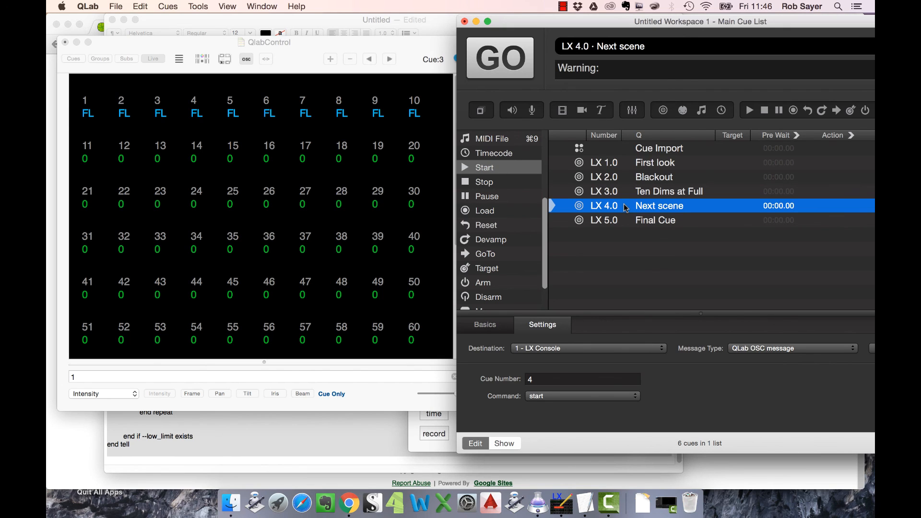
mouse_move(671, 186)
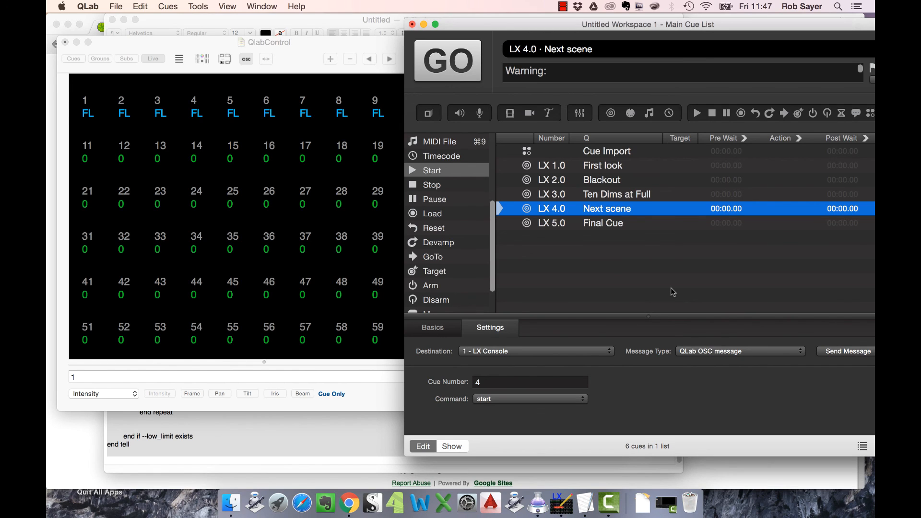
mouse_move(251, 285)
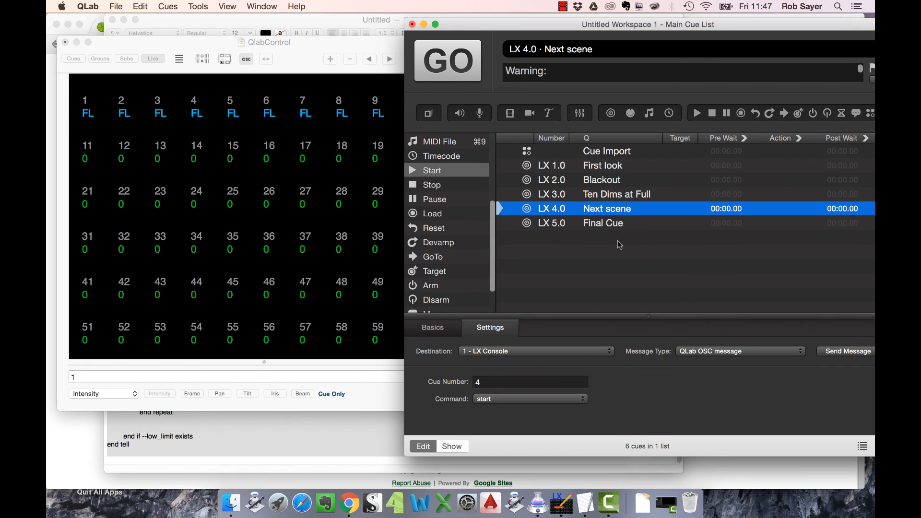
mouse_move(544, 180)
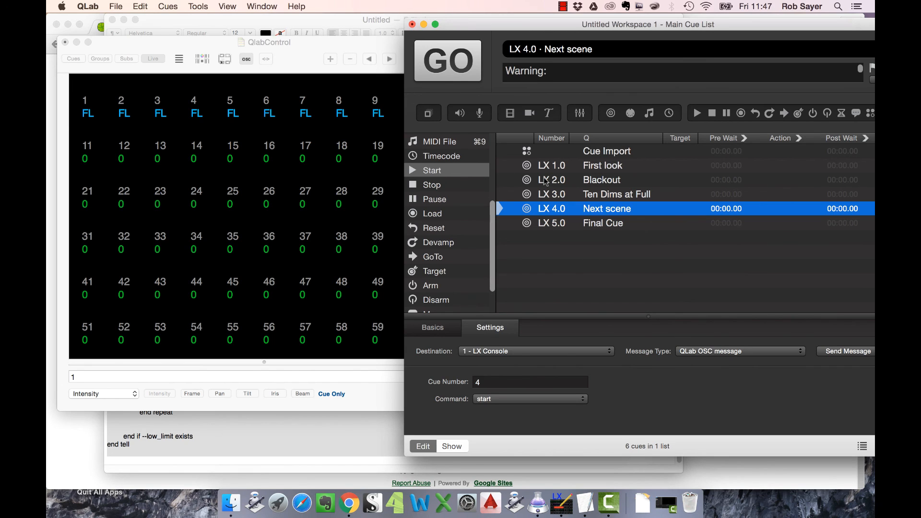
mouse_move(576, 238)
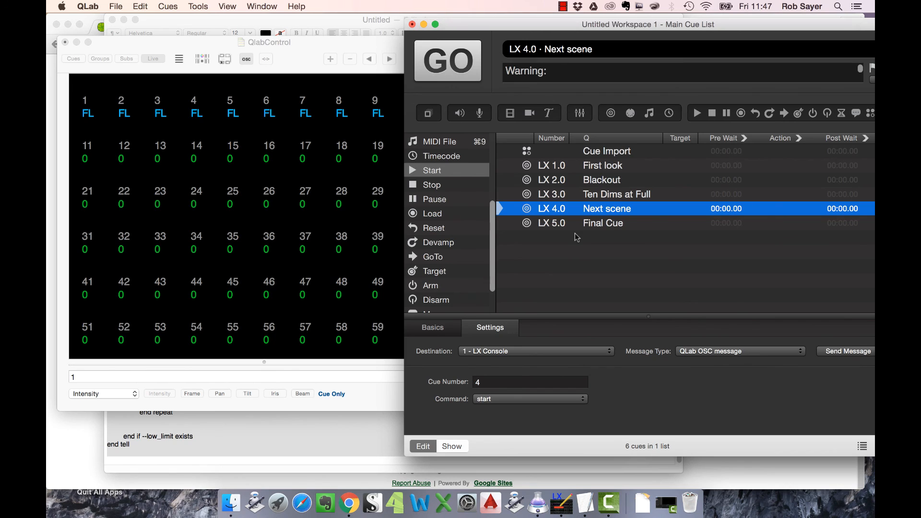